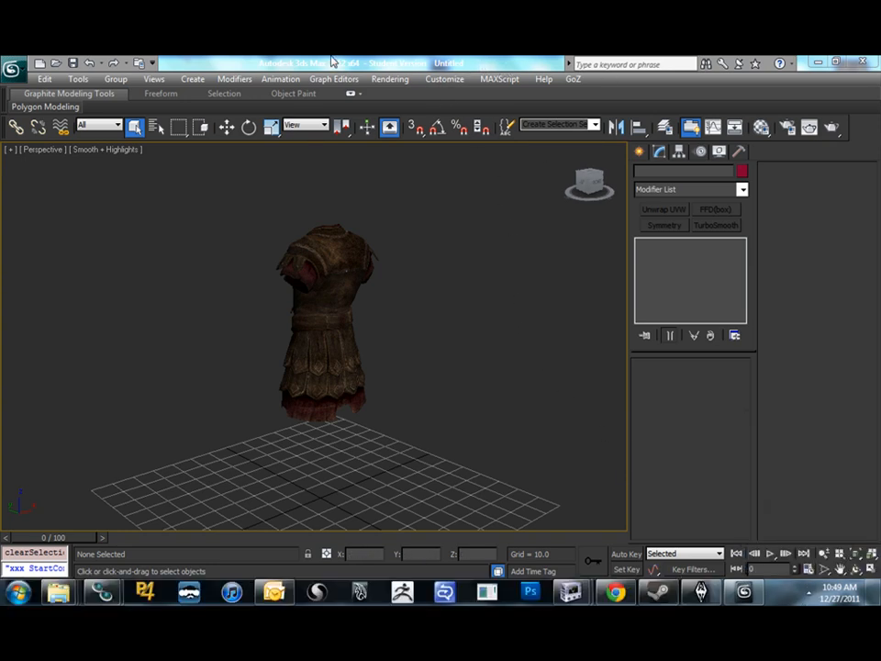
mouse_move(440, 319)
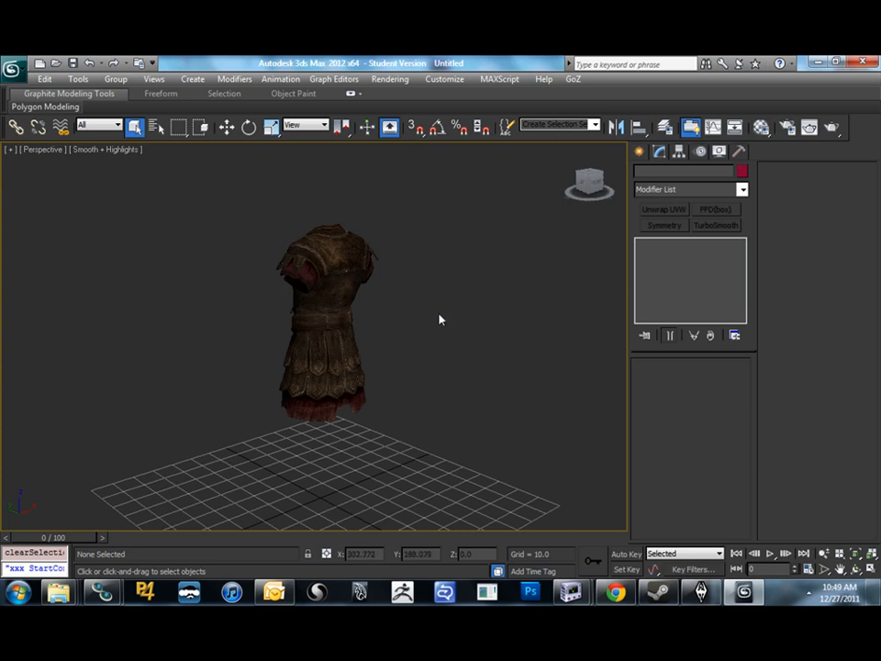
mouse_move(425, 352)
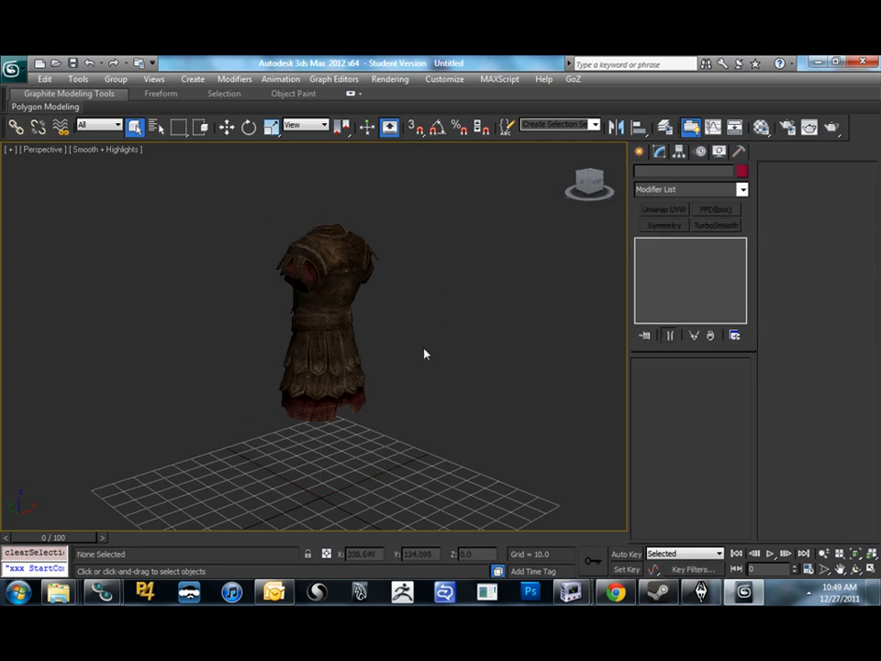
mouse_move(341, 340)
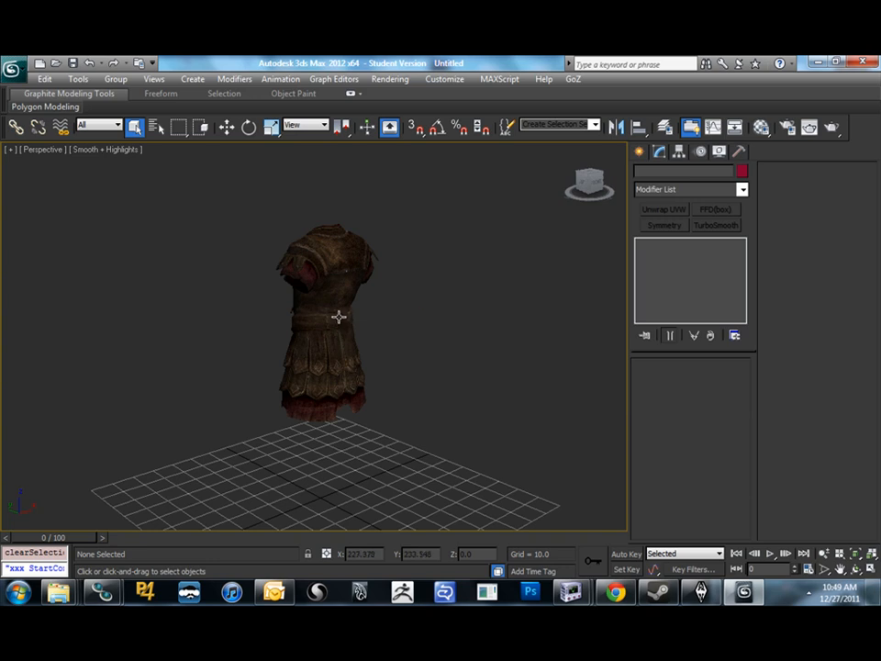
mouse_move(337, 316)
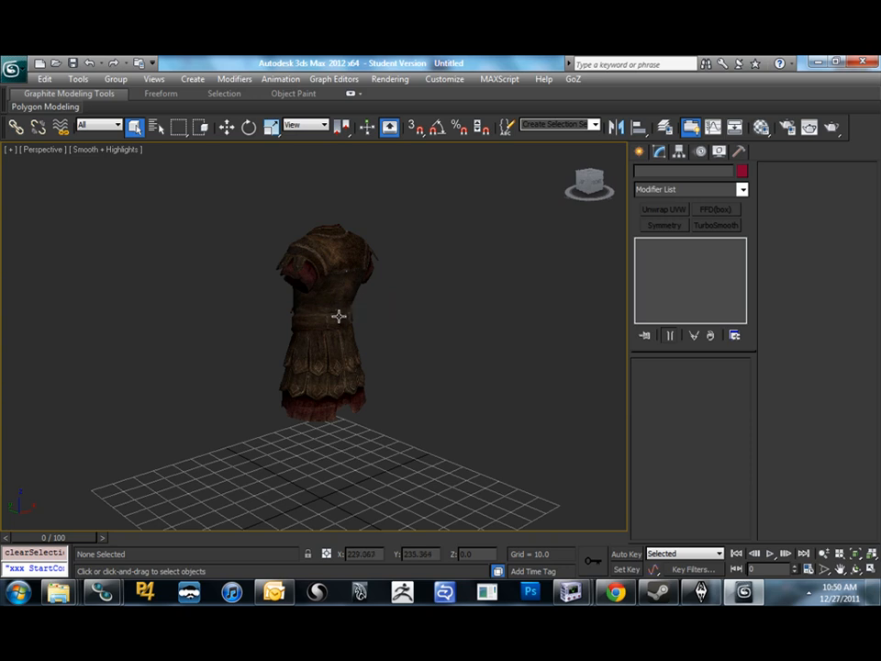
mouse_move(339, 315)
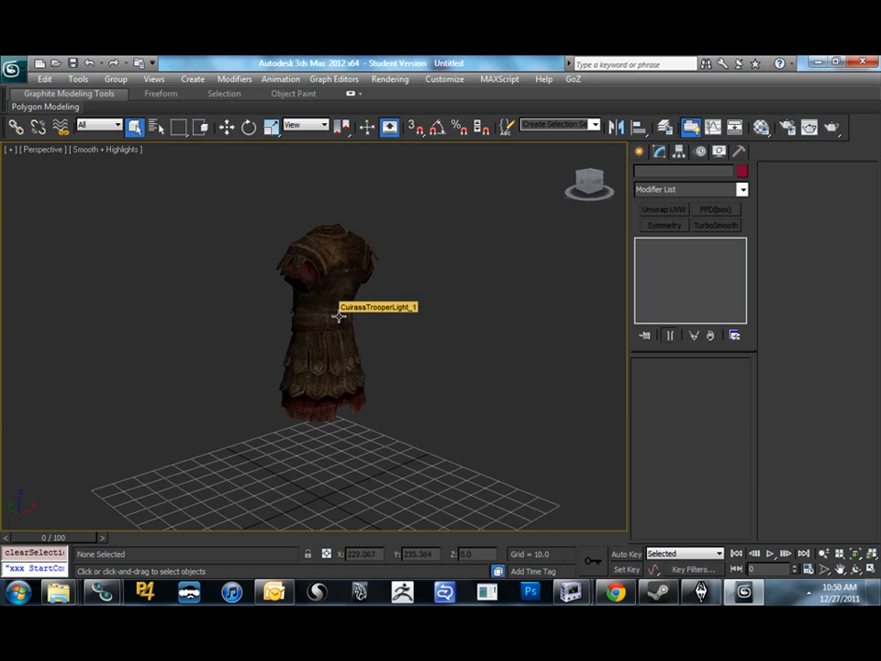
mouse_move(339, 316)
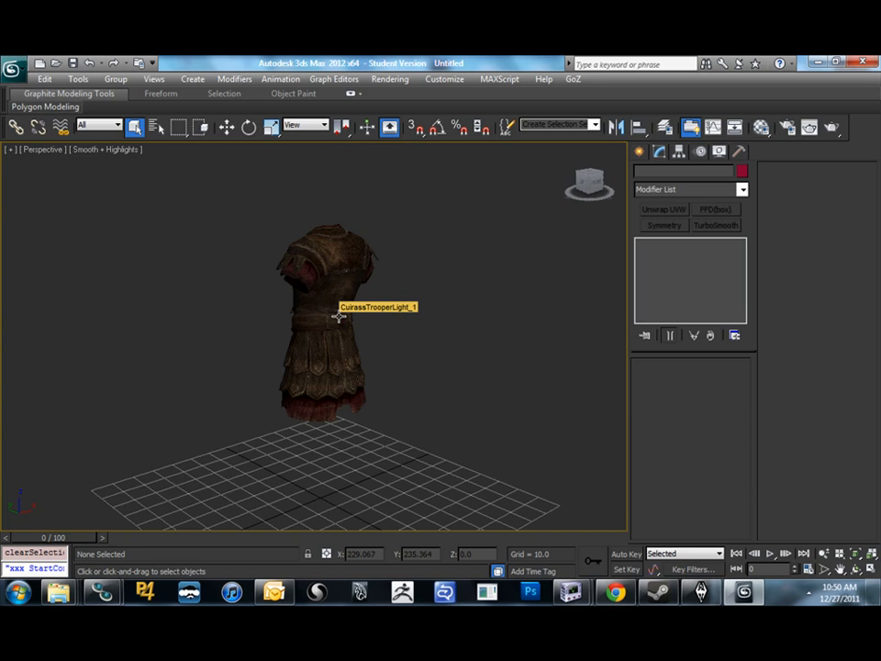
mouse_move(338, 318)
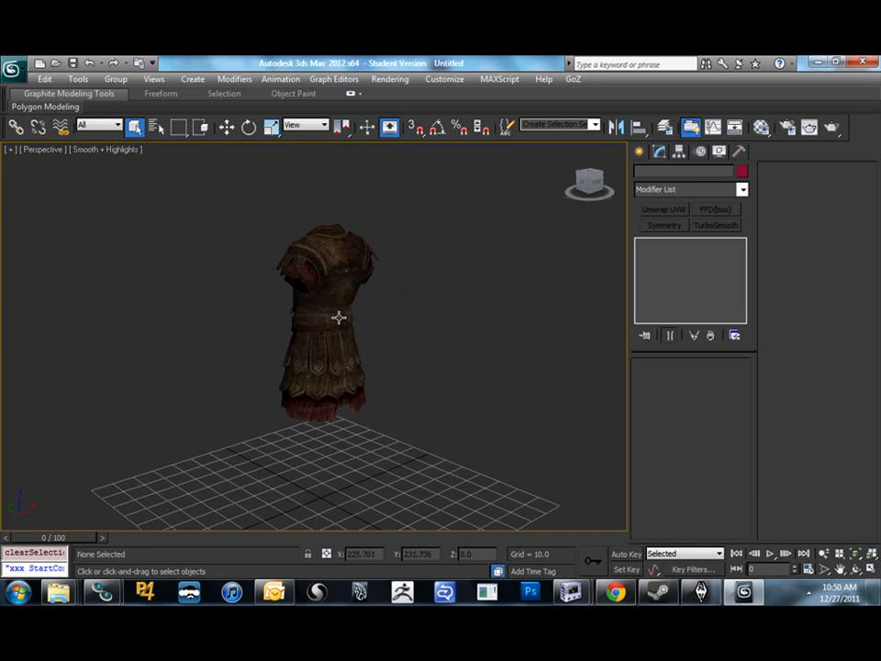
mouse_move(337, 318)
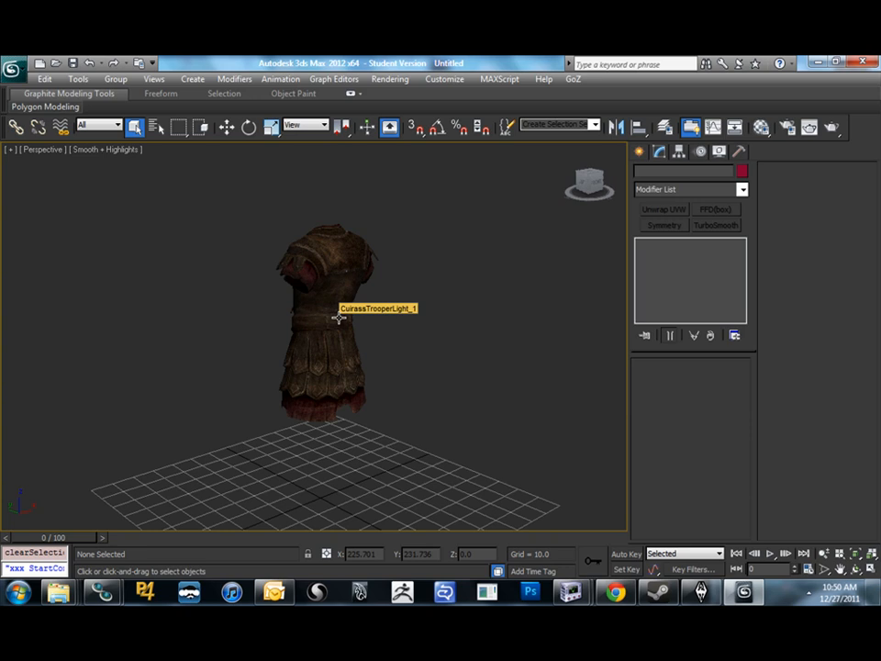
mouse_move(356, 320)
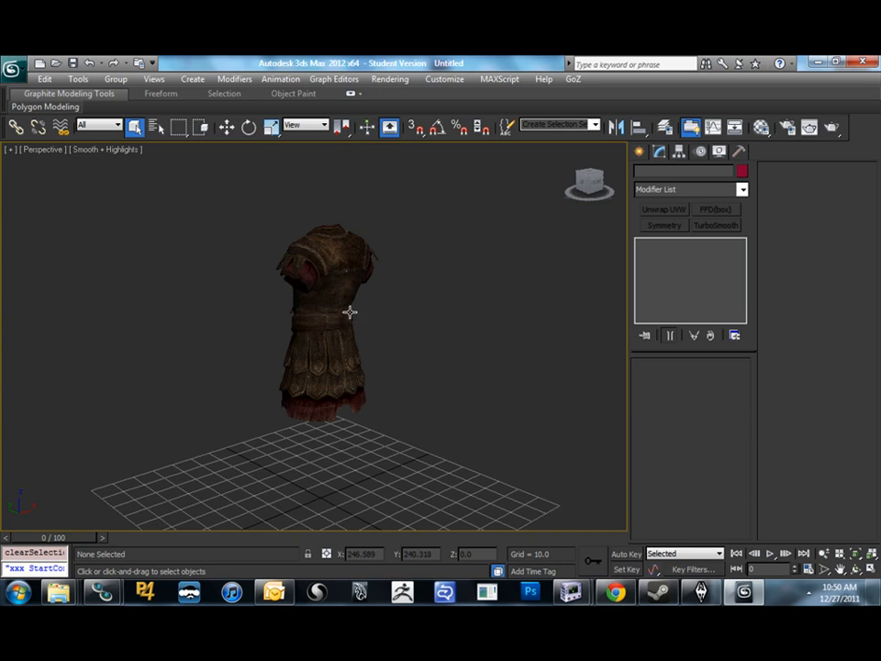
mouse_move(349, 313)
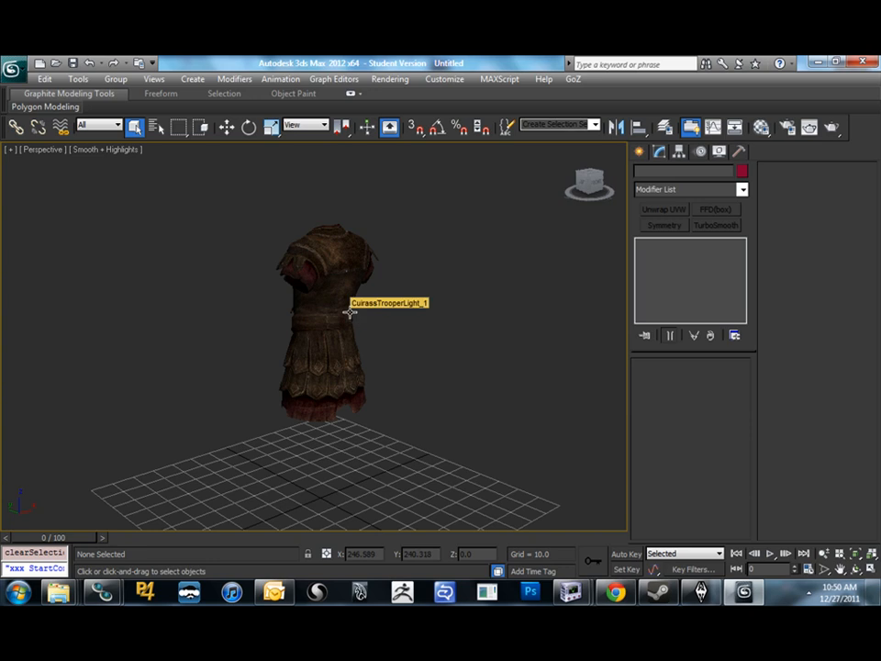
mouse_move(348, 310)
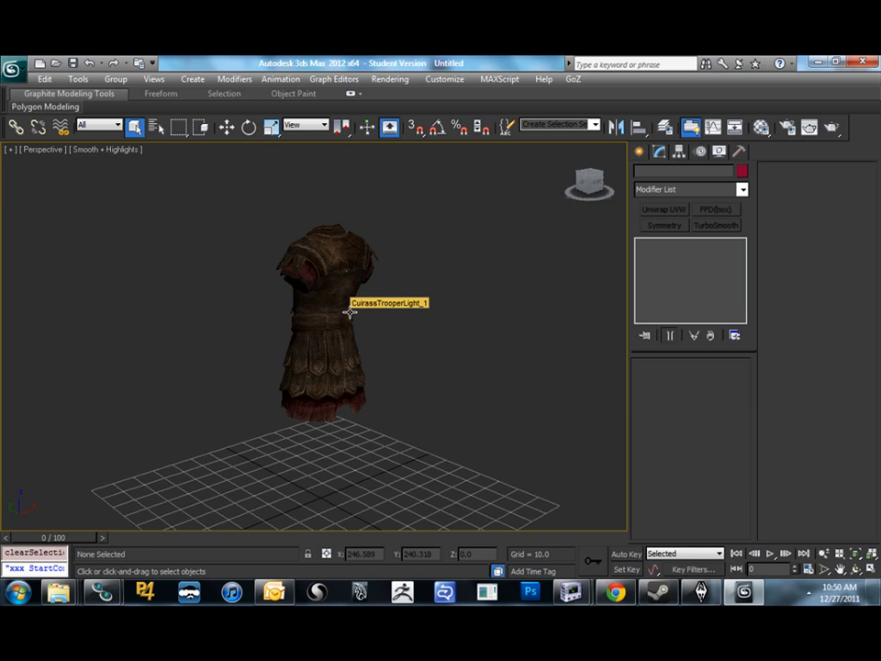
mouse_move(367, 304)
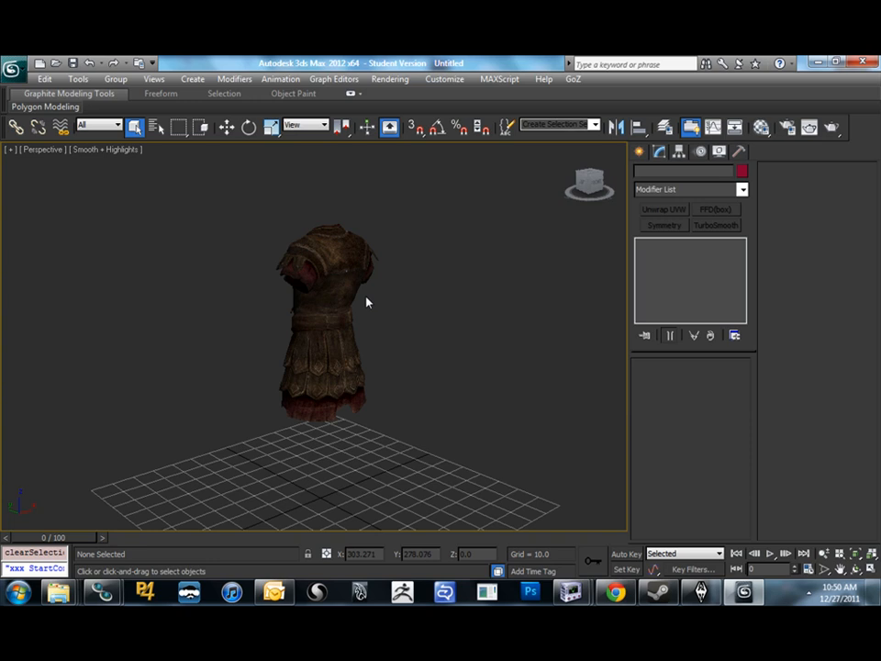
mouse_move(365, 301)
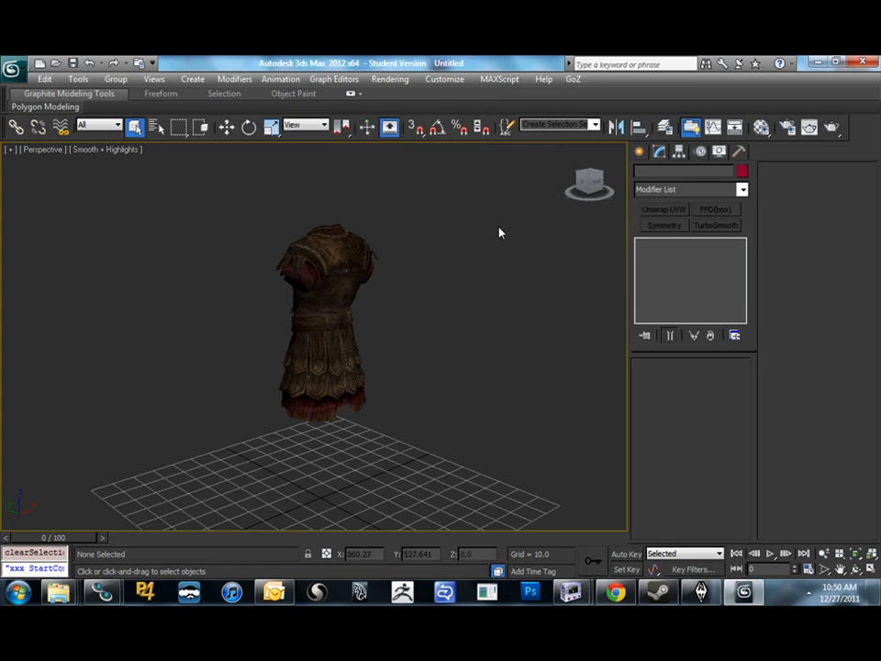
mouse_move(492, 176)
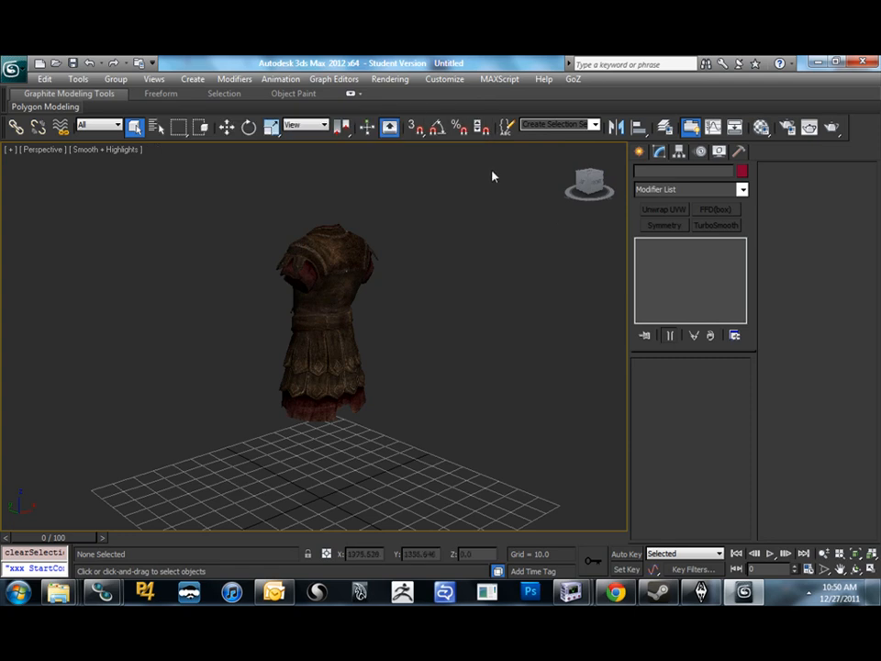
mouse_move(459, 237)
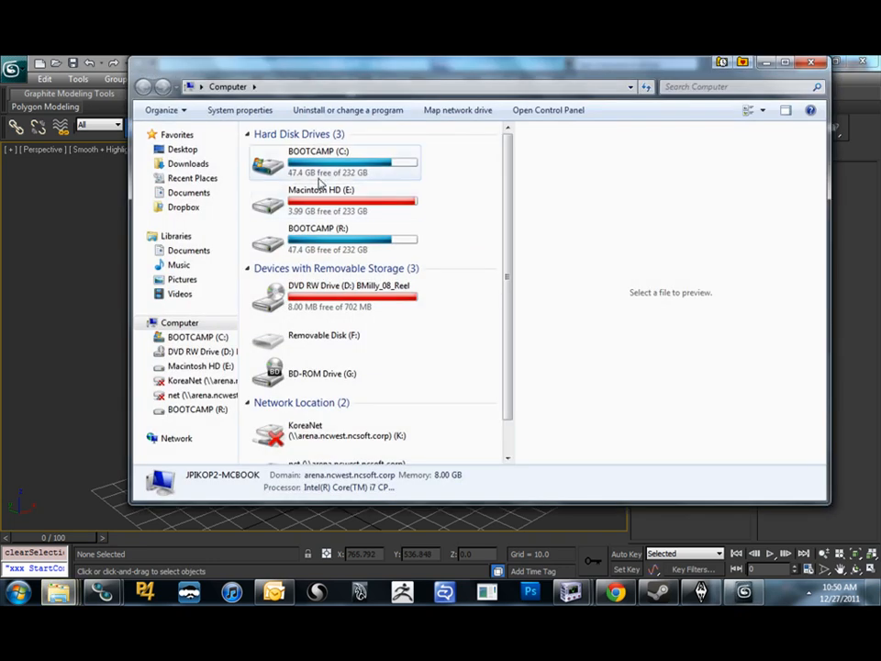
Browse C: > Program Files > Autodesk > 3ds Max 2012 > Scripts to the Startup folder holding SoMuchMorpher.ms
double_click(319, 164)
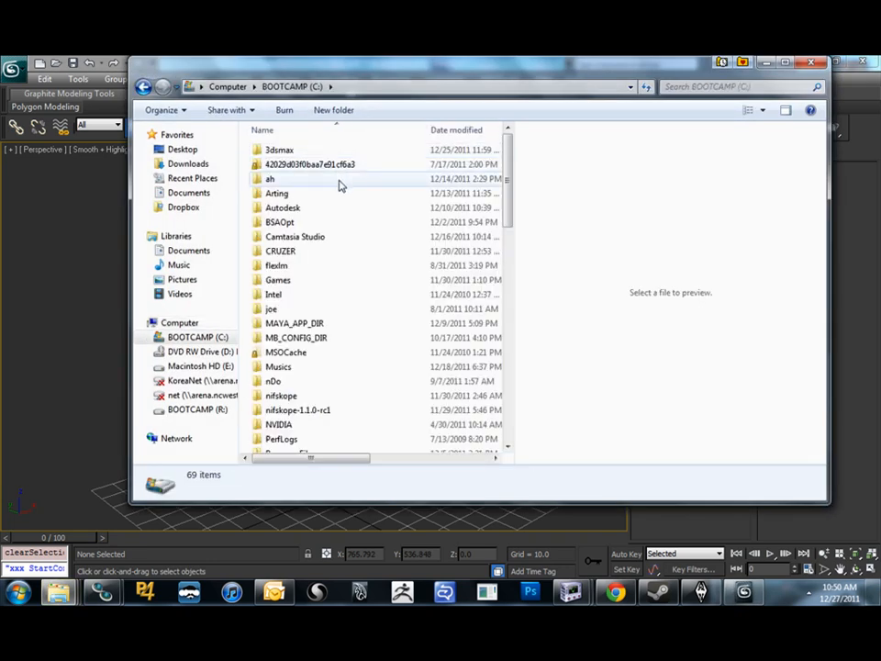
scroll(down, 3)
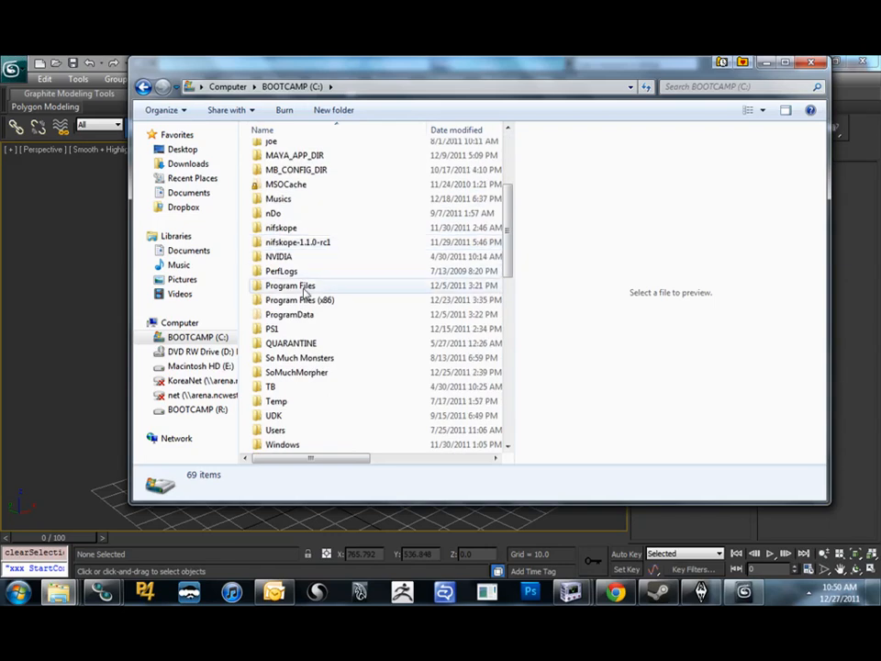
double_click(290, 286)
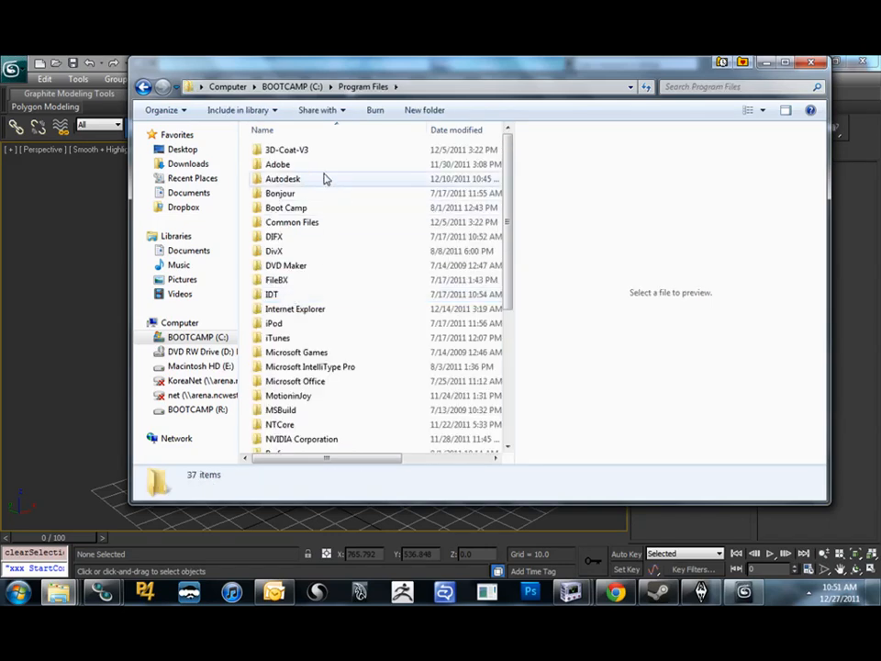
mouse_move(295, 211)
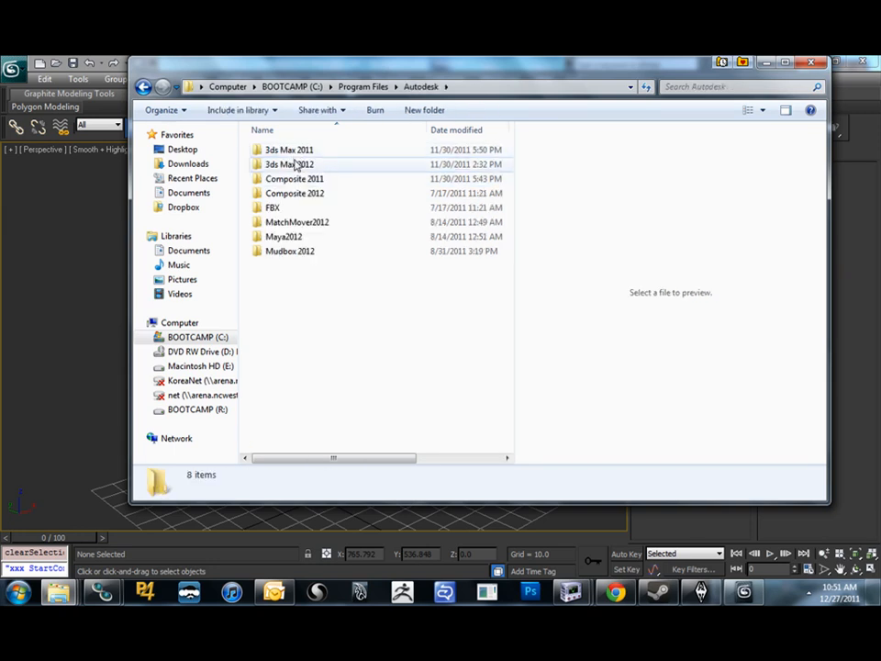
double_click(290, 164)
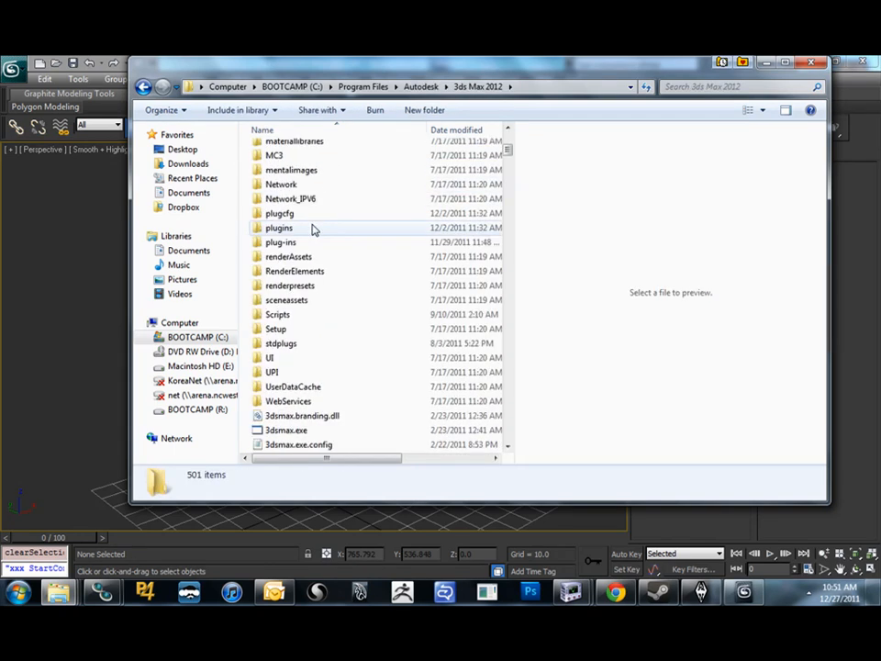
double_click(279, 314)
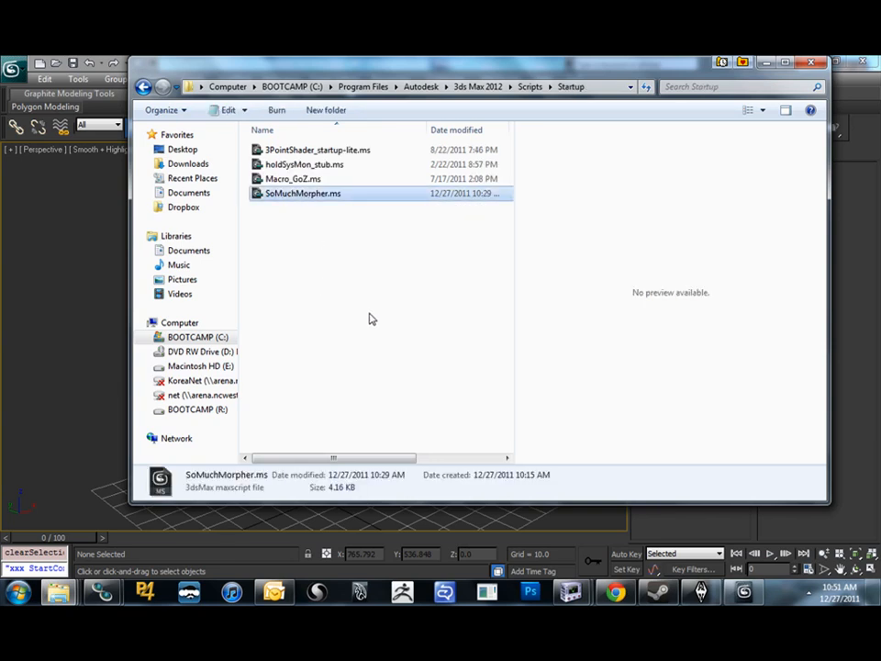
click(292, 87)
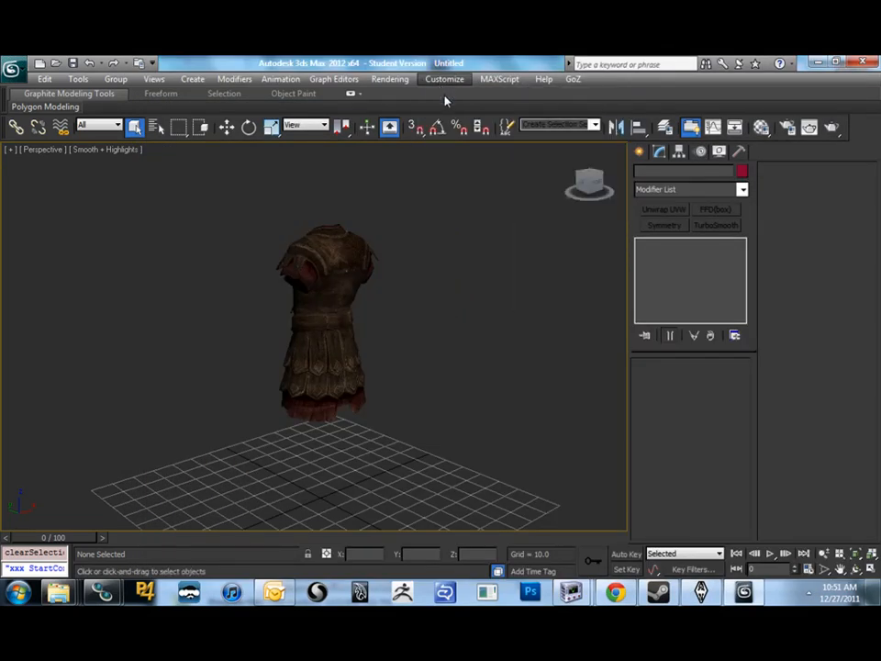
In Customize User Interface, pick So Much Morpher! from the So Much Monsters! category for the main toolbar
click(445, 78)
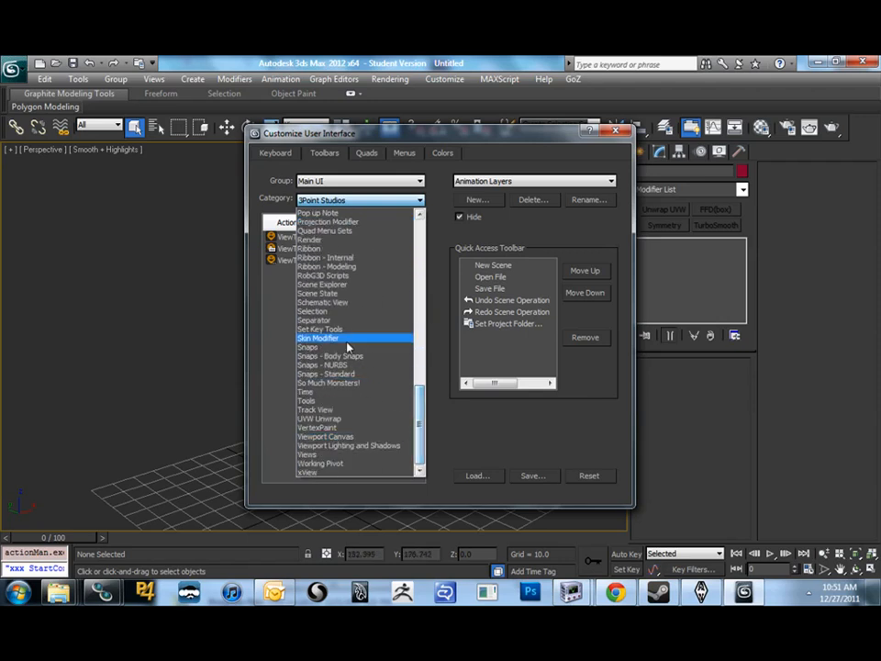
click(327, 384)
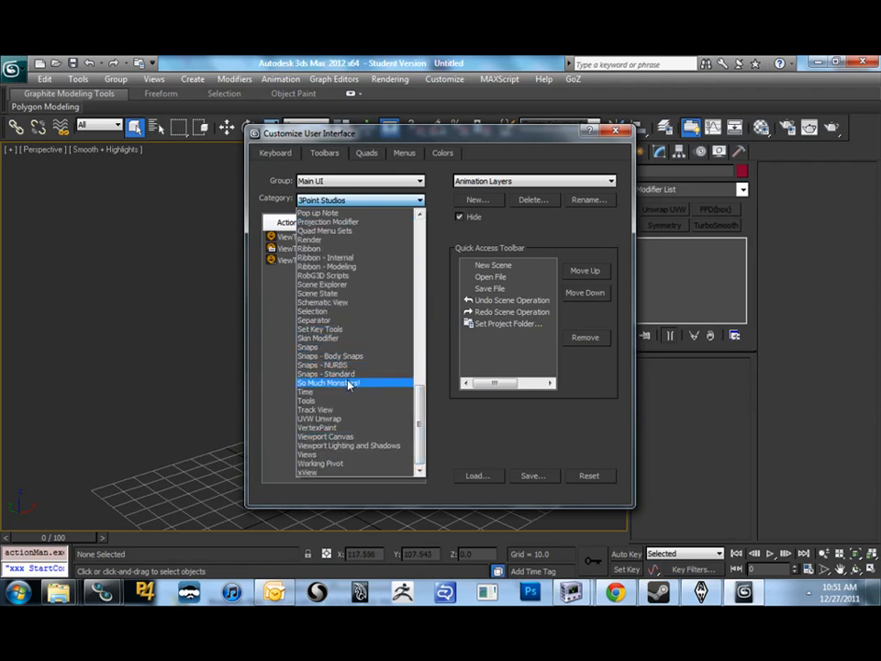
click(327, 384)
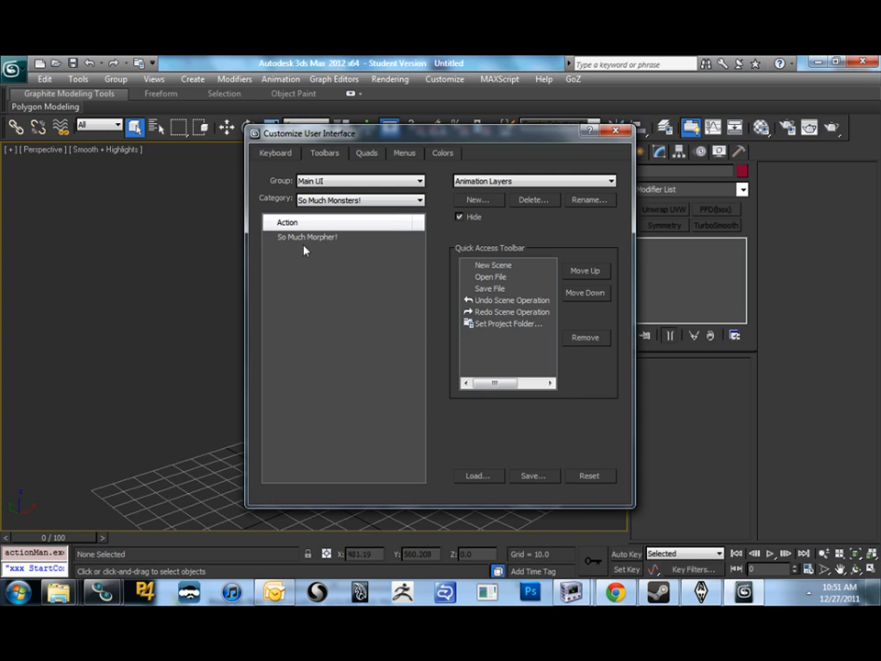
click(309, 237)
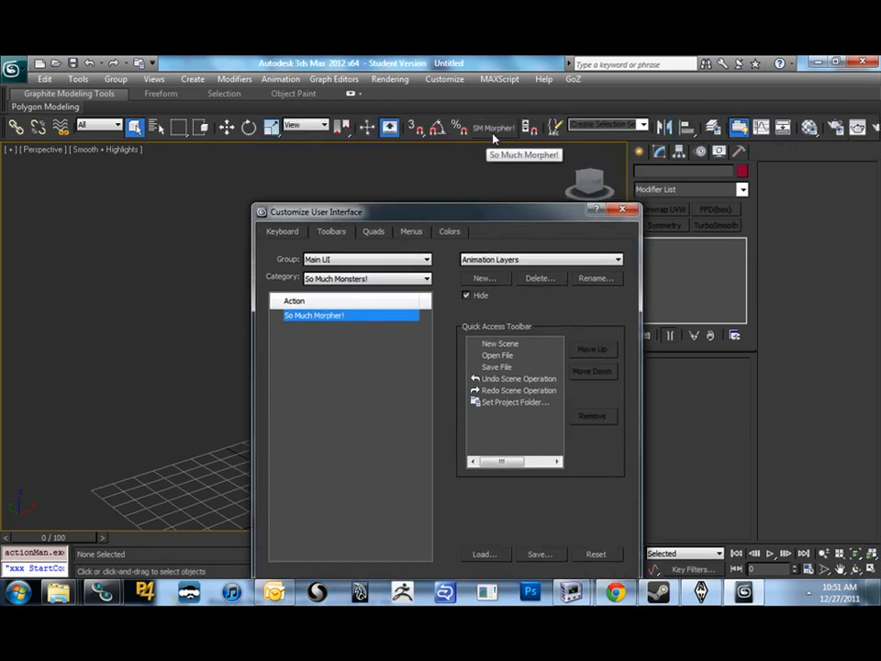
mouse_move(541, 210)
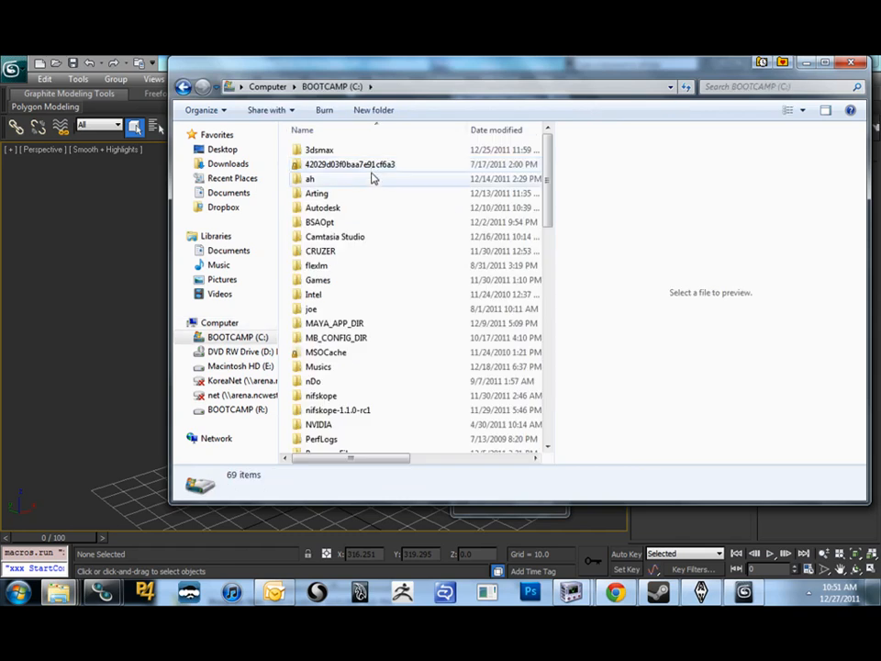
Scroll the C: drive listing and open the SoMuchMorpher folder to show its script file
scroll(down, 3)
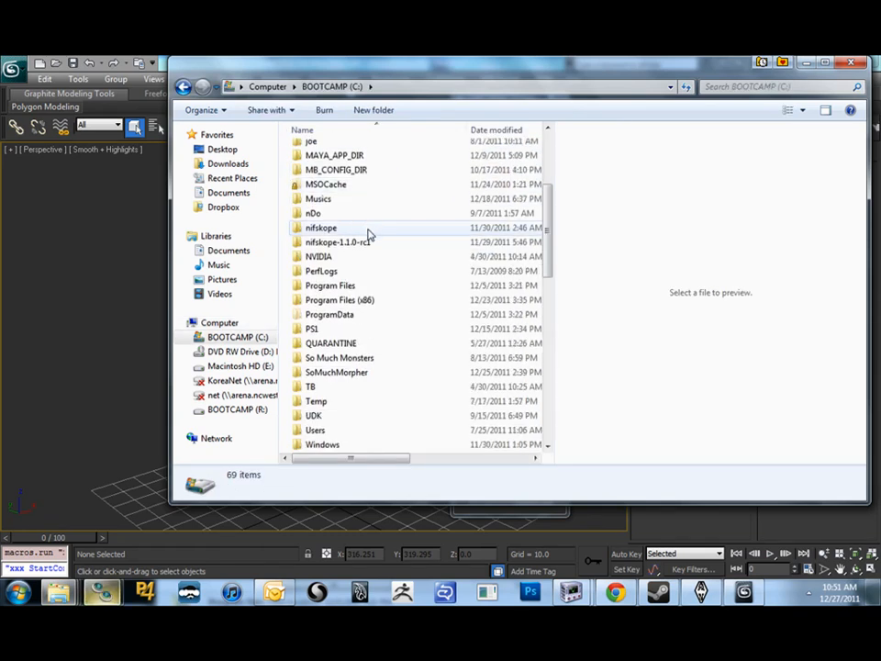
scroll(down, 3)
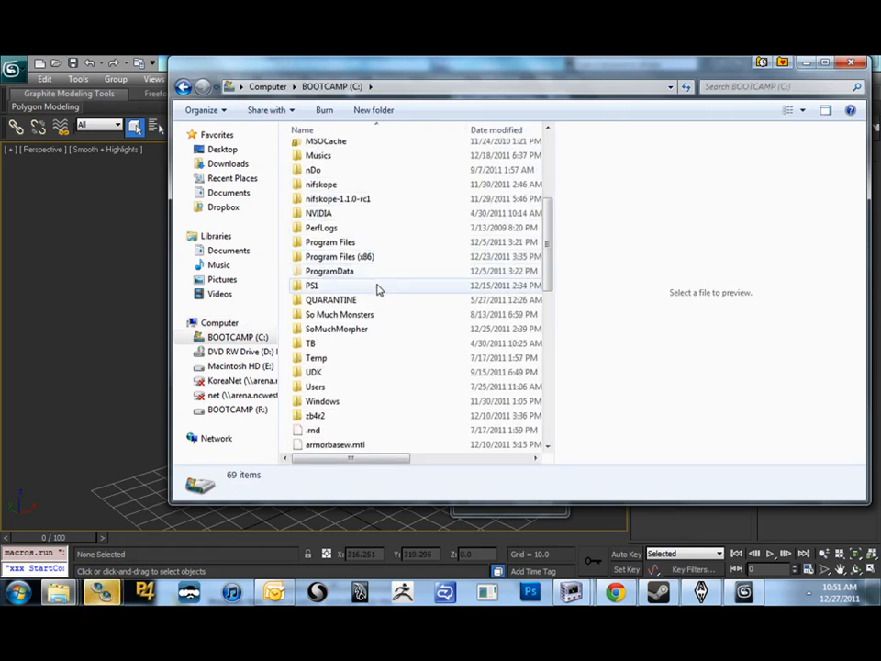
scroll(down, 3)
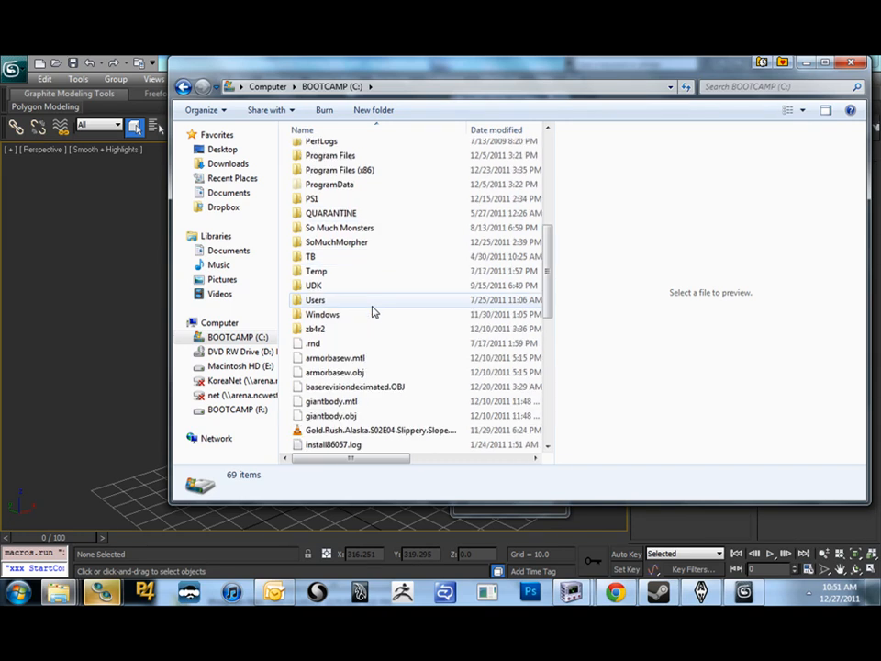
mouse_move(371, 311)
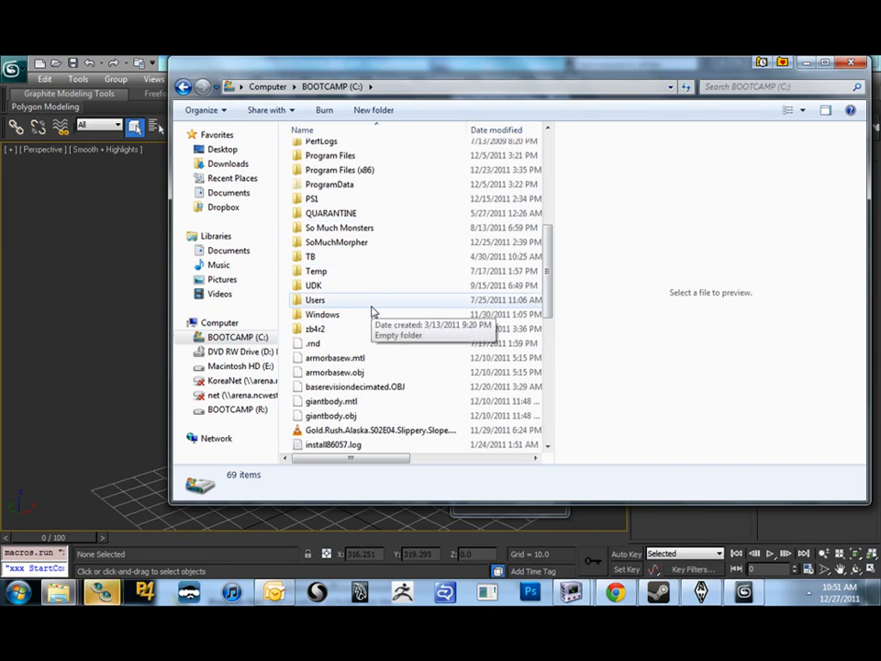
click(340, 228)
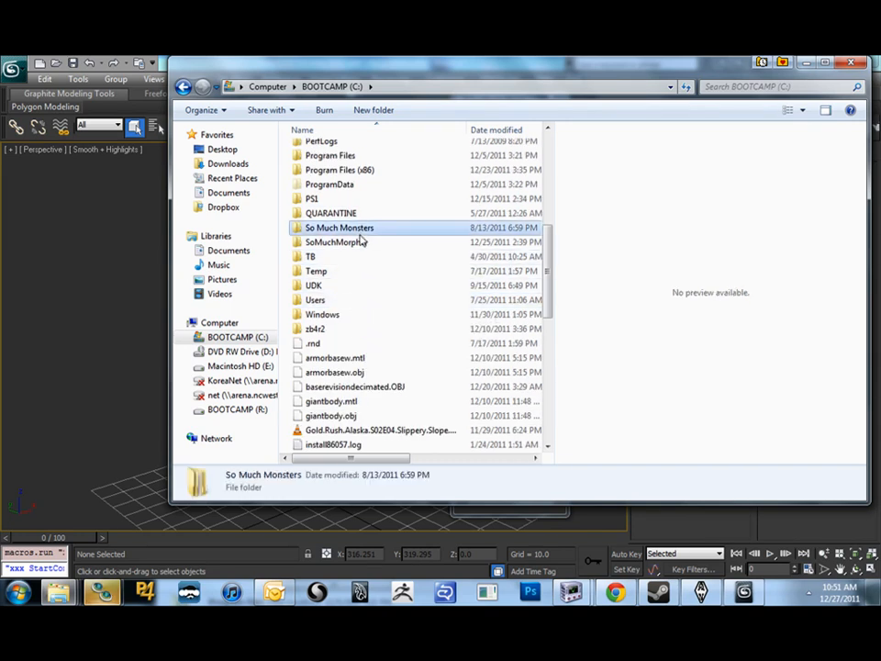
click(334, 243)
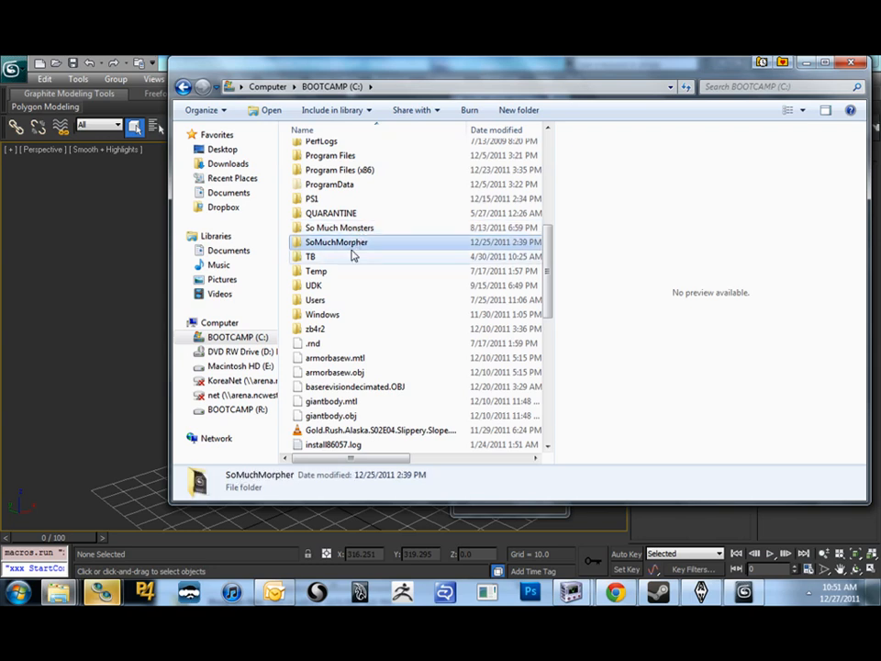
double_click(339, 228)
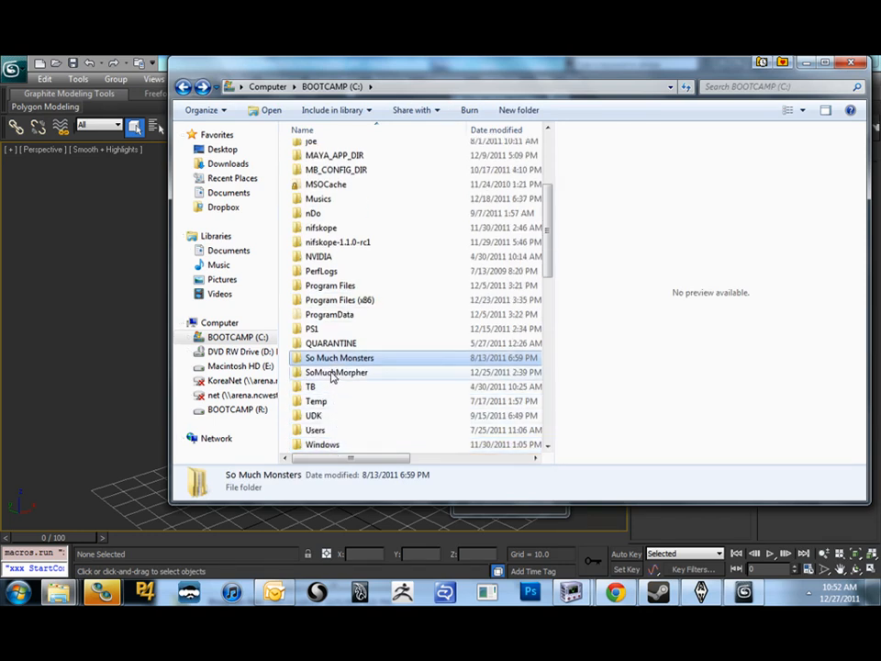
double_click(337, 371)
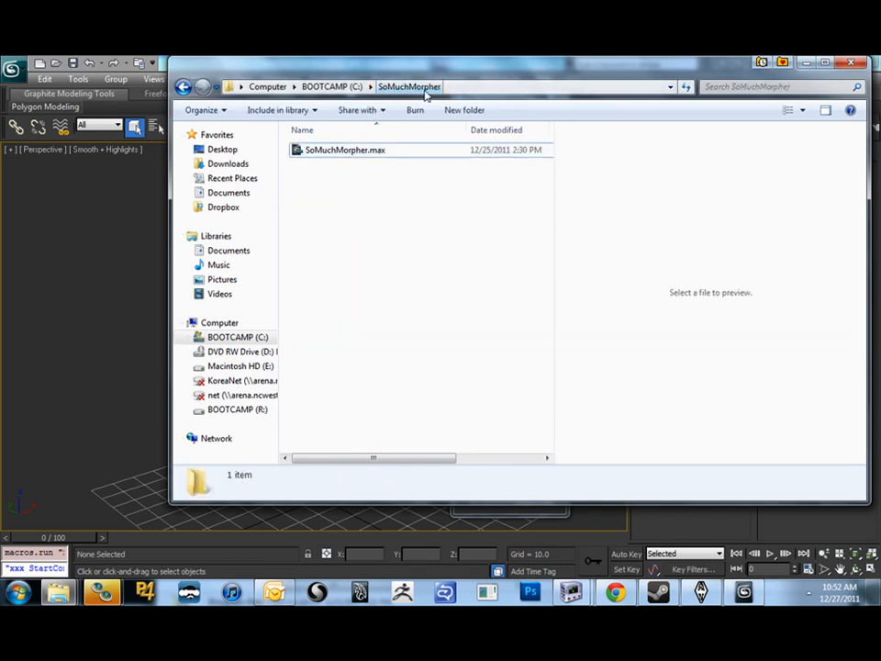
mouse_move(338, 177)
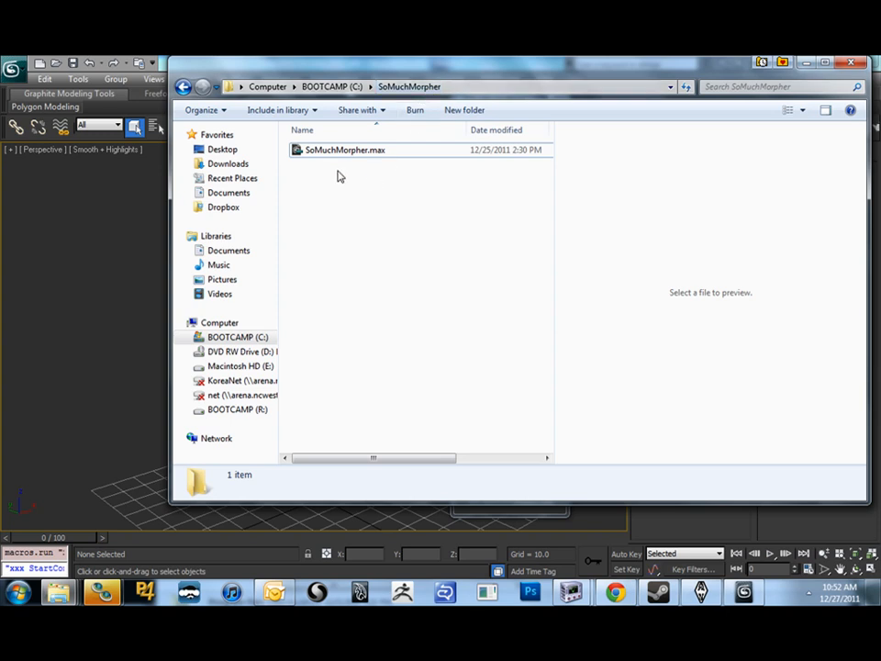
mouse_move(336, 163)
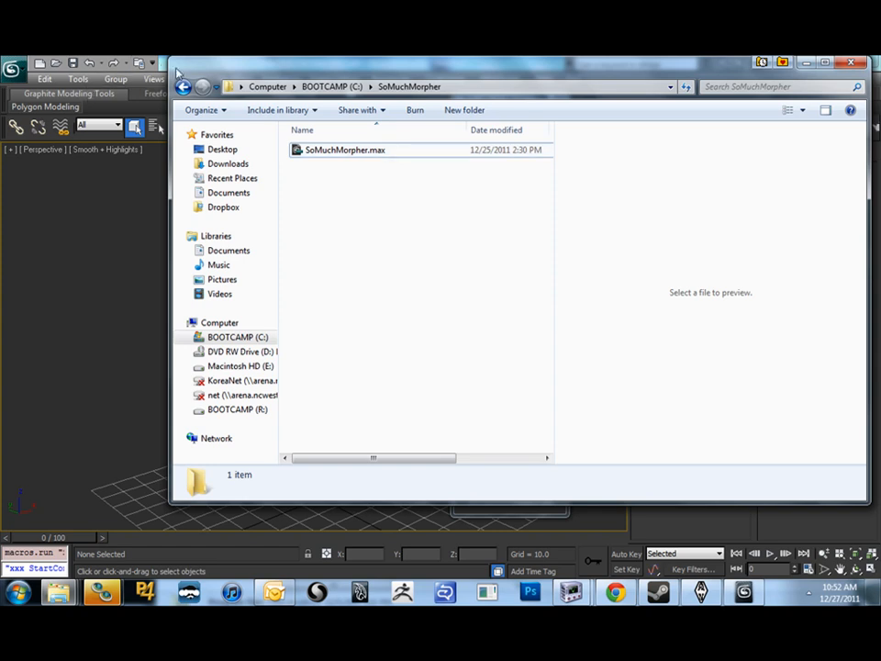
Run SoMuchMorpher.mse and position the So Much Morpher window beside the cuirass model
double_click(345, 151)
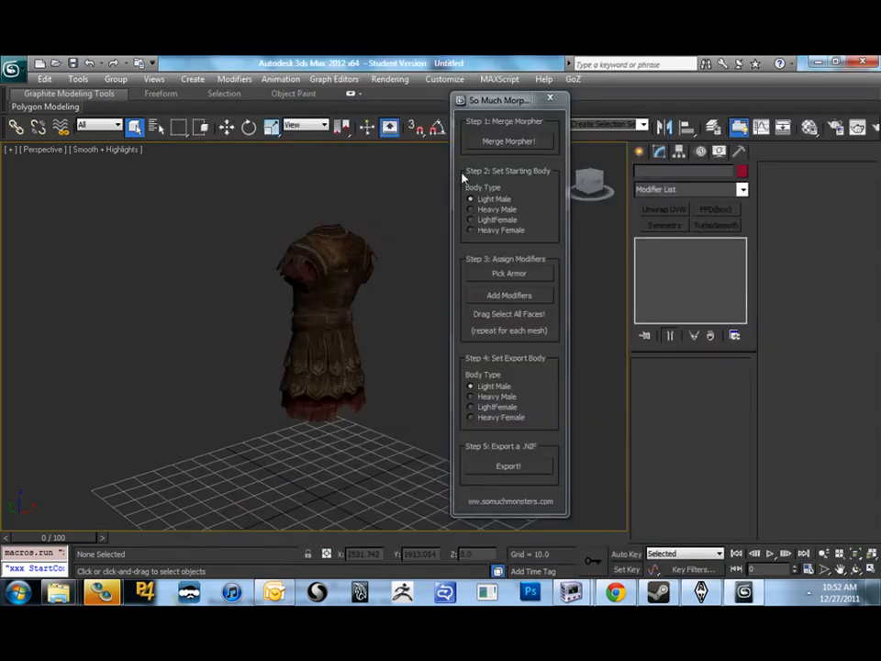
drag(510, 99, 558, 88)
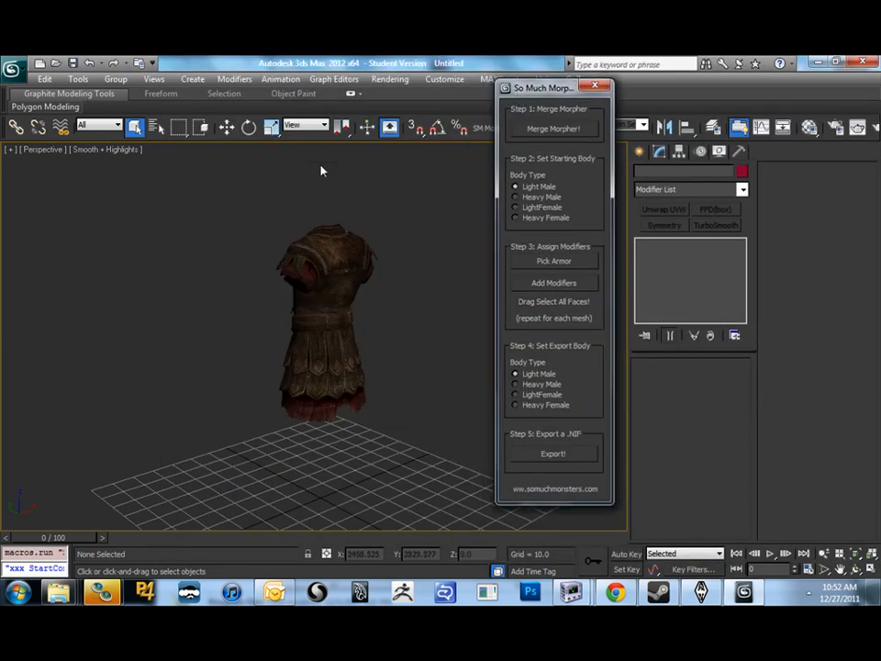
drag(542, 88, 536, 117)
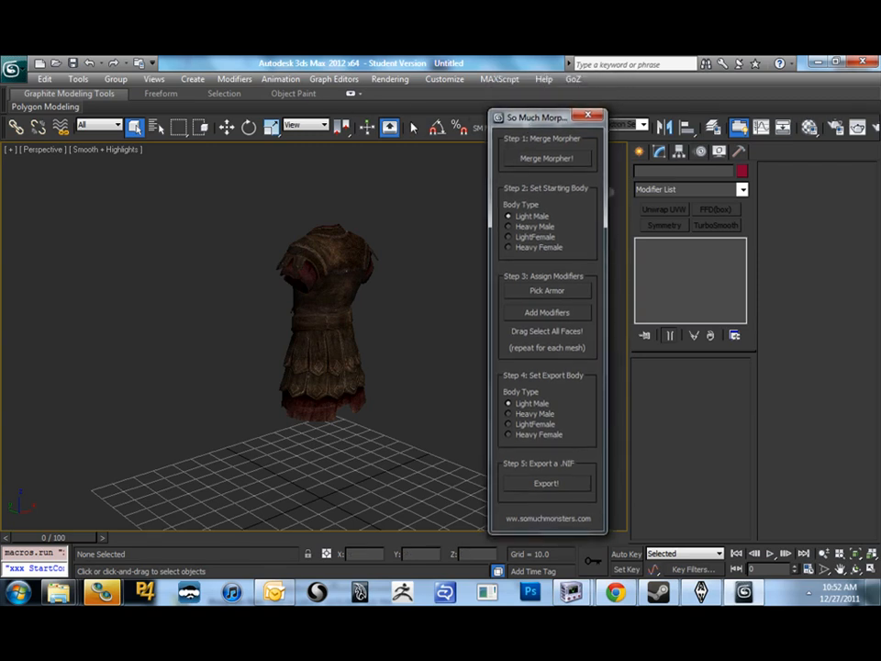
drag(547, 118, 440, 113)
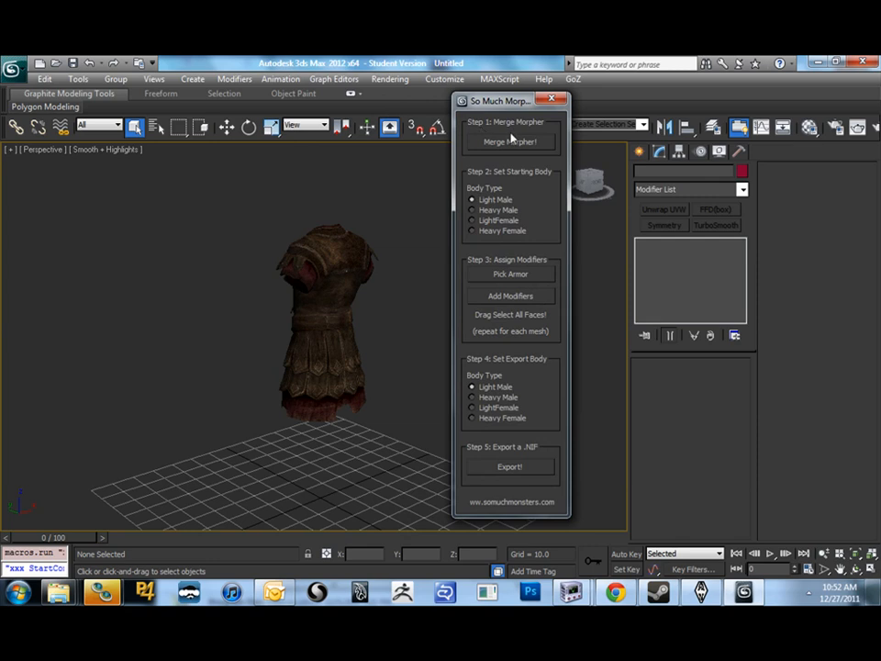
mouse_move(486, 136)
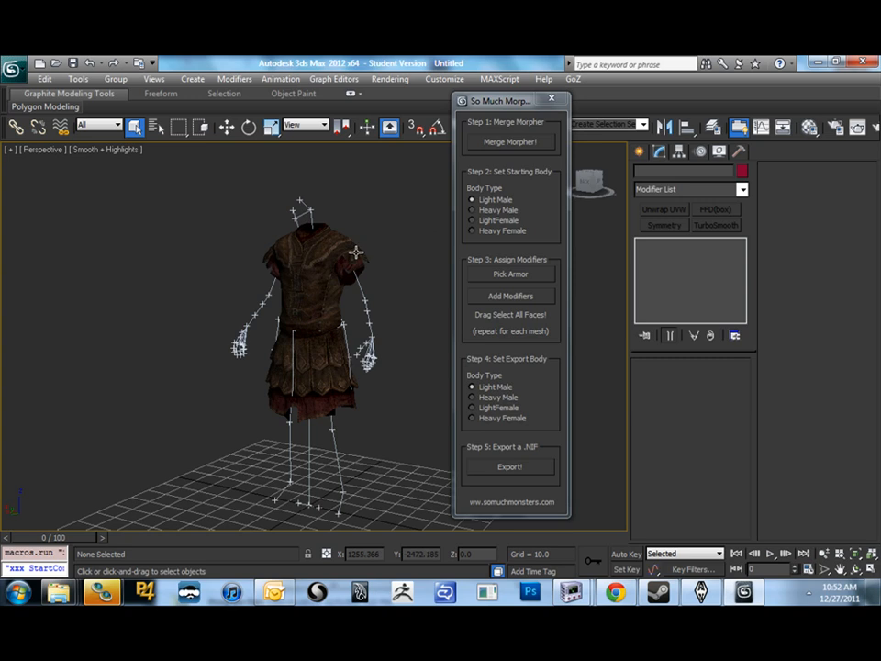
mouse_move(499, 213)
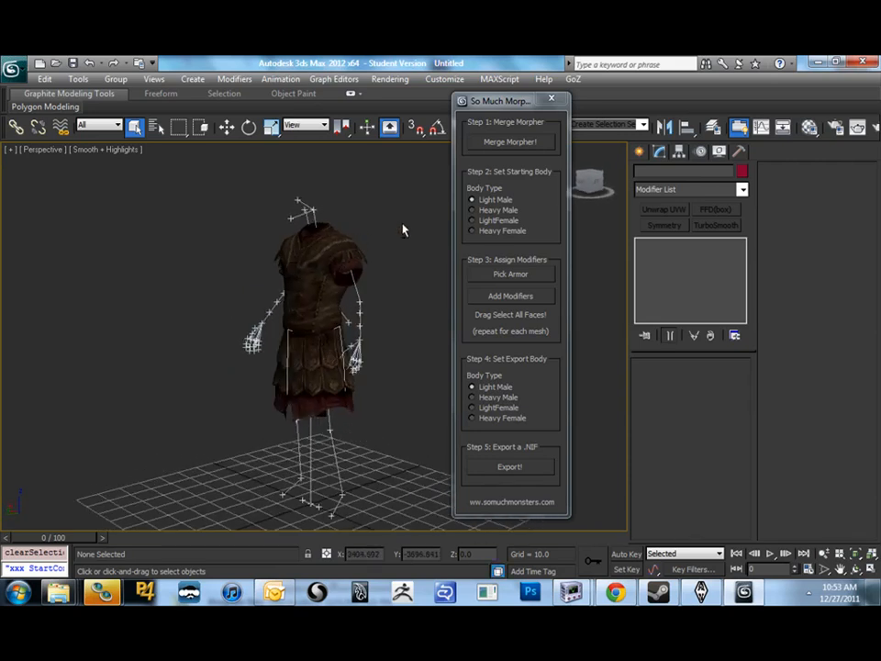
mouse_move(411, 277)
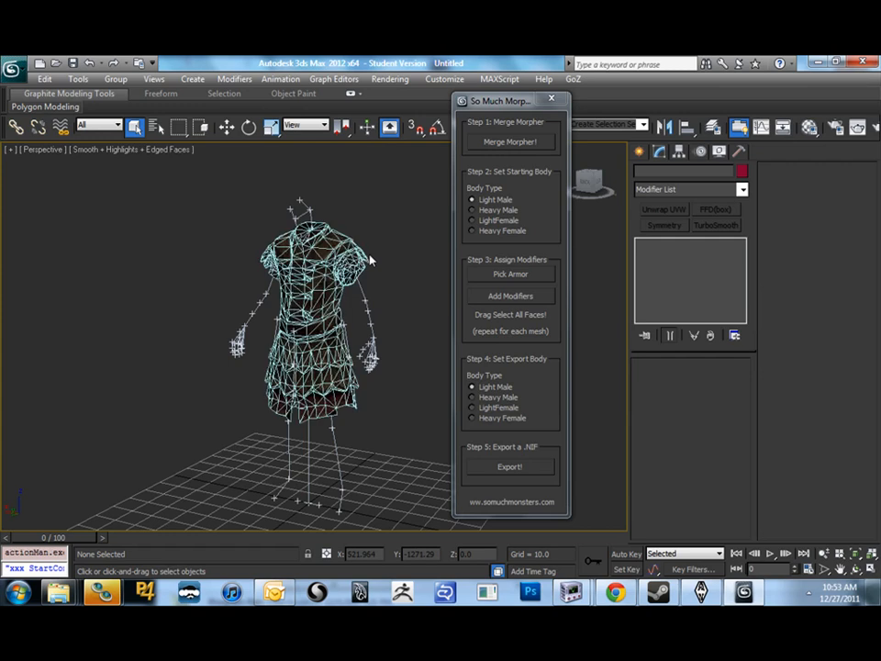
Pick the cuirass mesh as the armor and add the Skin Wrap and dismember skin modifiers
click(510, 274)
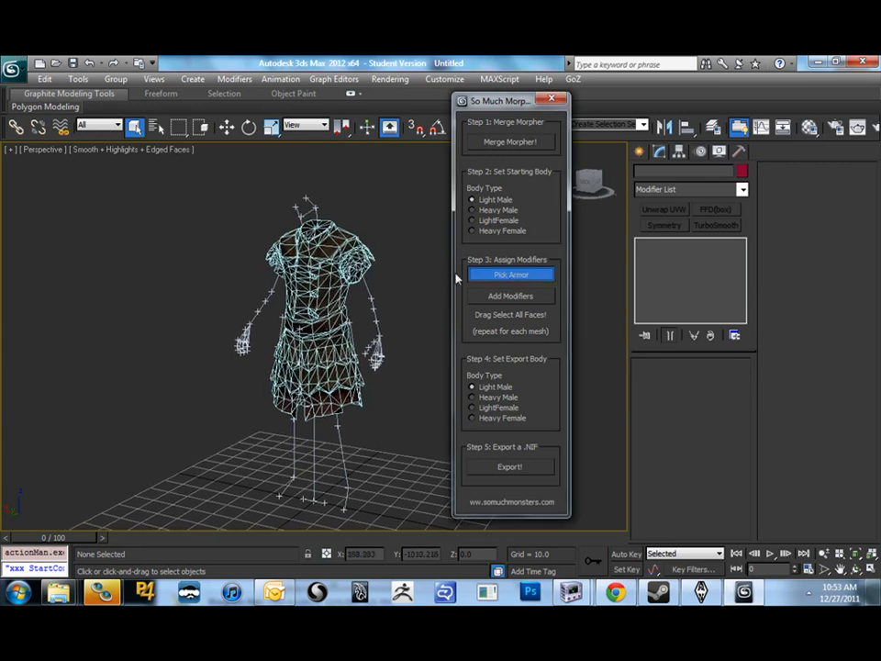
click(510, 273)
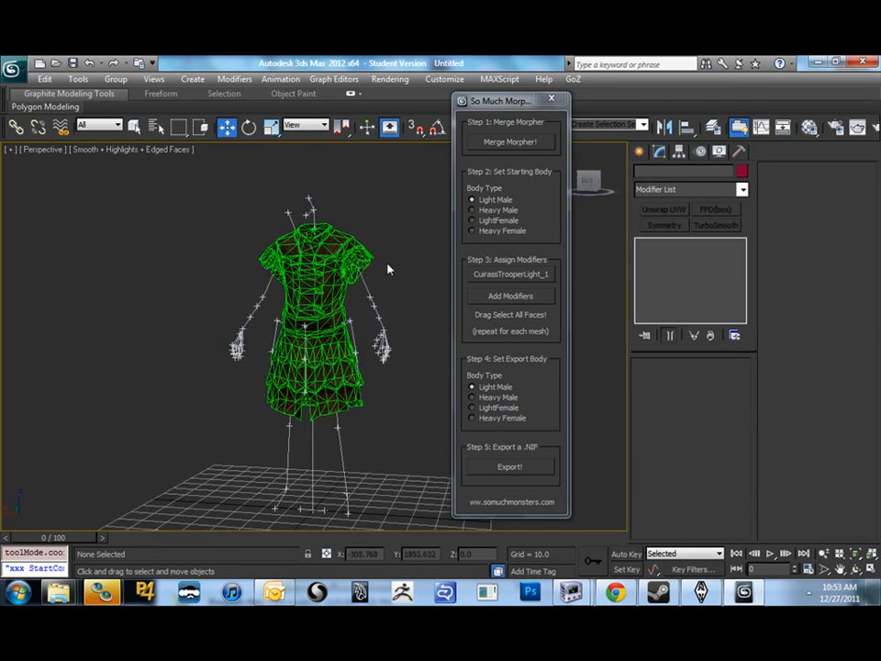
click(510, 295)
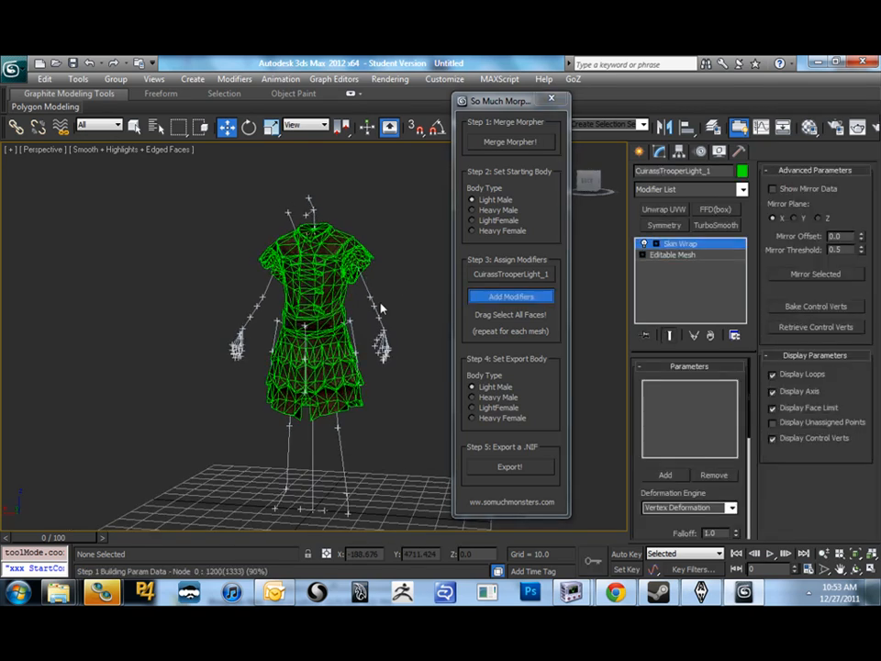
click(511, 295)
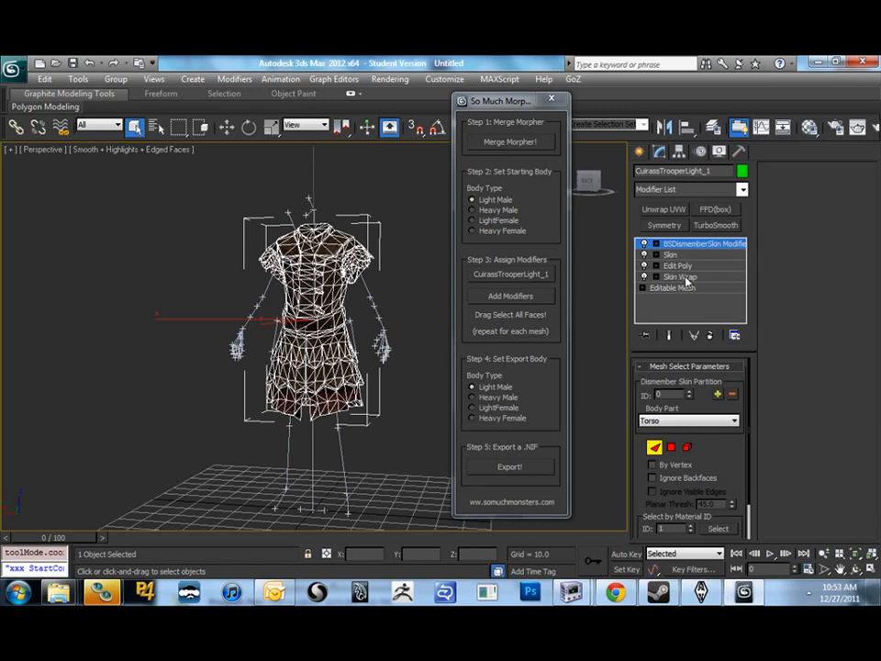
mouse_move(689, 279)
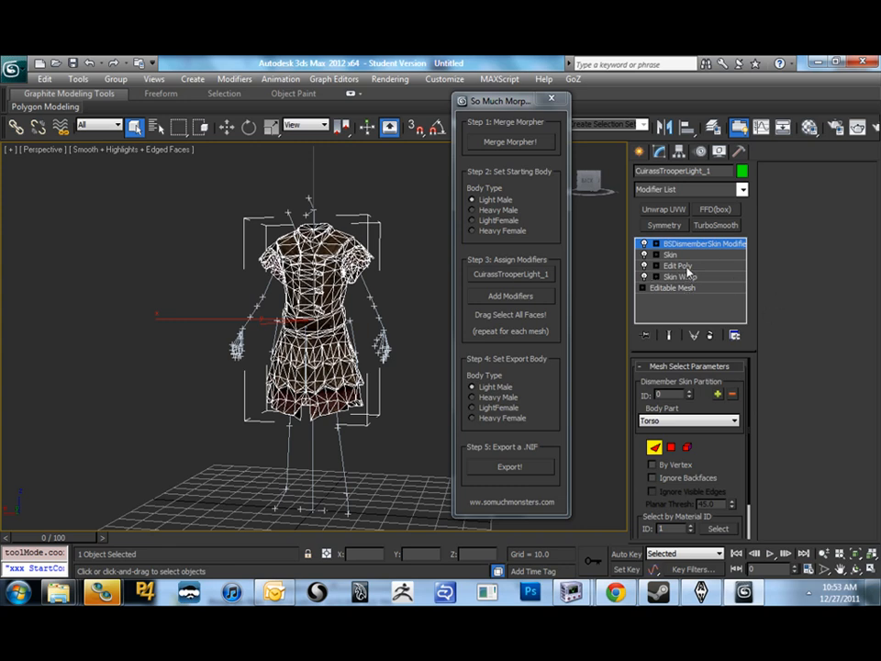
mouse_move(602, 275)
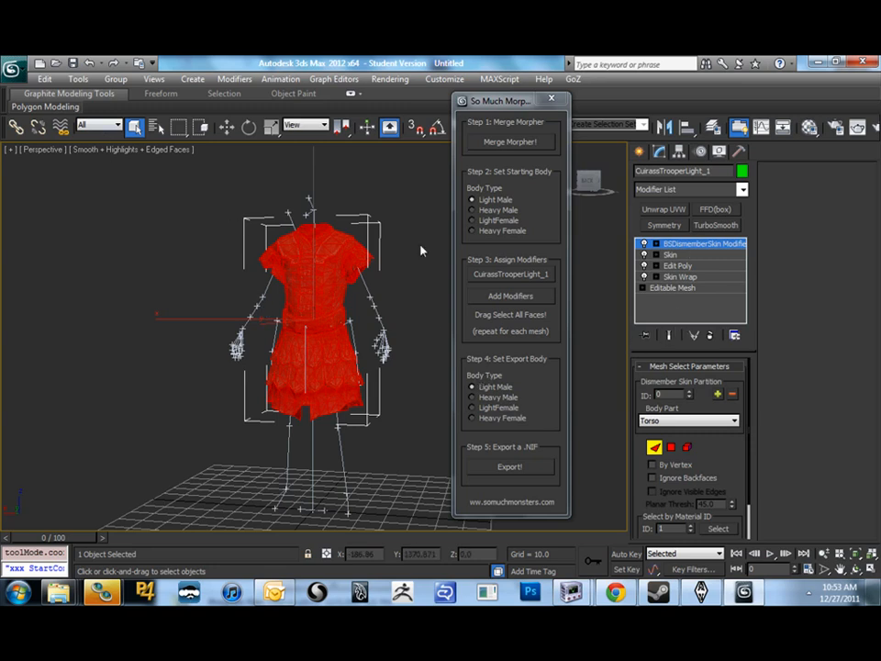
mouse_move(331, 284)
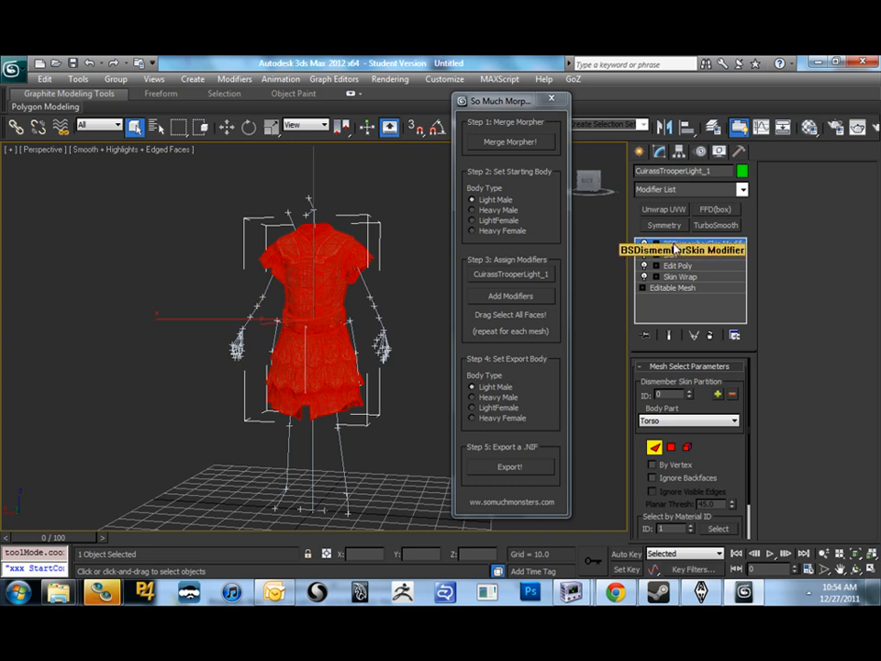
Leave face sub-object mode of the BSDismemberSkin modifier with all faces on the Torso part
click(702, 243)
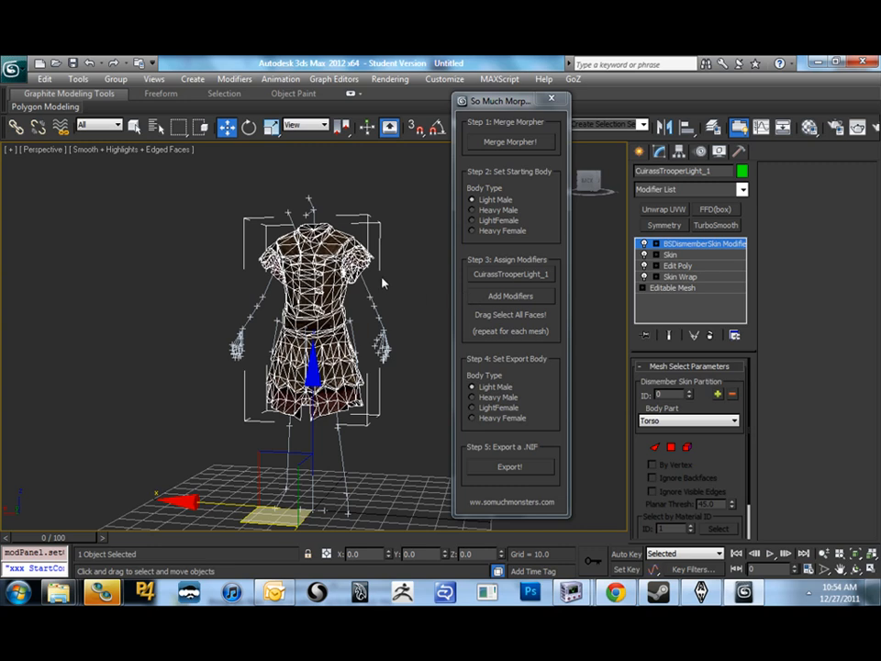
mouse_move(378, 282)
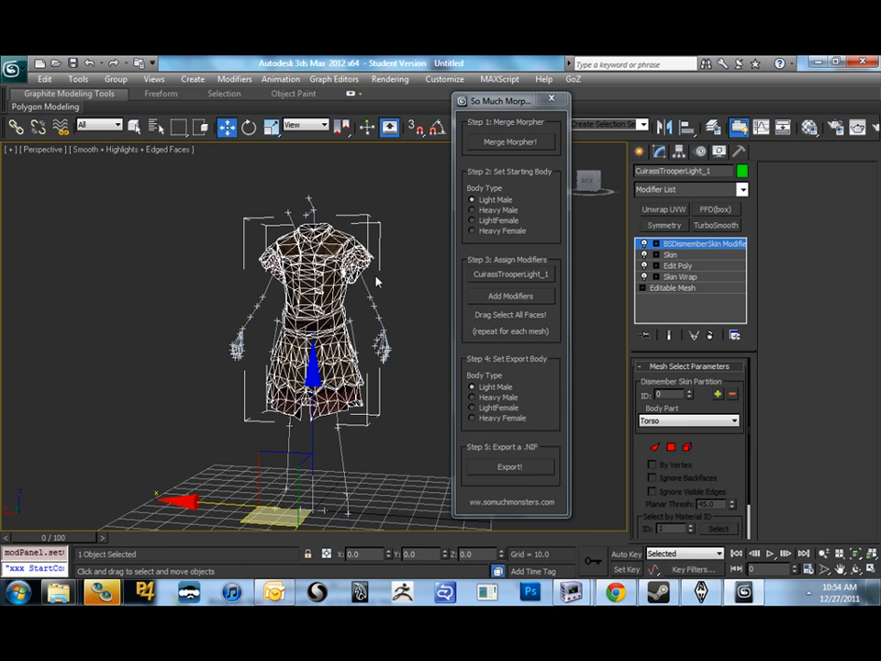
mouse_move(468, 319)
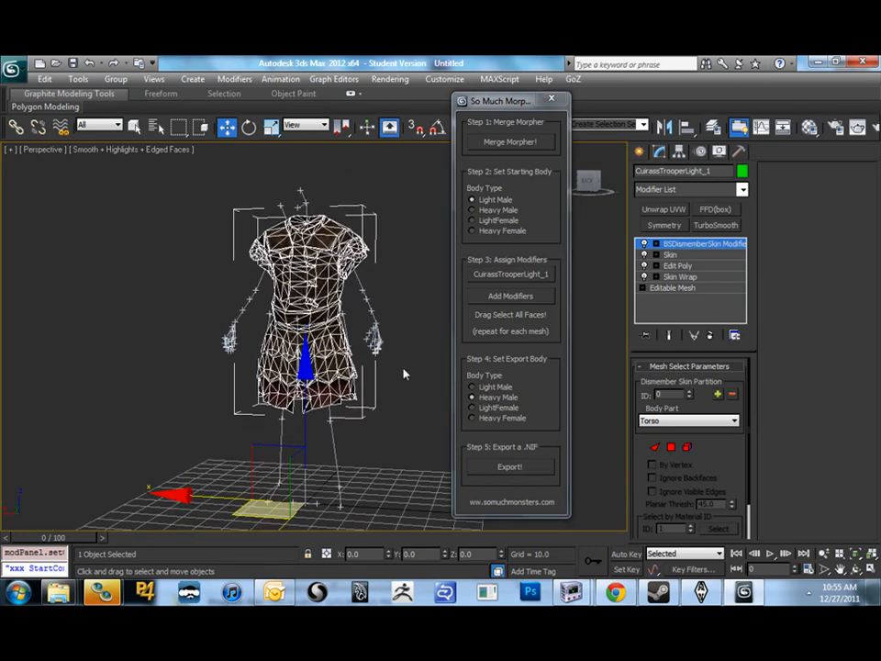
mouse_move(433, 368)
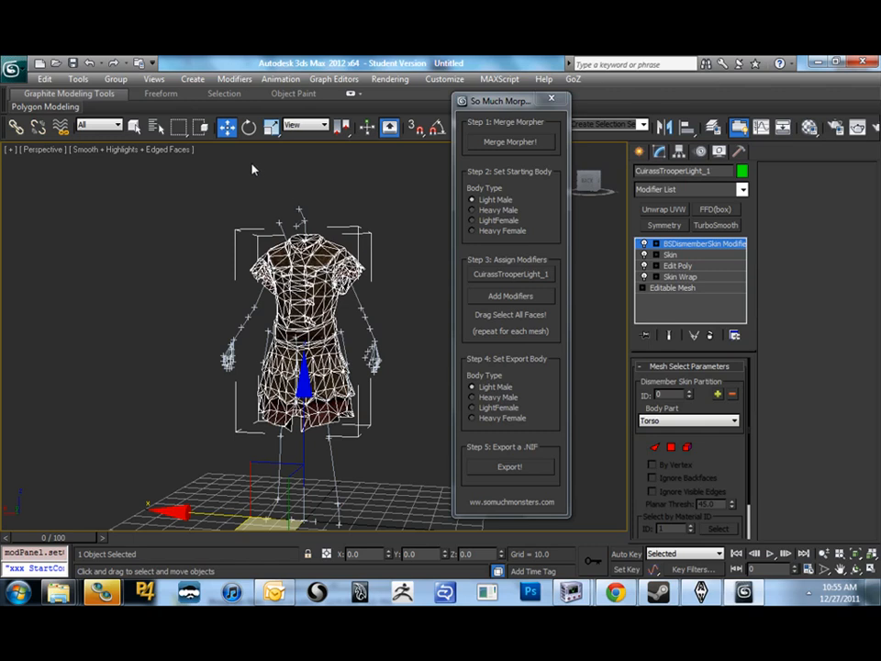
mouse_move(385, 320)
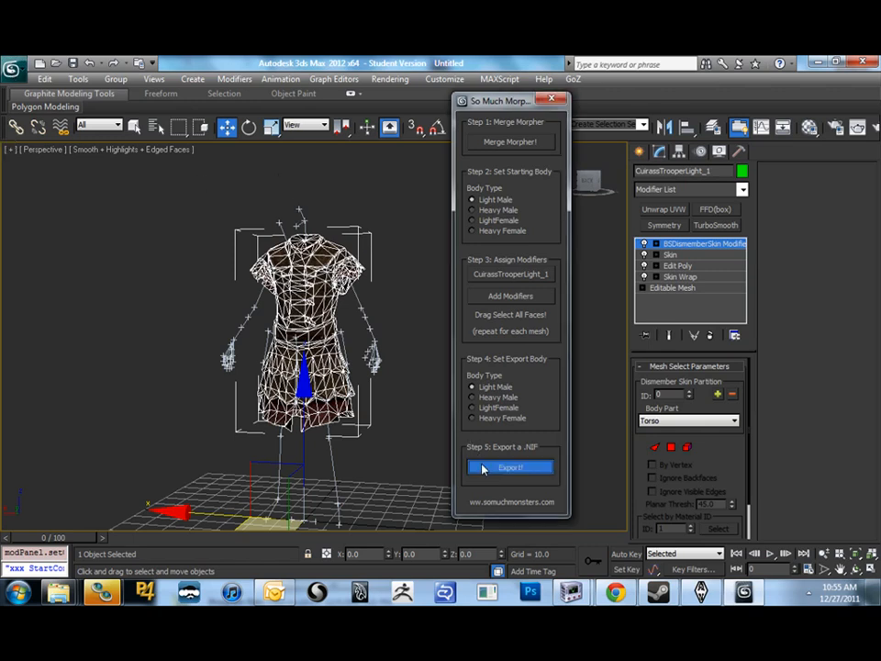
Export the cuirass NIF via the Data shortcut into meshes\armor\imperial, saving it as new imp 0
click(510, 468)
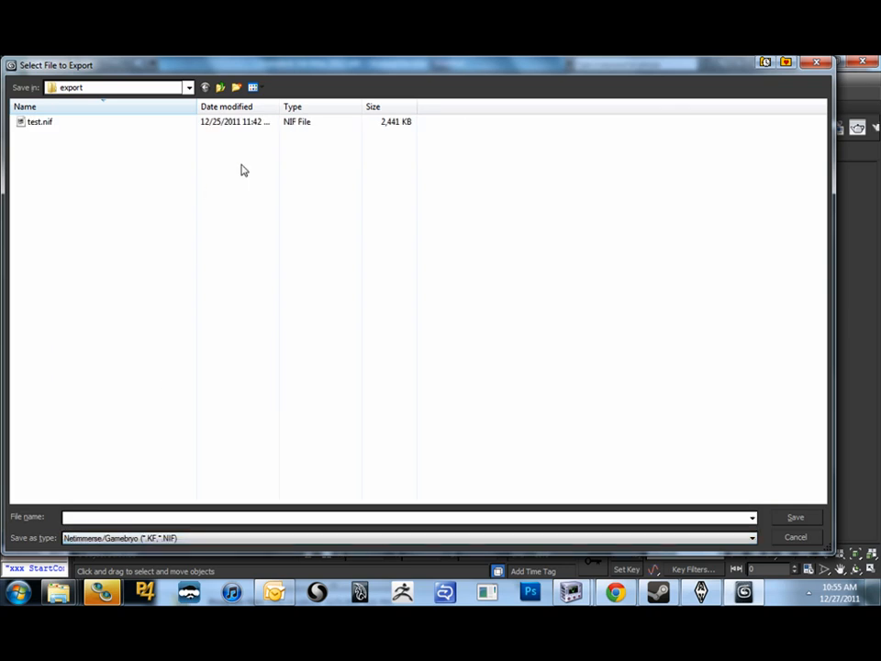
click(786, 62)
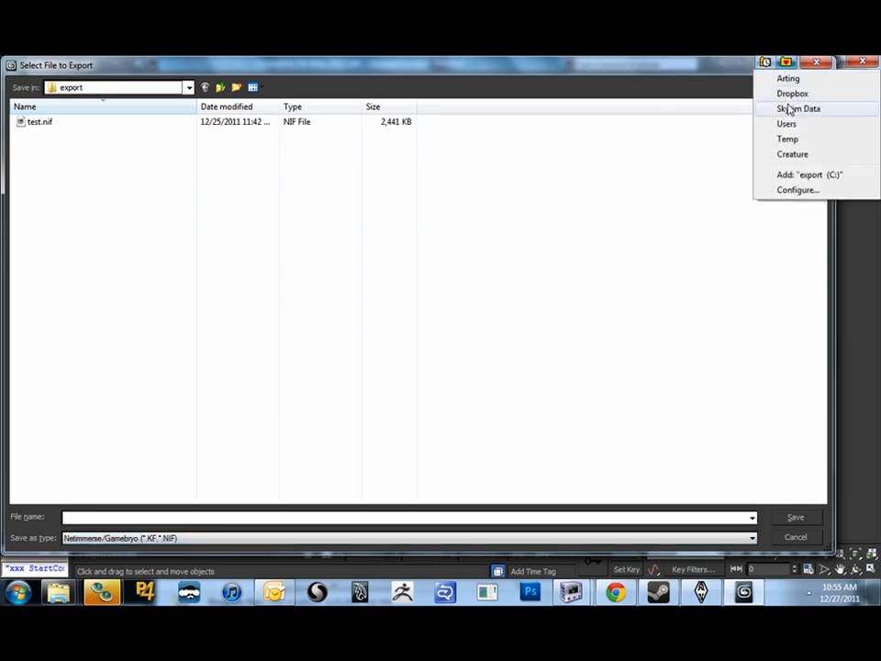
click(799, 109)
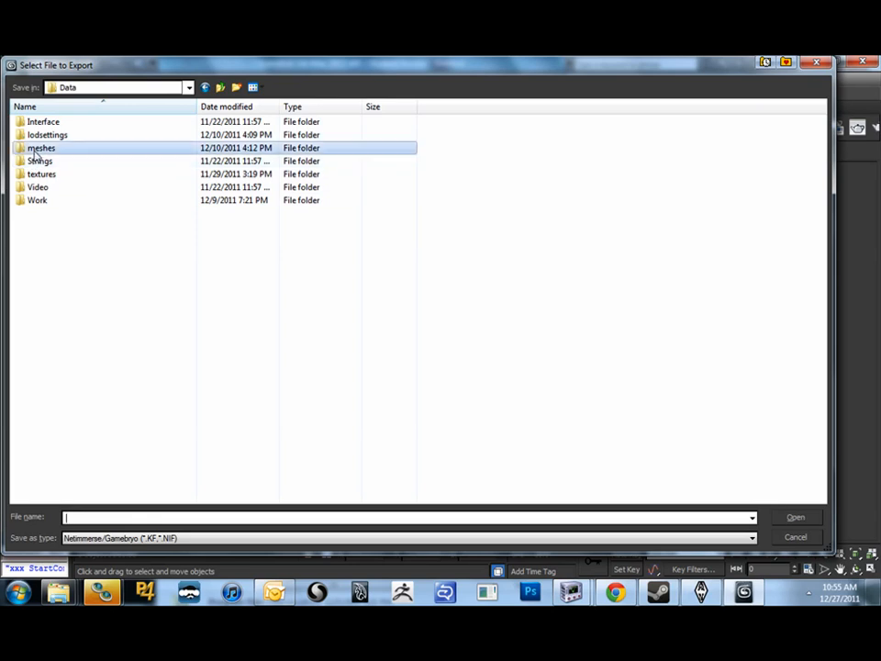
double_click(41, 147)
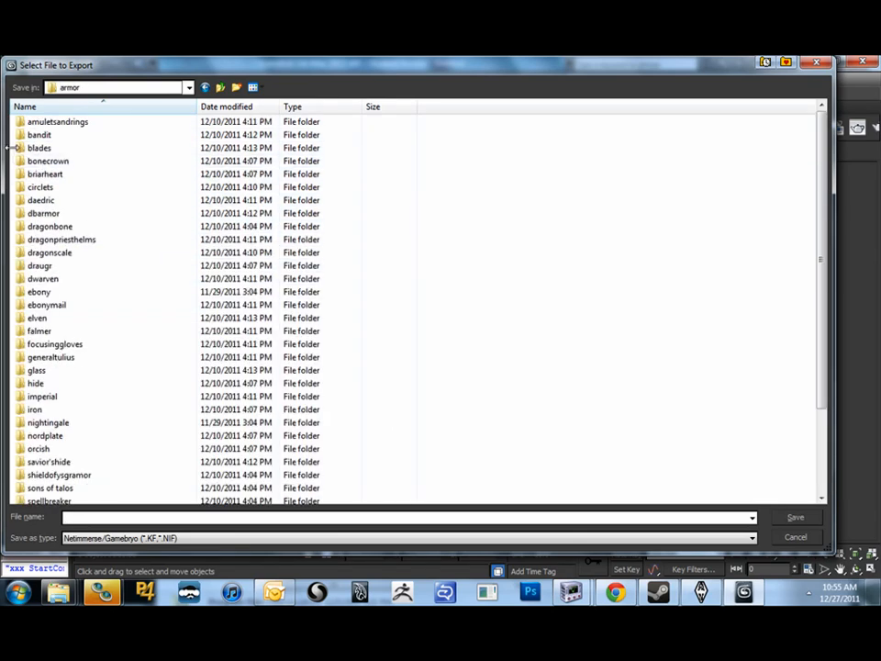
mouse_move(39, 290)
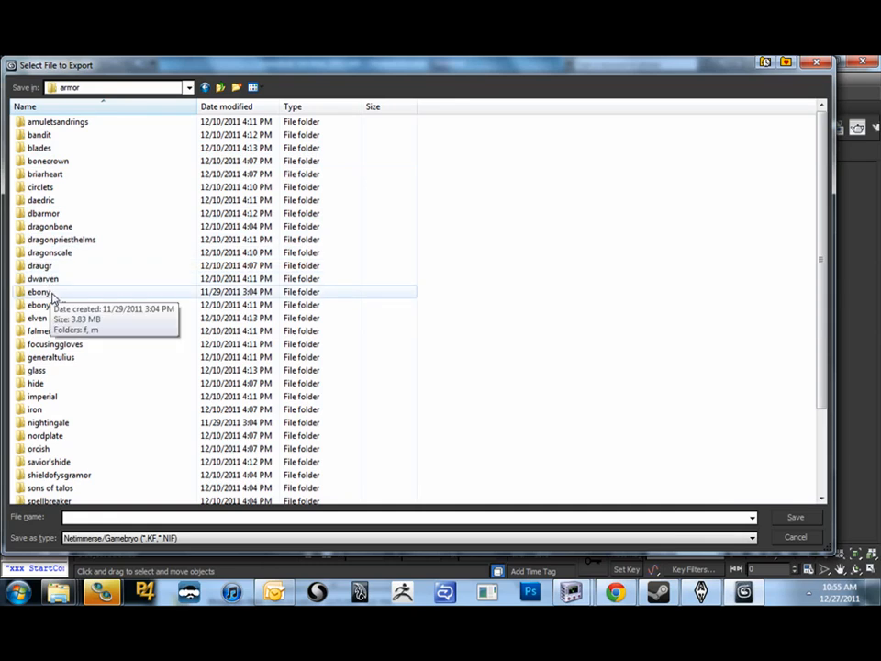
double_click(41, 397)
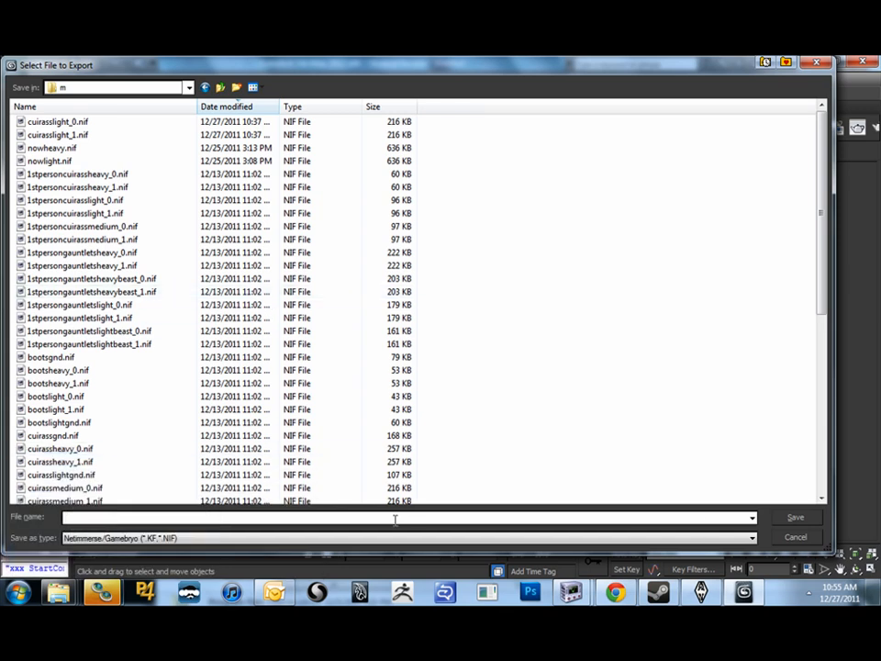
text(ARMOR)
text(new imp 0)
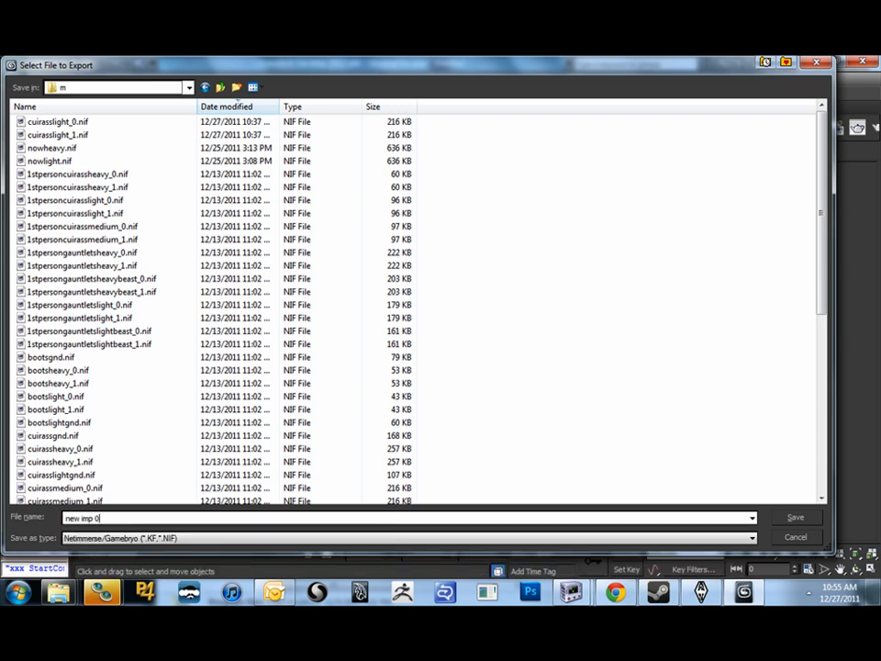
click(794, 517)
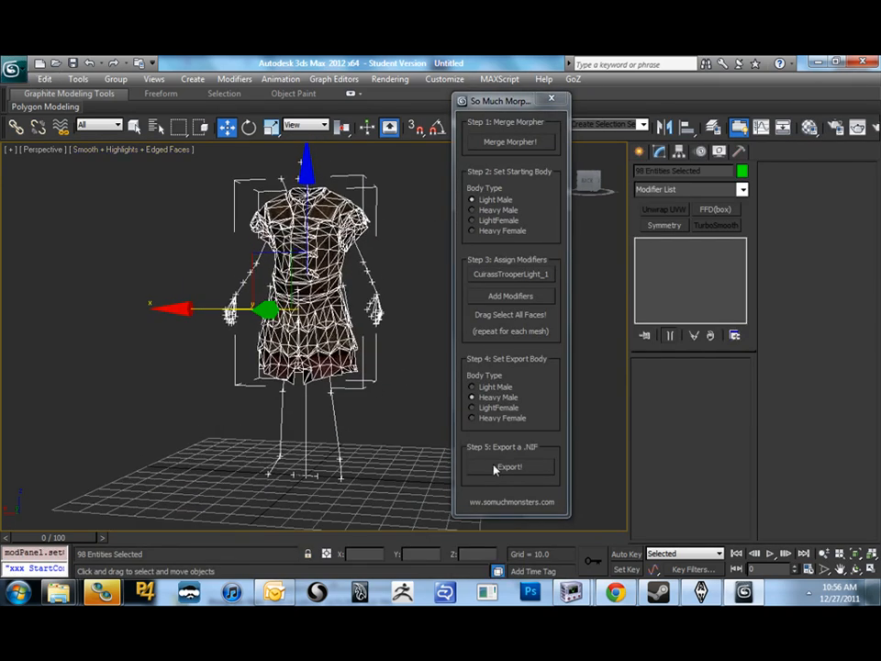
Finish in the So Much Morpher panel and switch over to NifSkope with new imp 0.nif loaded
click(510, 466)
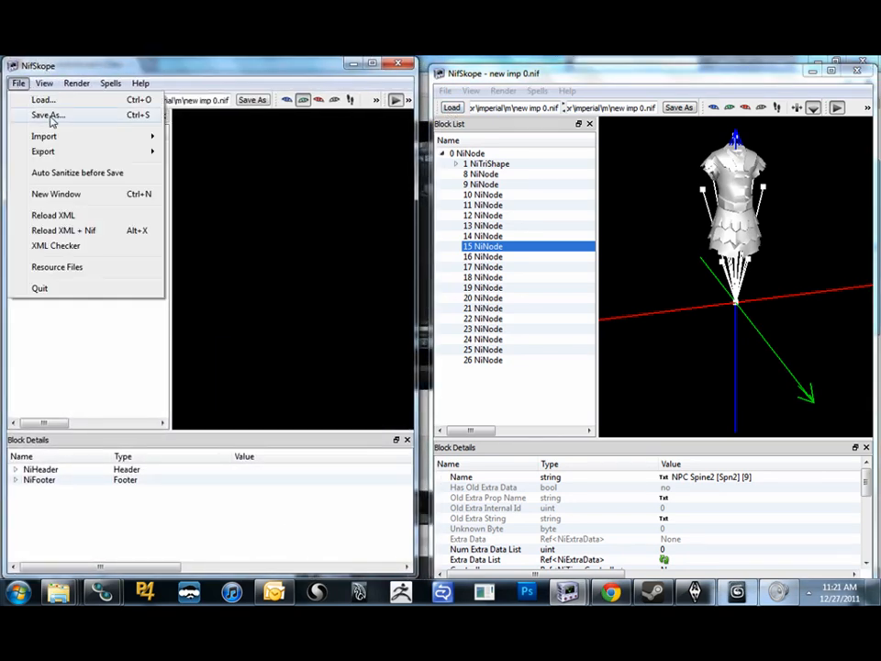
Load the original cuirasslight_1.nif in the second window and bring up its BSLightingShaderProperty actions
click(45, 114)
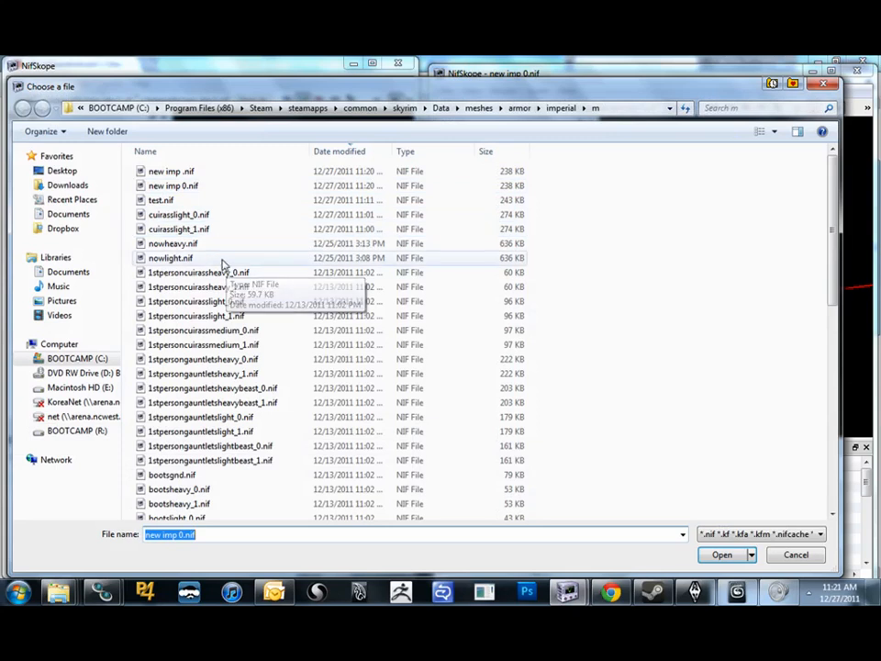
click(169, 257)
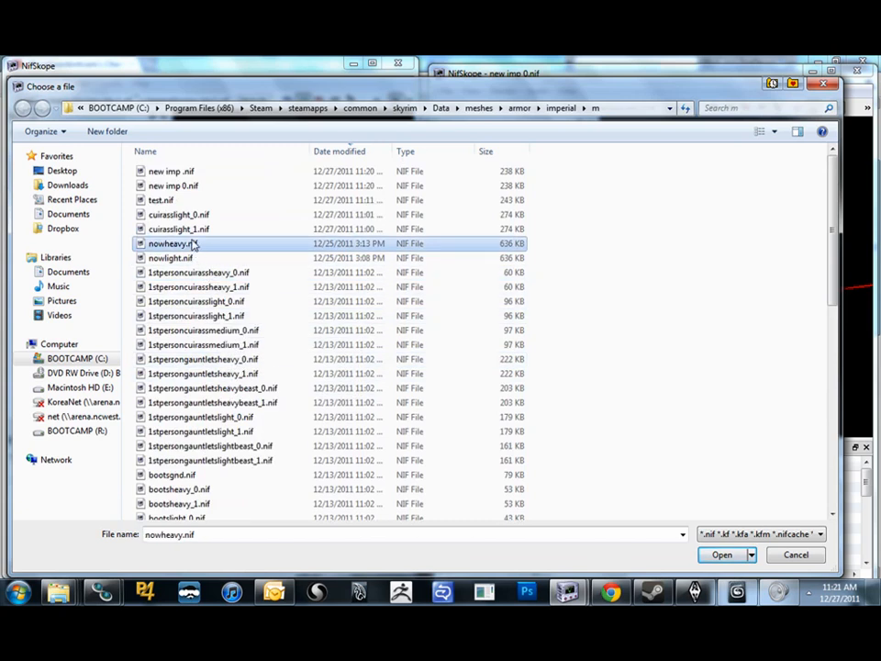
click(722, 554)
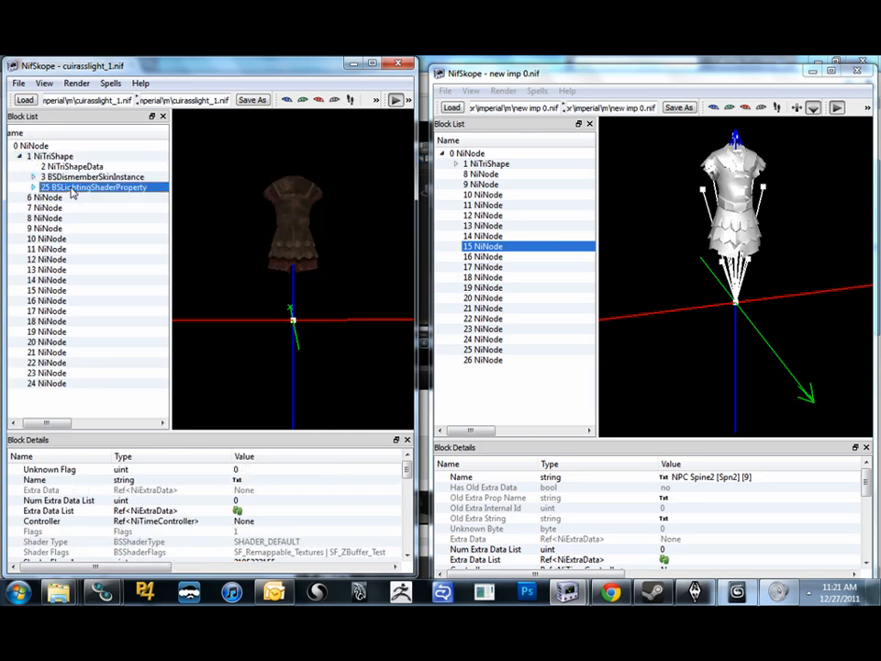
right_click(91, 187)
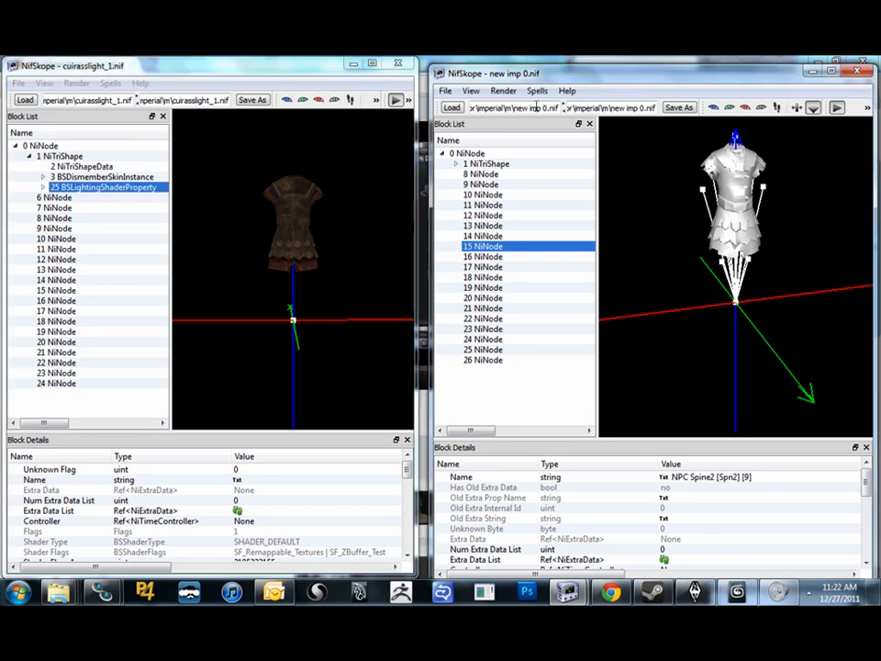
Paste the copied shader branch under the NiTriShape in new imp 0.nif and inspect its BSShaderTextureSet
click(487, 164)
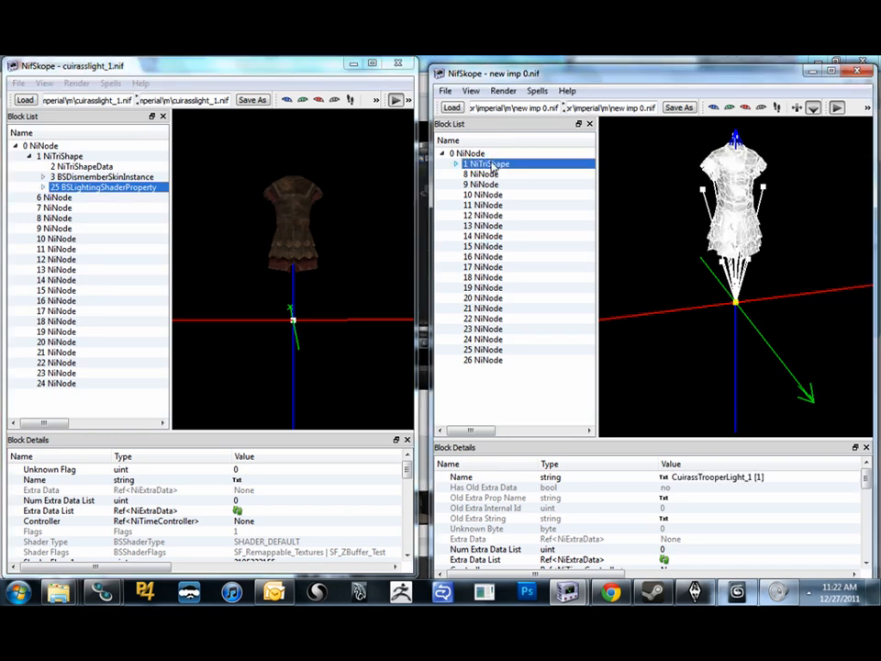
right_click(487, 164)
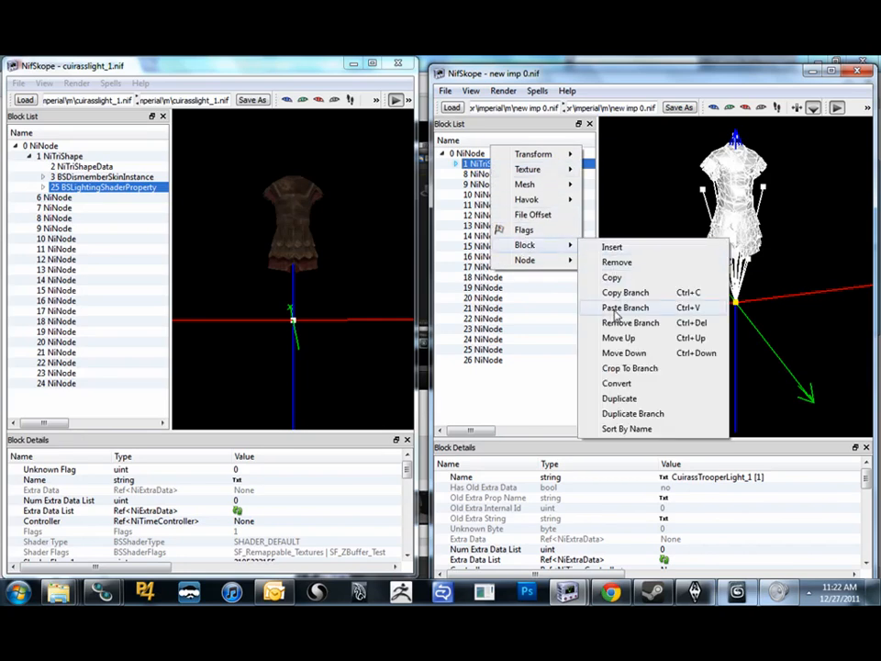
click(624, 308)
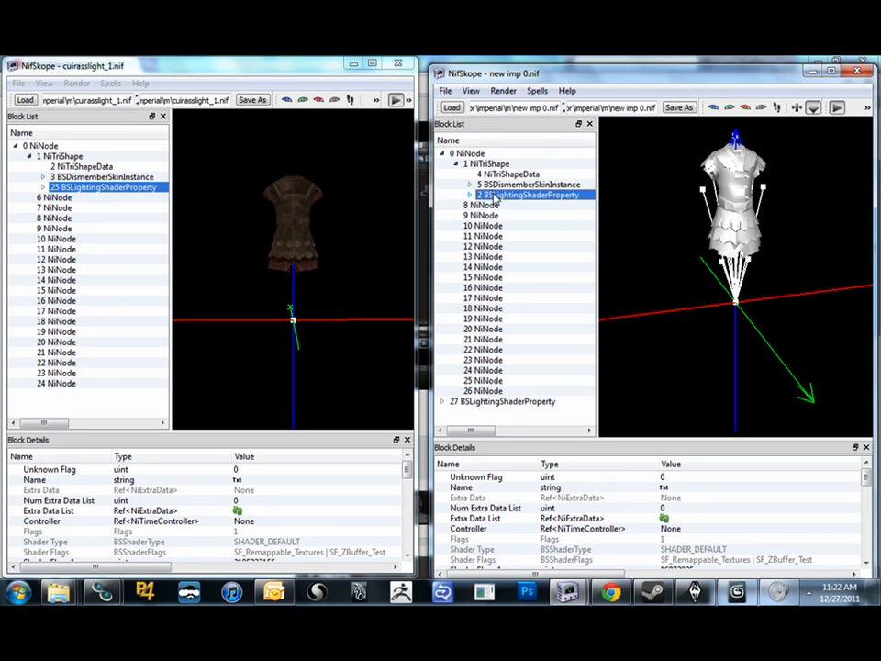
click(470, 194)
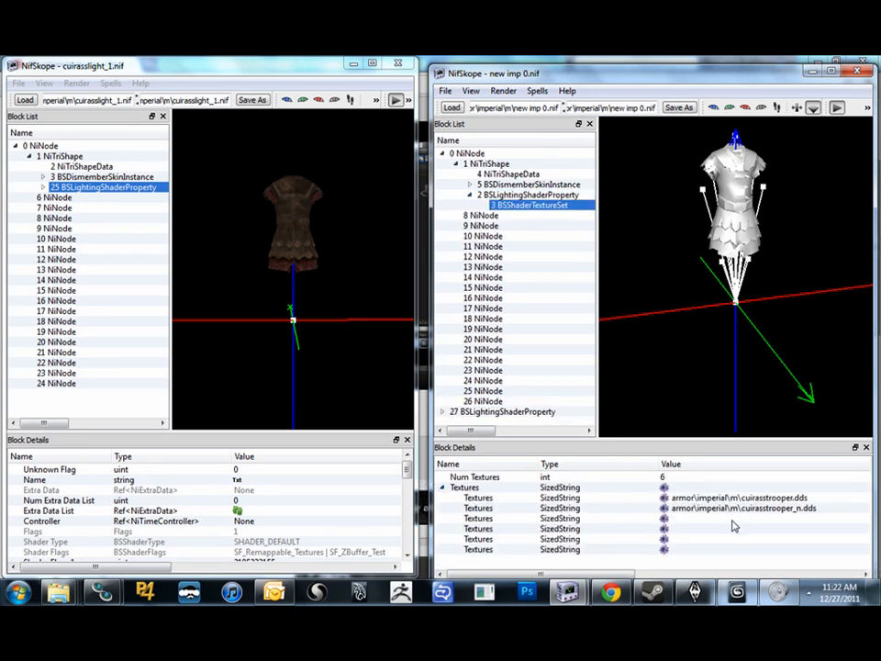
mouse_move(734, 530)
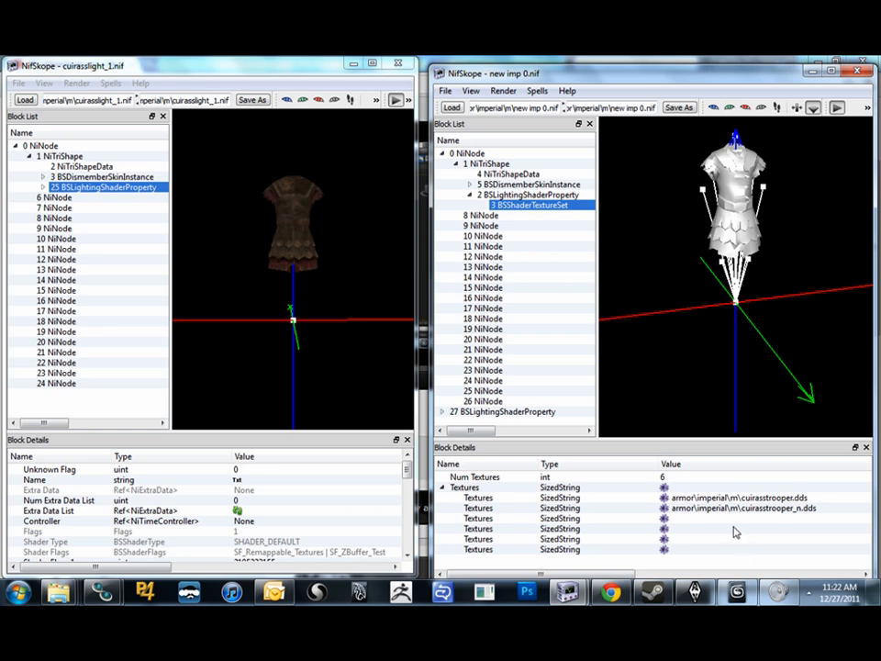
mouse_move(687, 510)
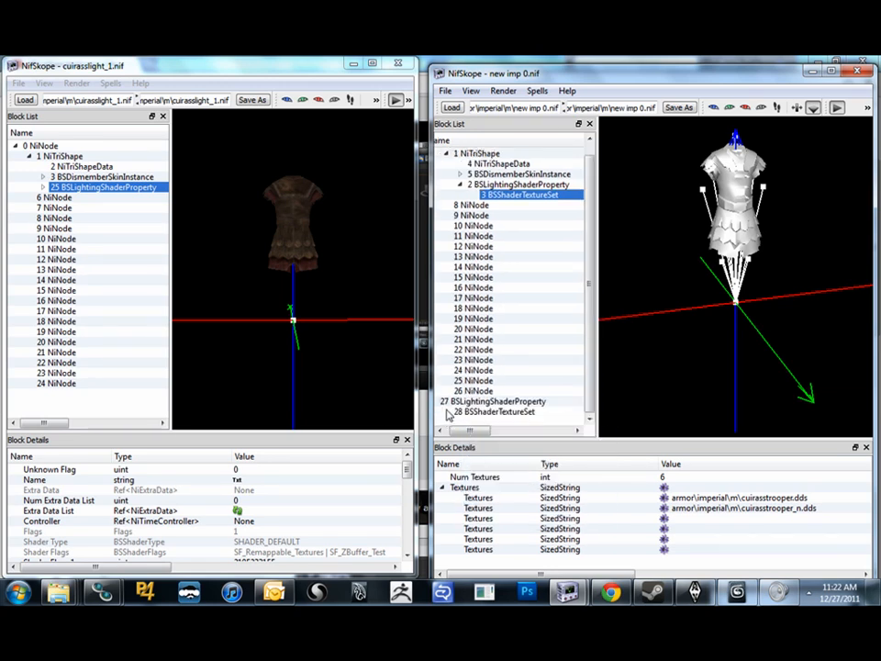
click(505, 411)
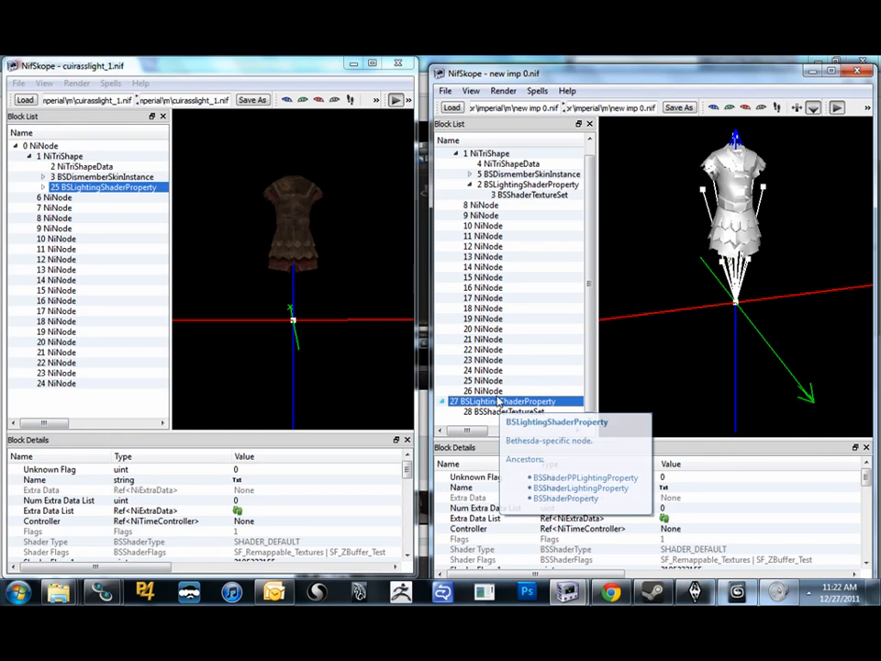
Check the cuirass shape links to the pasted shader property rather than the leftover one
click(294, 212)
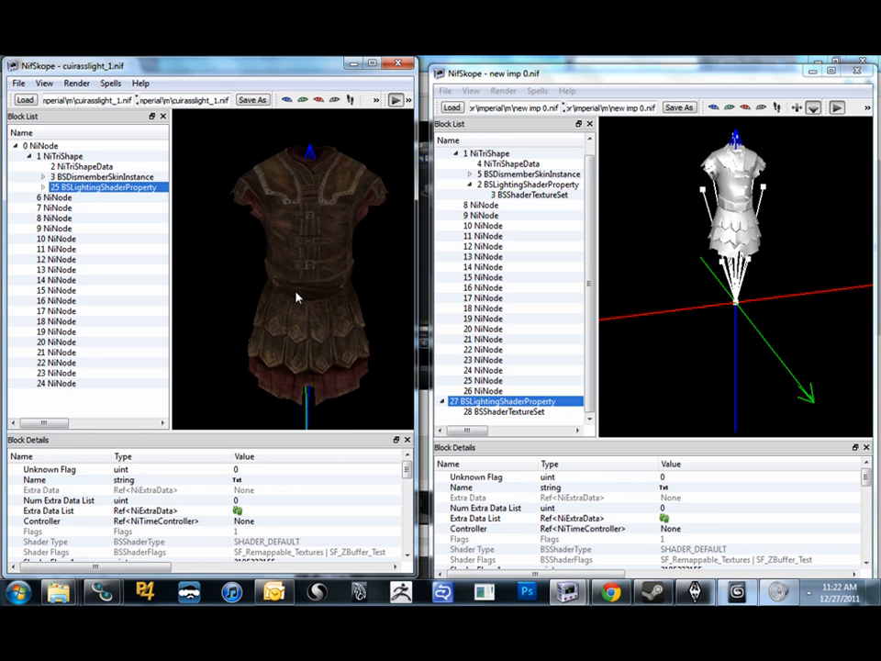
click(529, 184)
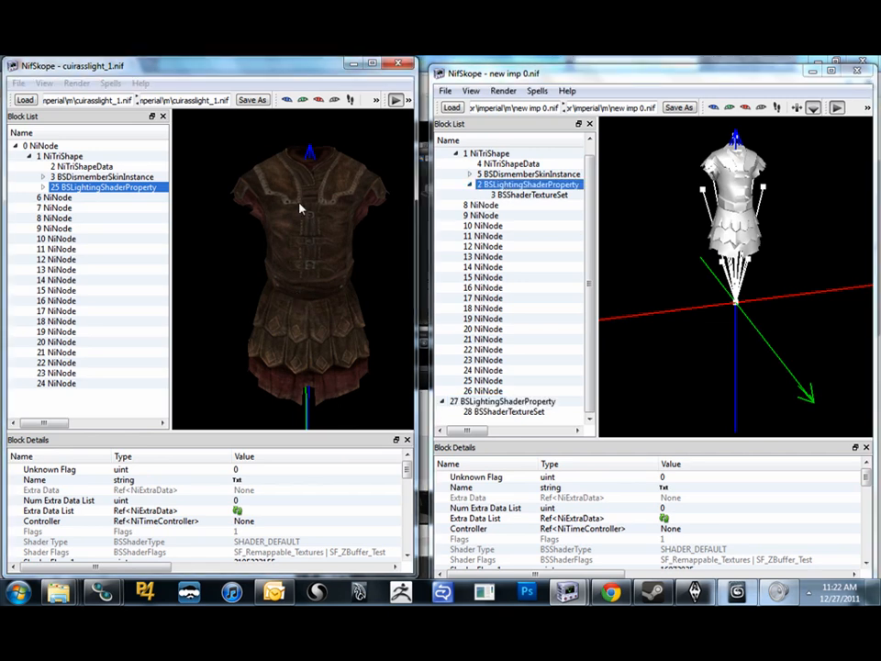
click(486, 152)
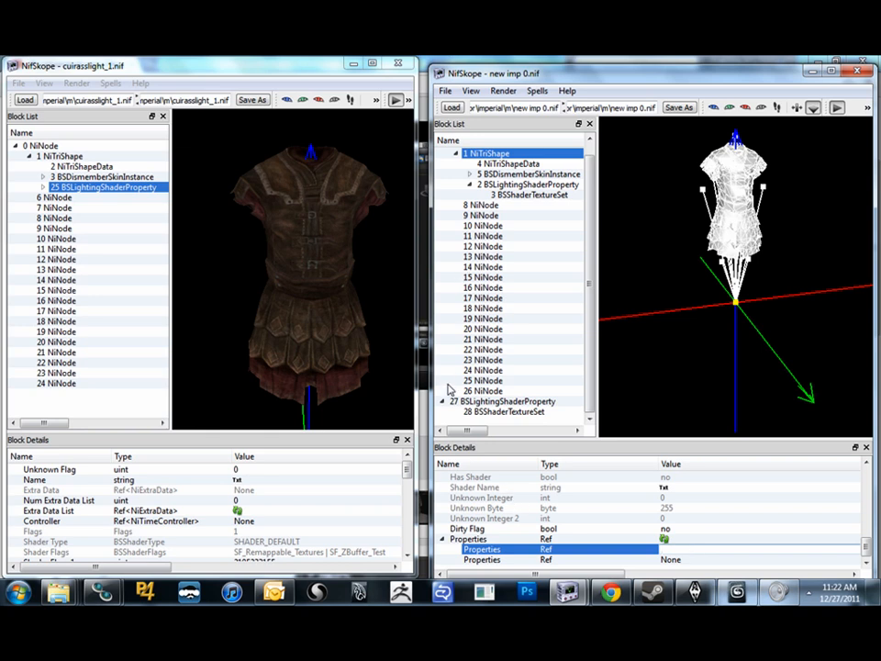
mouse_move(585, 457)
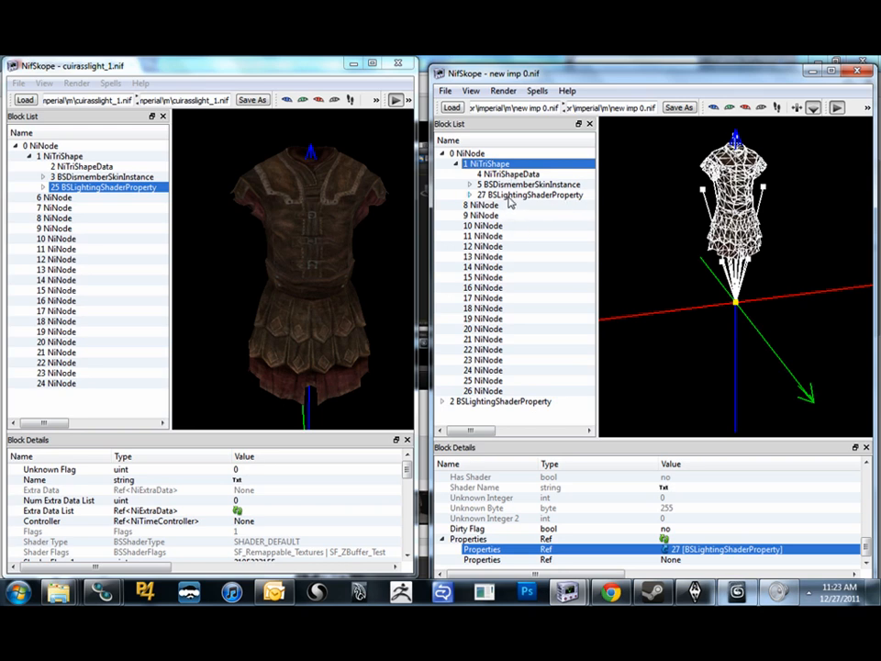
Remove the leftover block at the end of the list with Remove Branch so blocks renumber
right_click(503, 400)
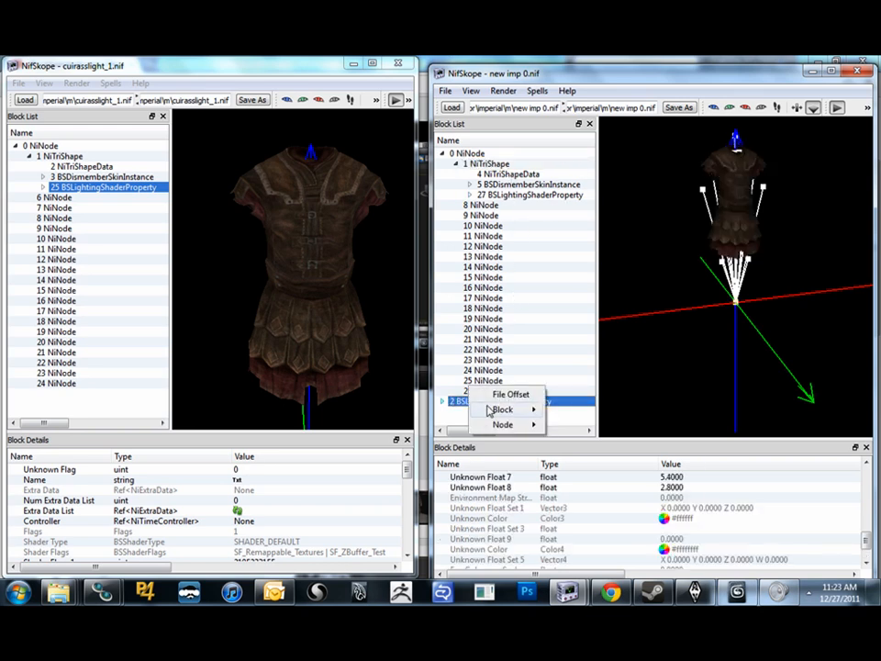
mouse_move(502, 409)
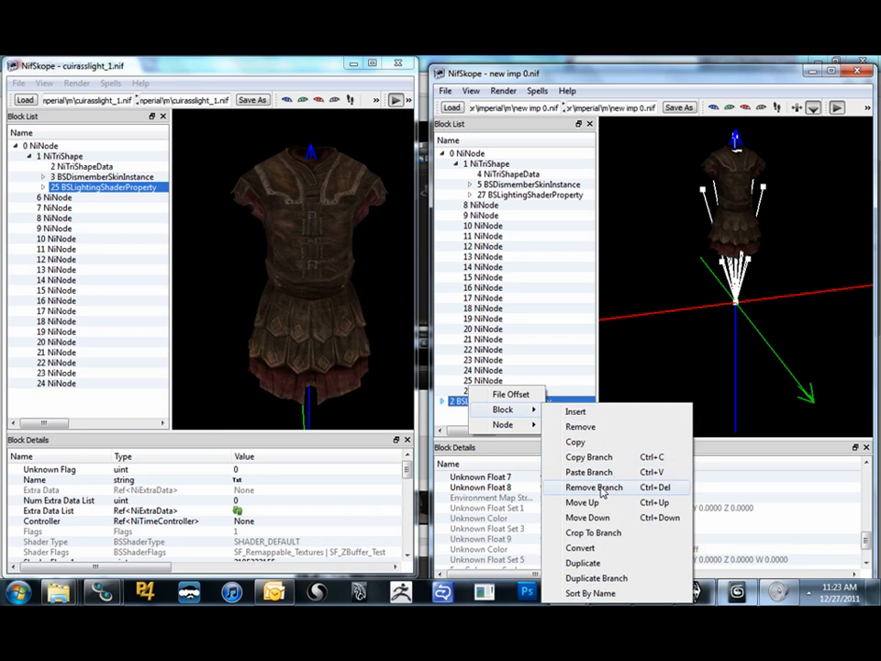
click(595, 486)
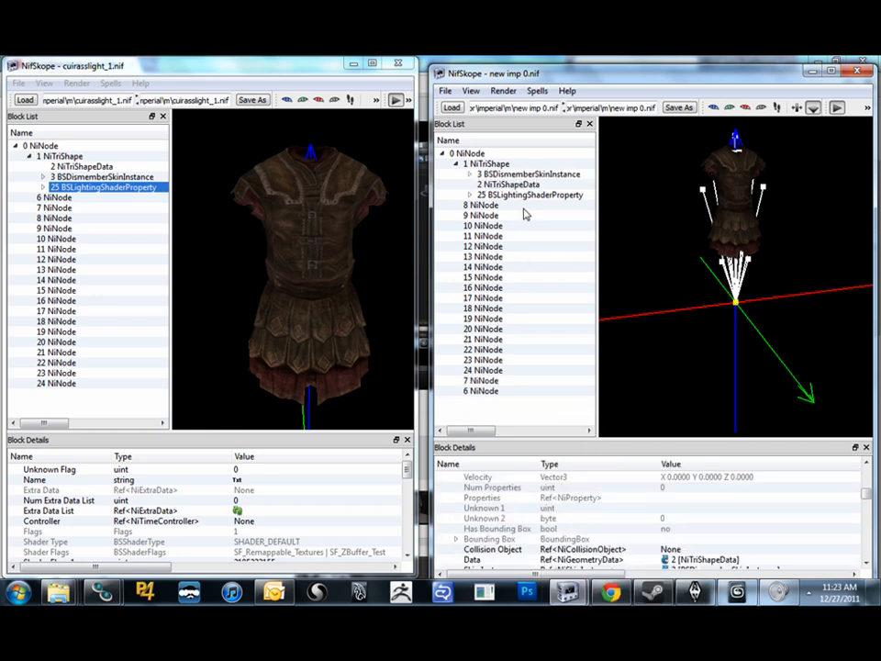
click(486, 163)
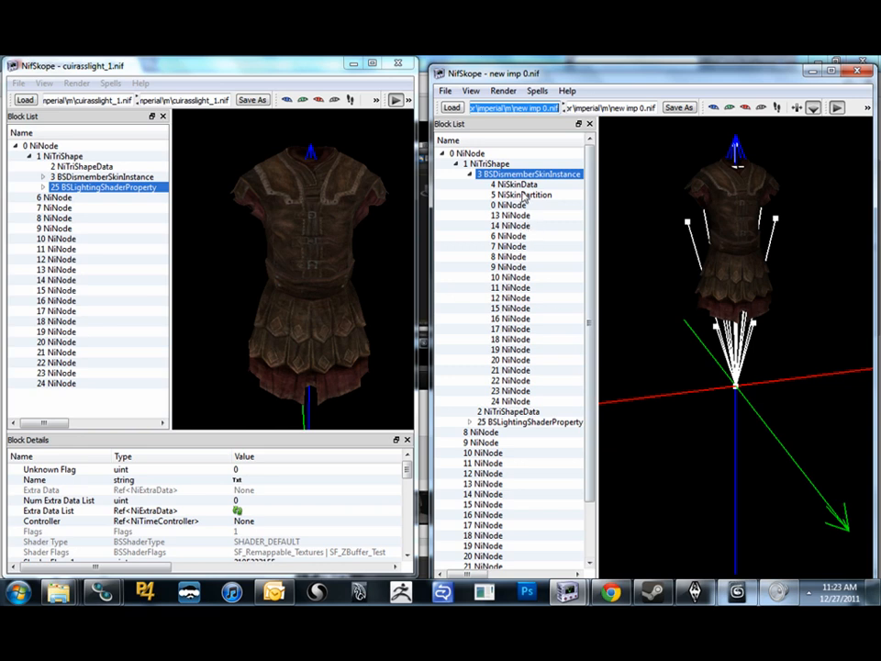
Set the skin partition Body Part to 32 and check the shape data's vertex colours
scroll(down, 3)
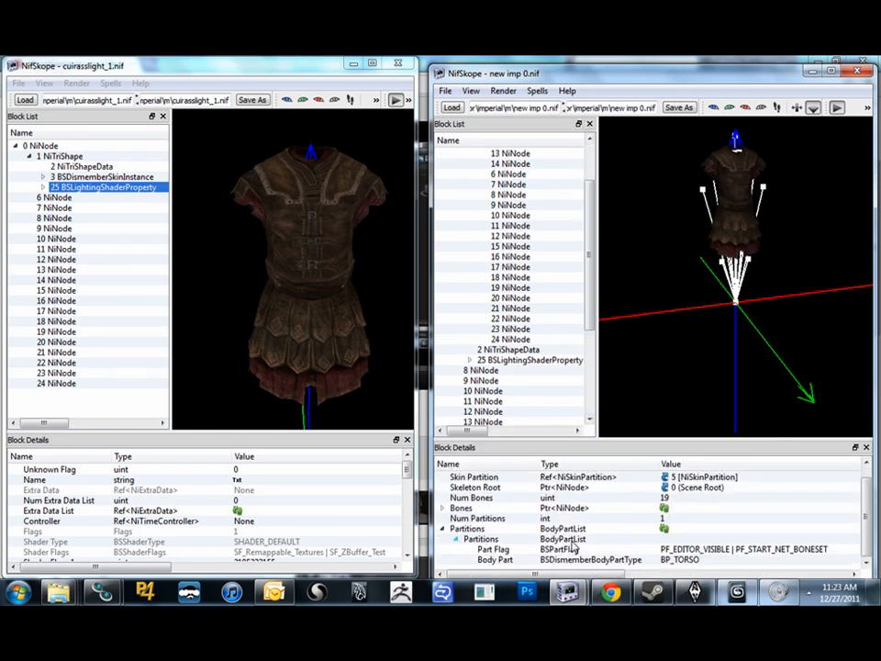
click(496, 558)
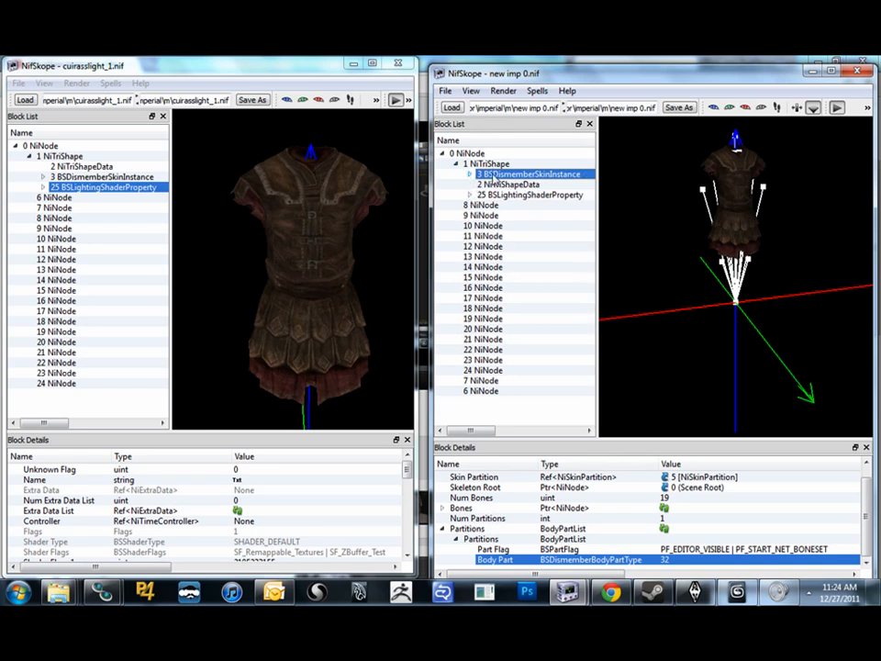
click(509, 184)
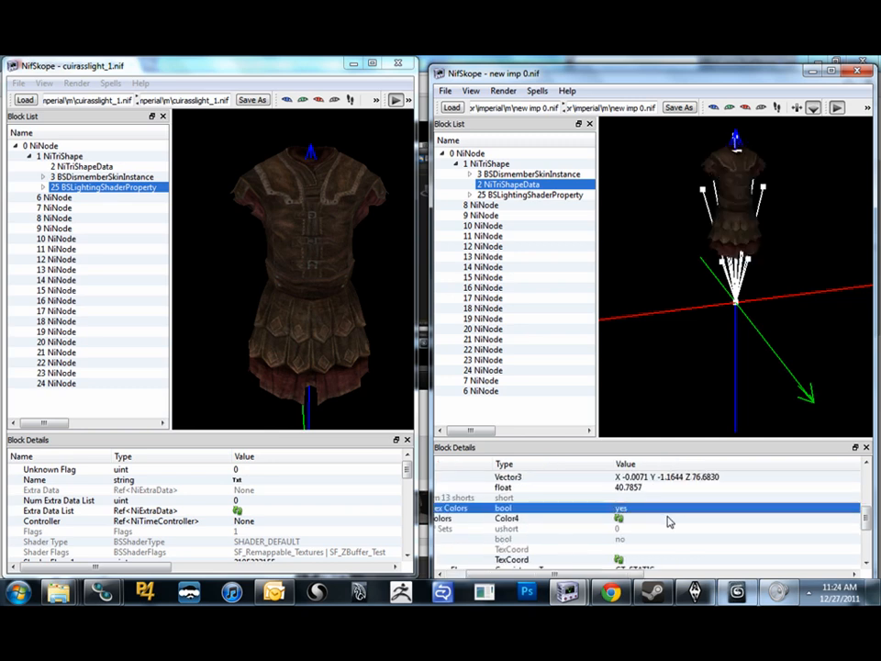
mouse_move(648, 222)
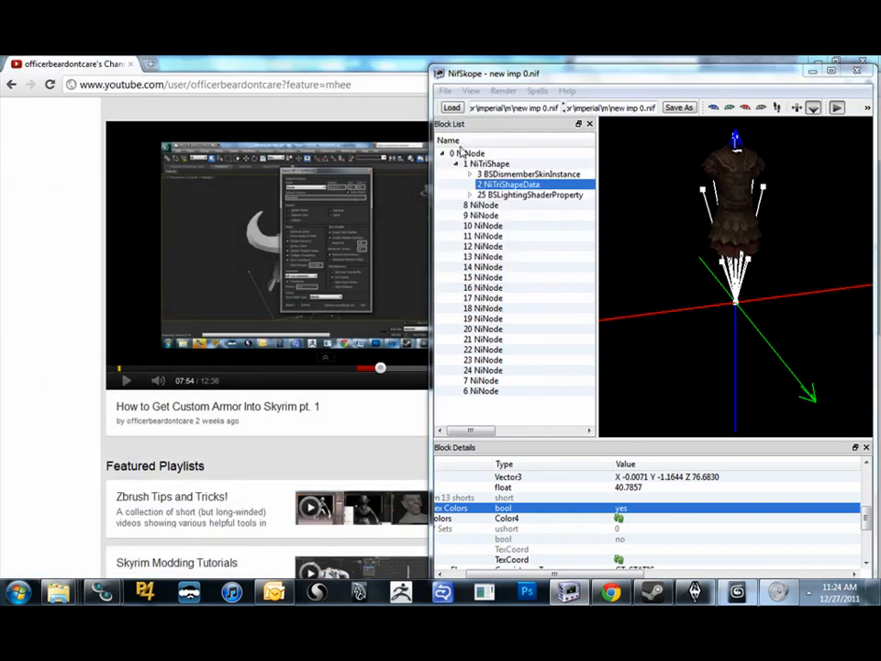
Save the fixed cuirass over cuirasslight_0.nif in the imperial armor meshes folder
click(679, 106)
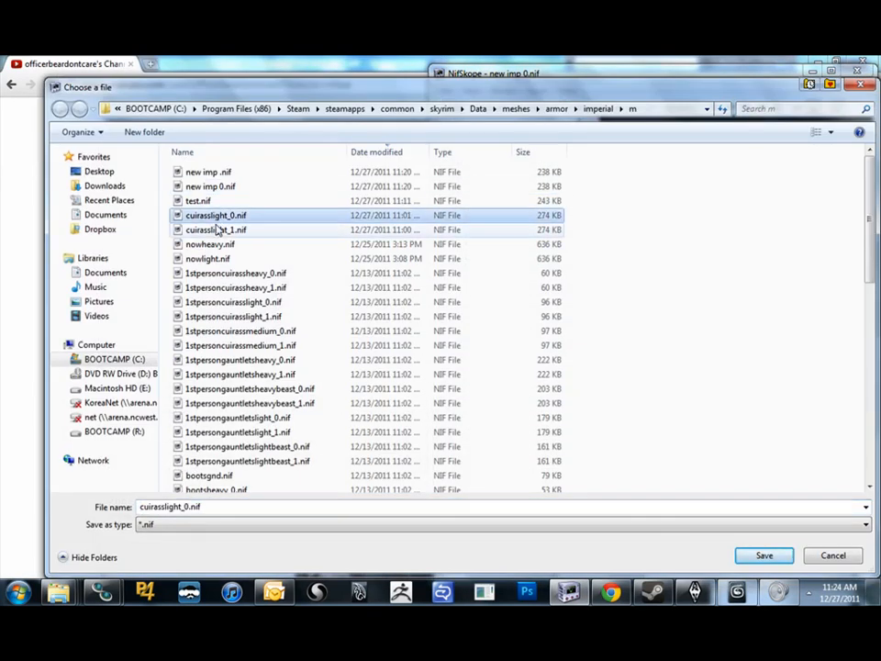
click(763, 554)
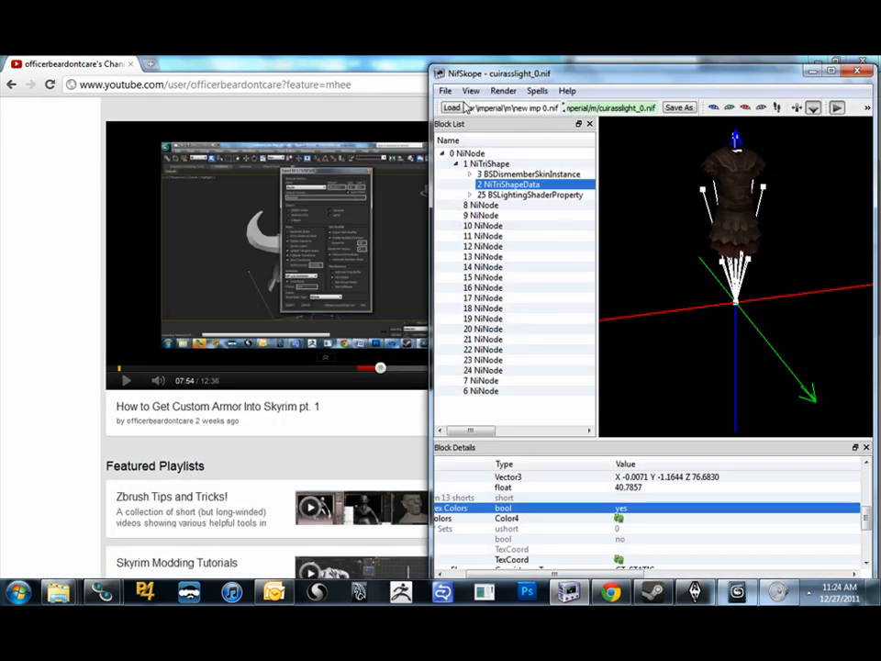
Load new imp.nif and expand the scene root down to the cuirass shape's children
click(452, 106)
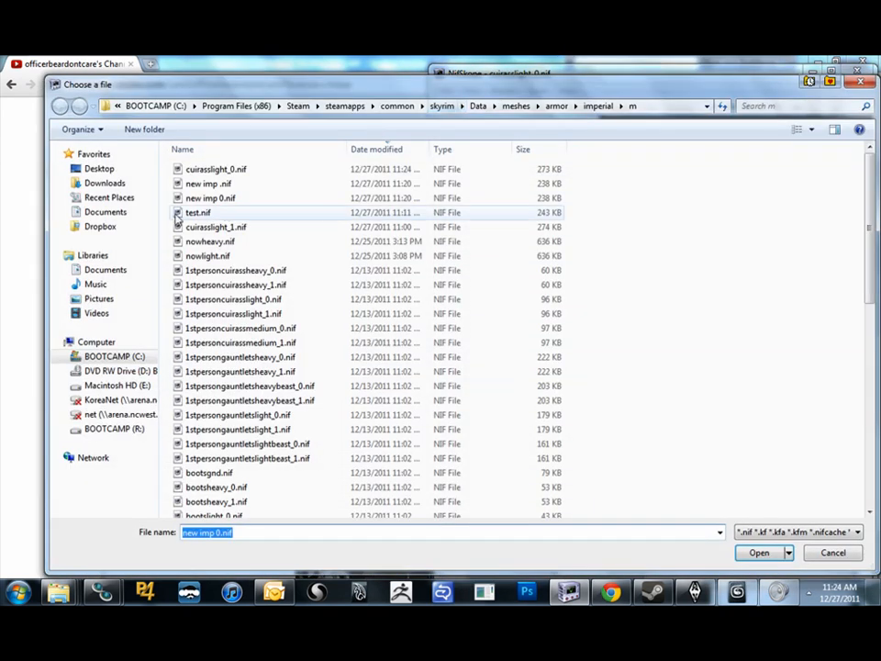
click(758, 551)
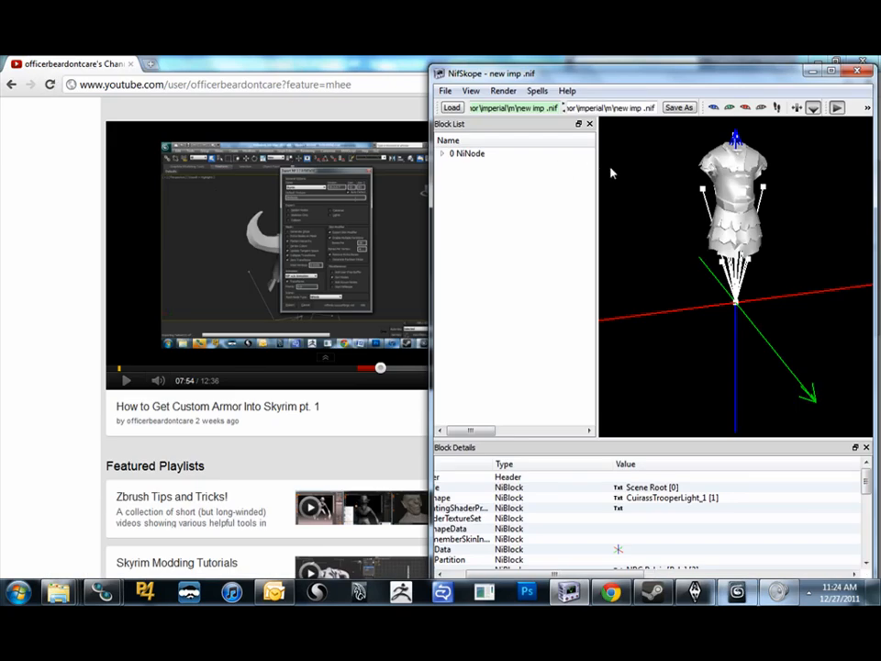
click(442, 154)
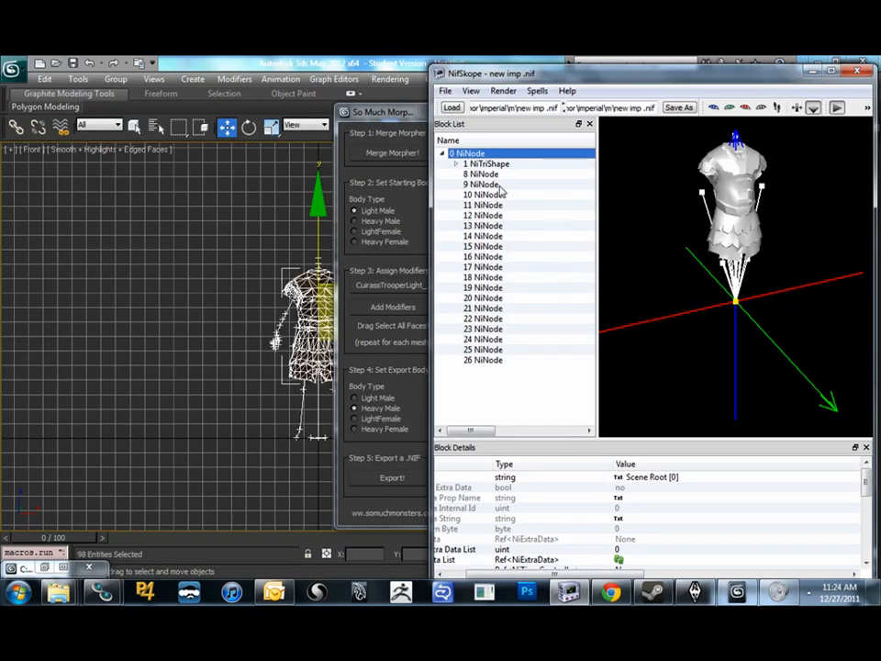
click(455, 163)
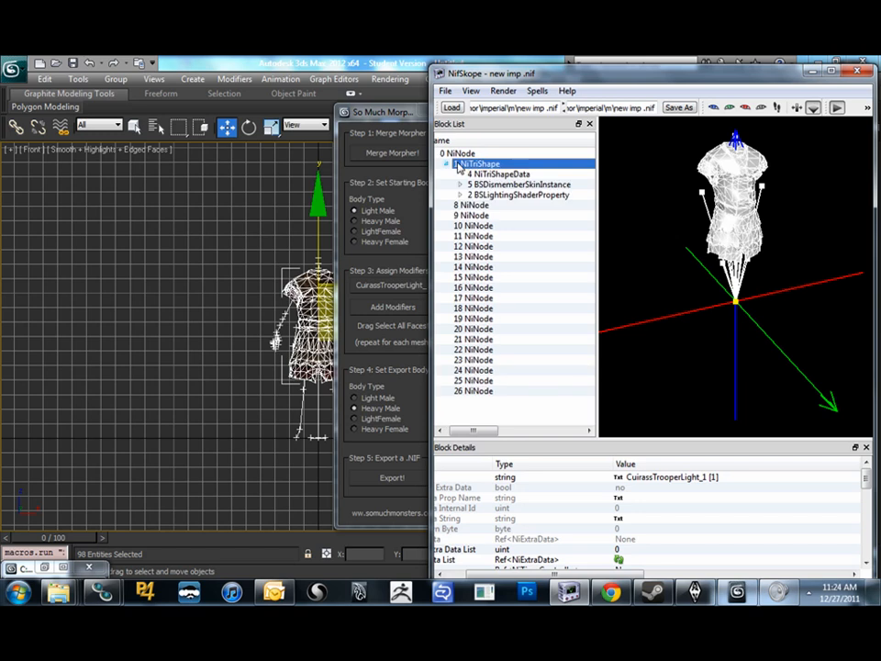
Paste the textured shader branch and relink the cuirass shape's Properties to block 27
right_click(477, 163)
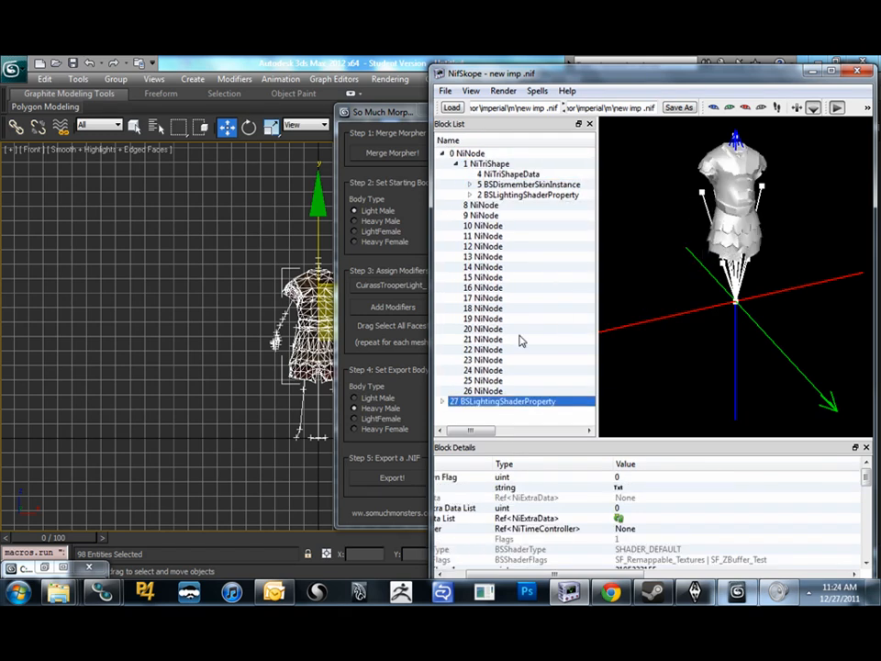
click(512, 172)
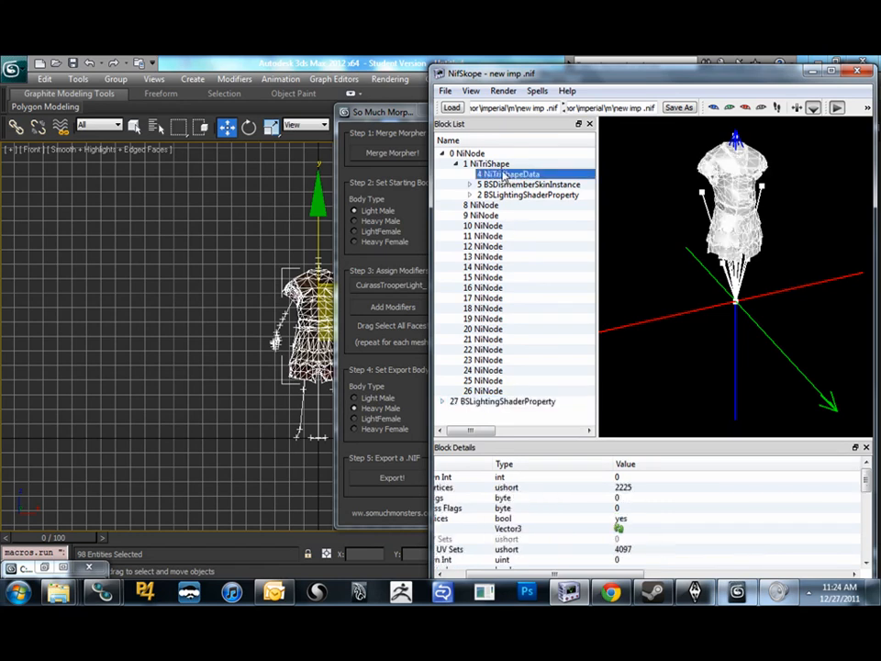
click(489, 163)
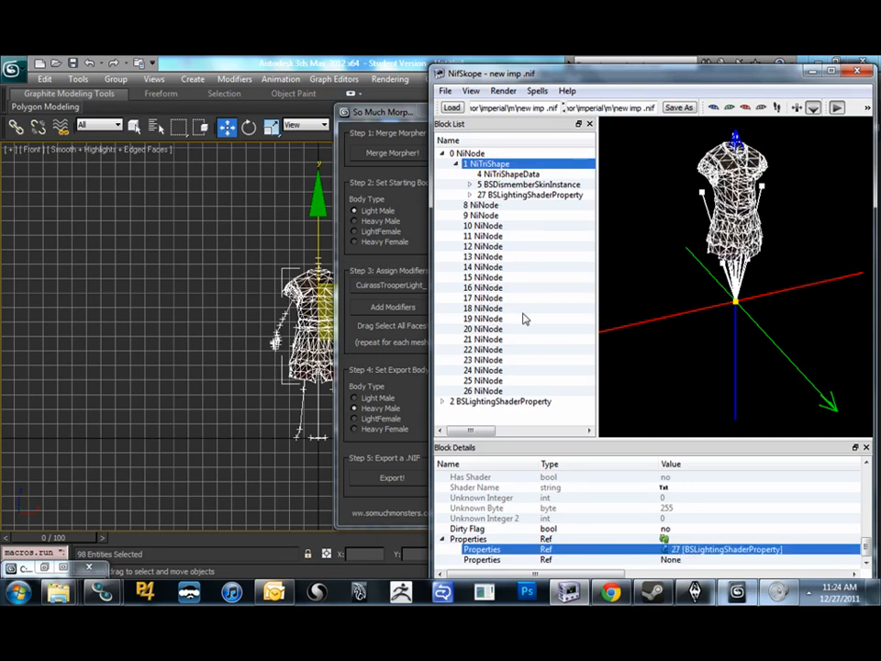
mouse_move(463, 351)
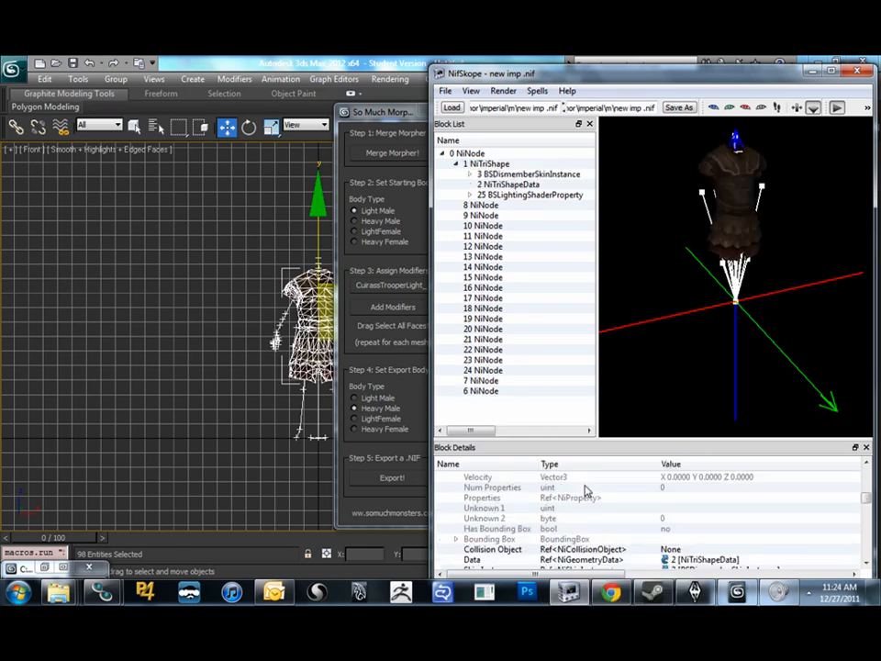
Edit the BSDismemberSkinInstance partition's Body Part from BP_TORSO to 32
click(529, 172)
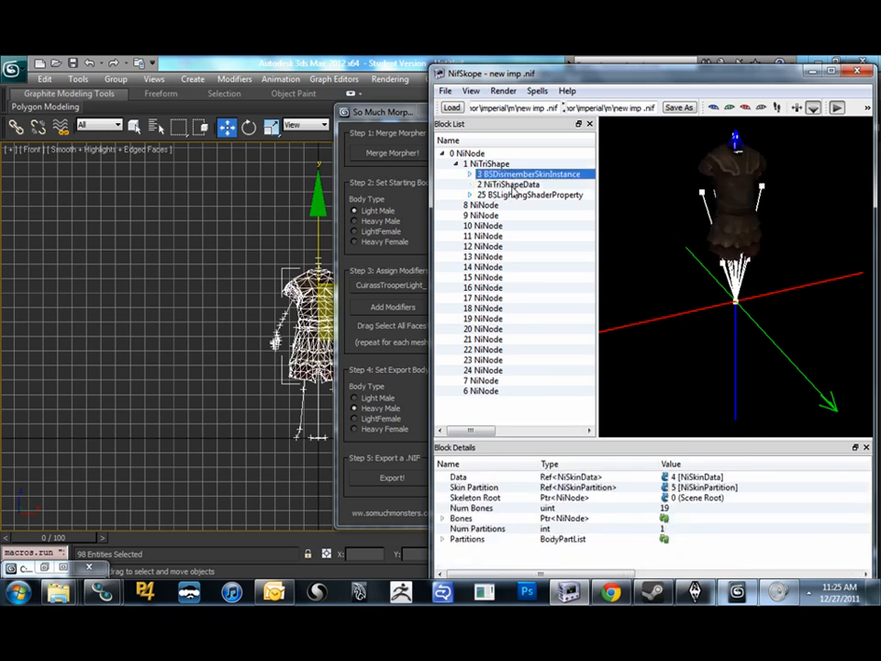
click(510, 184)
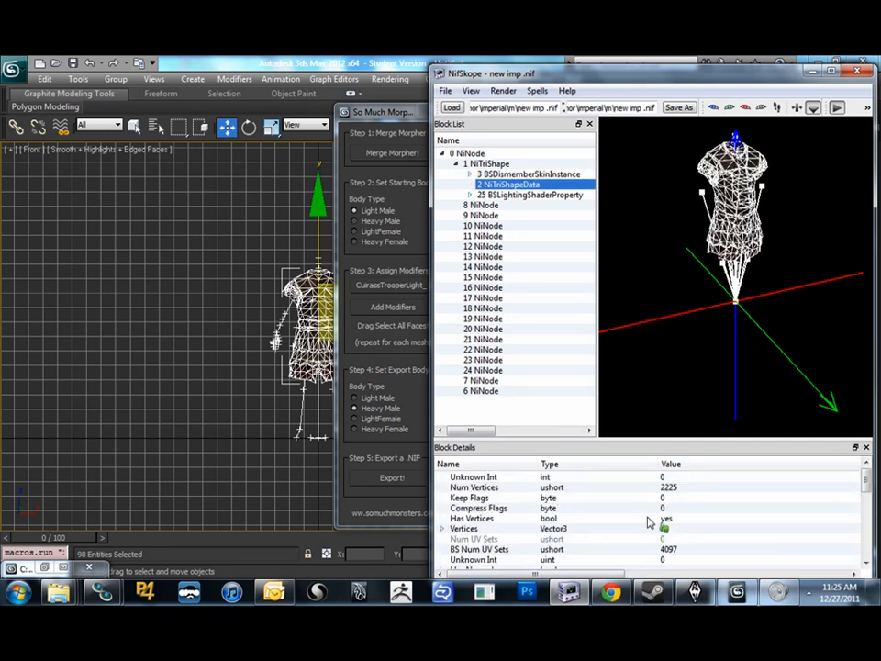
scroll(down, 3)
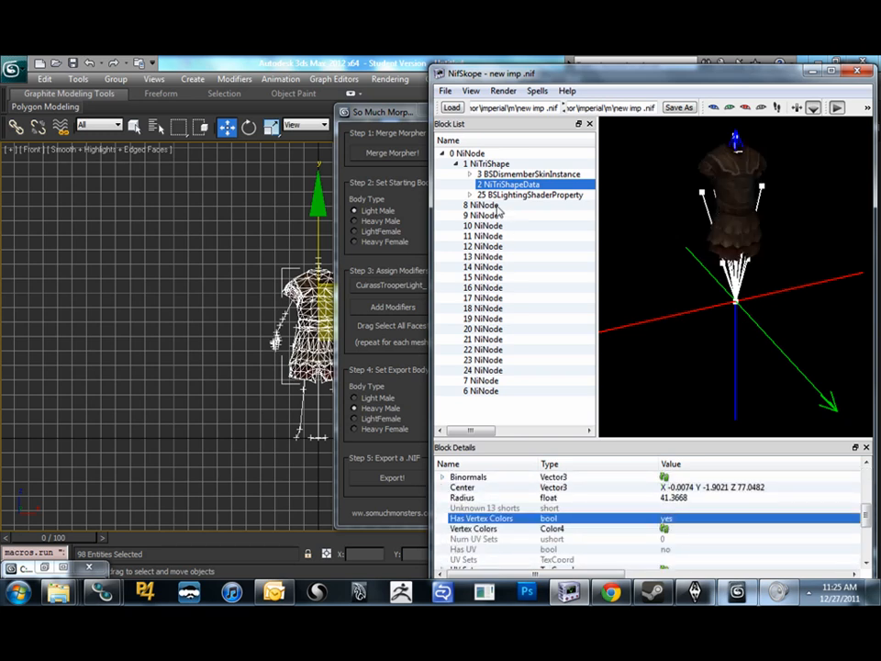
click(528, 174)
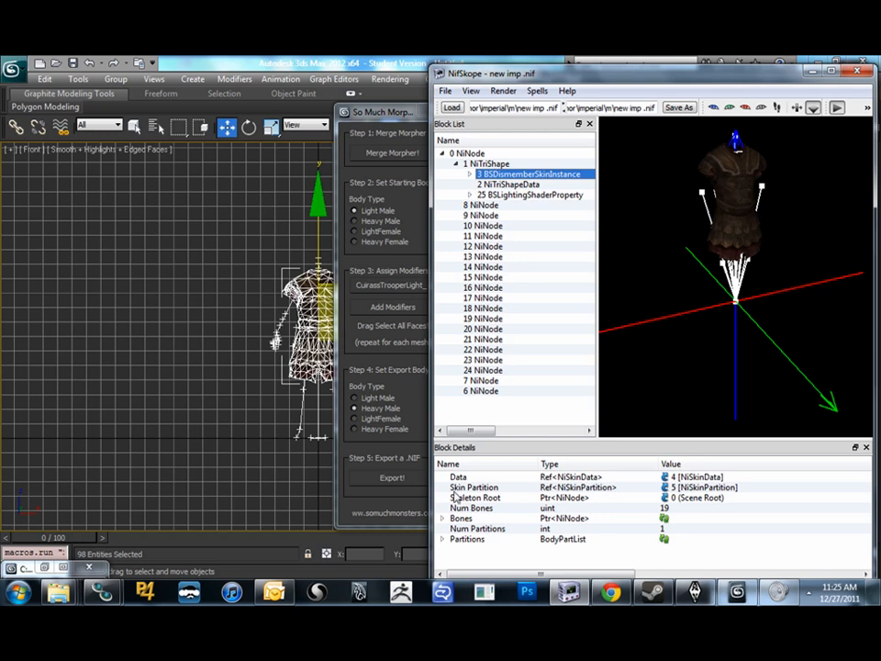
click(444, 540)
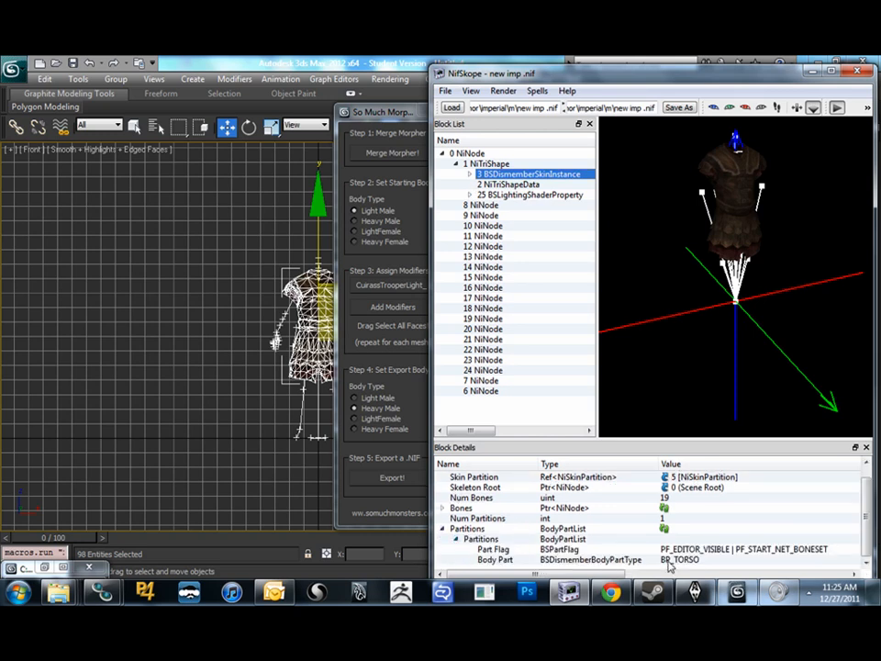
click(495, 560)
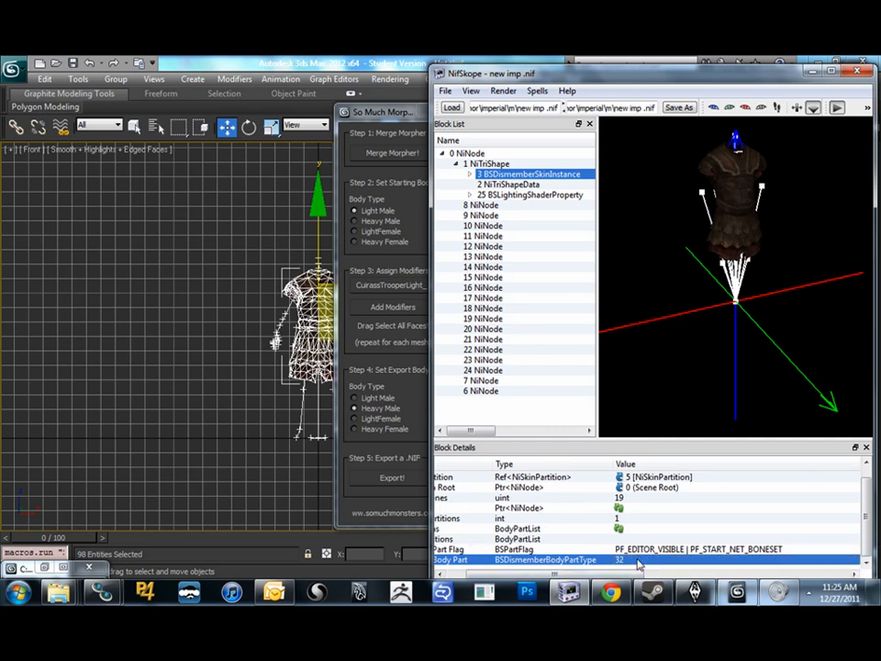
mouse_move(621, 442)
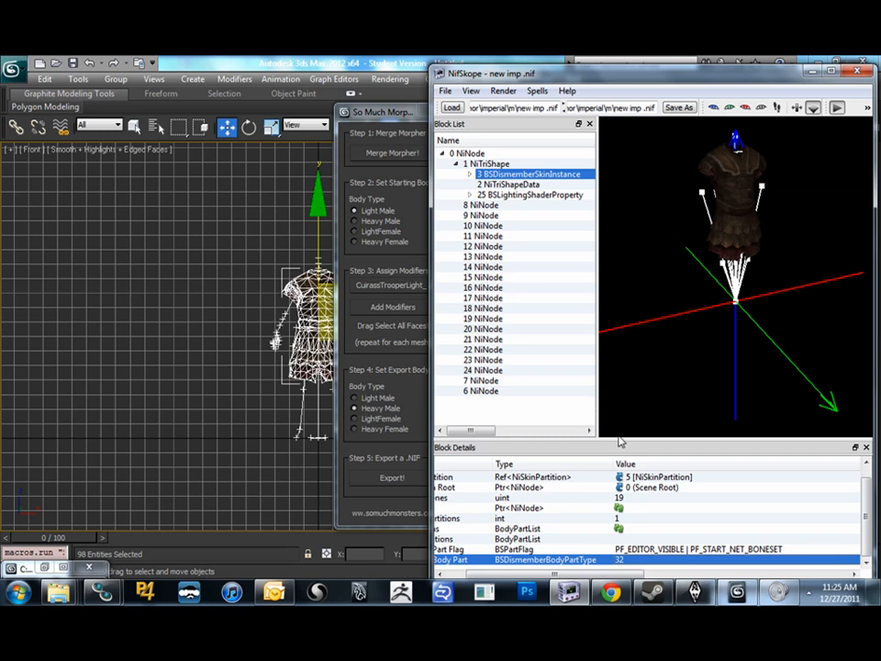
mouse_move(583, 496)
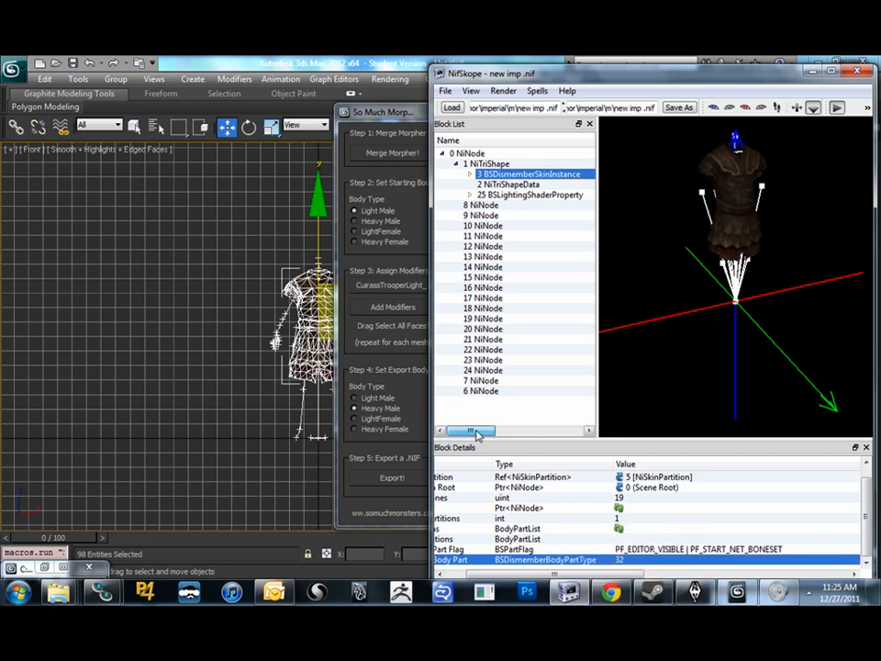
Reselect the cuirass shape and save the fixed NIF
click(486, 163)
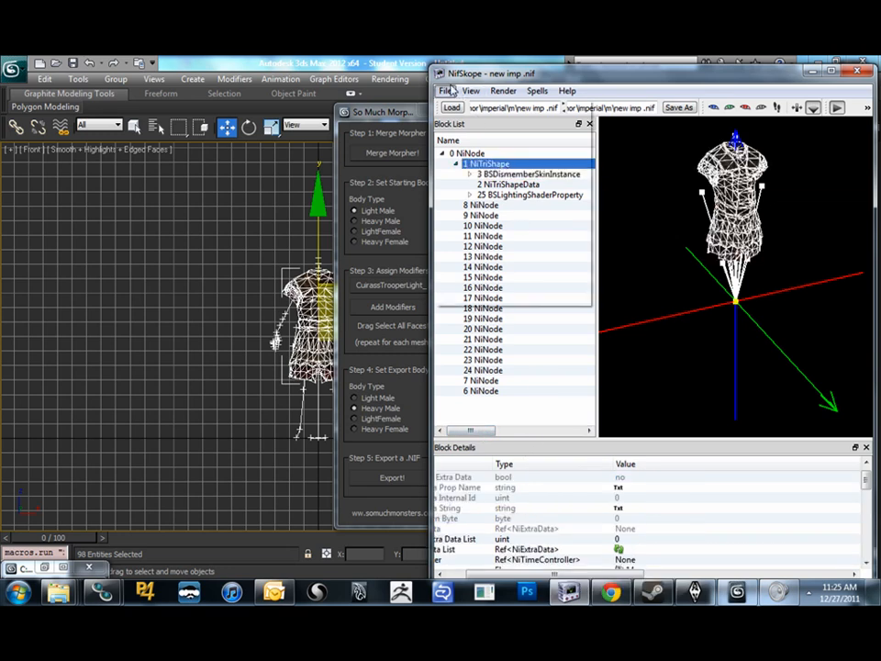
click(679, 106)
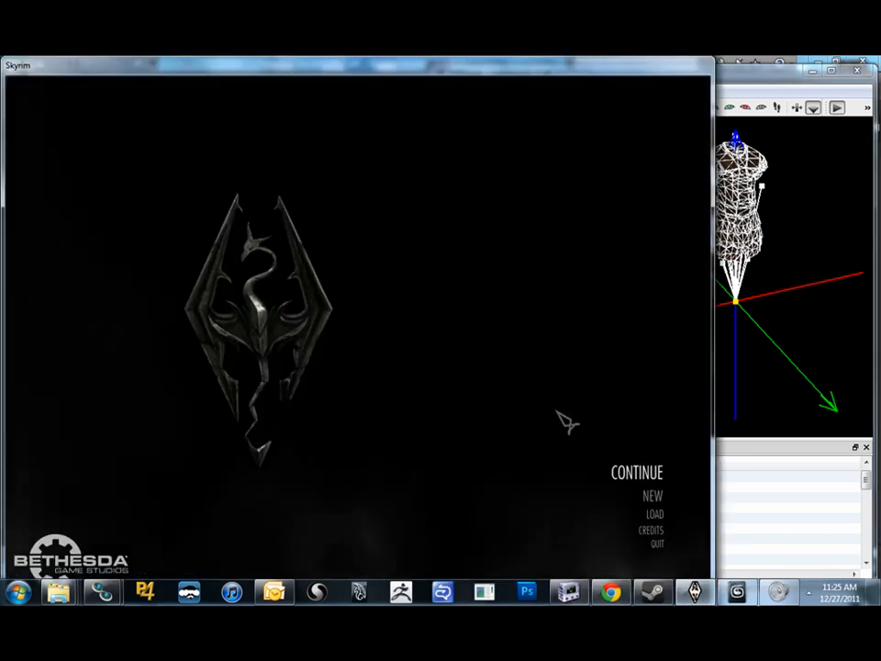
Load save 019 Whiterun from the main menu and enter the game world
click(654, 514)
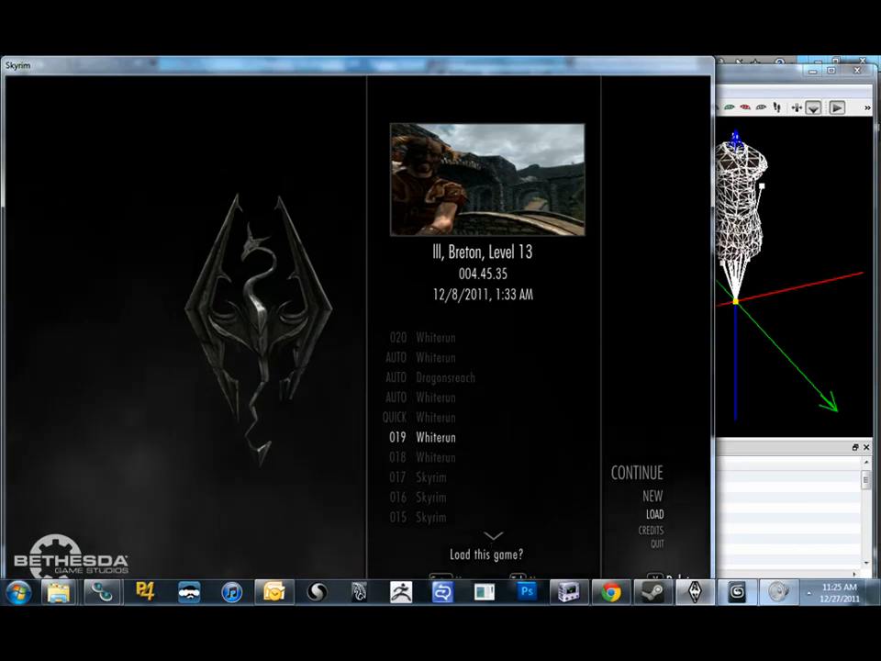
click(485, 553)
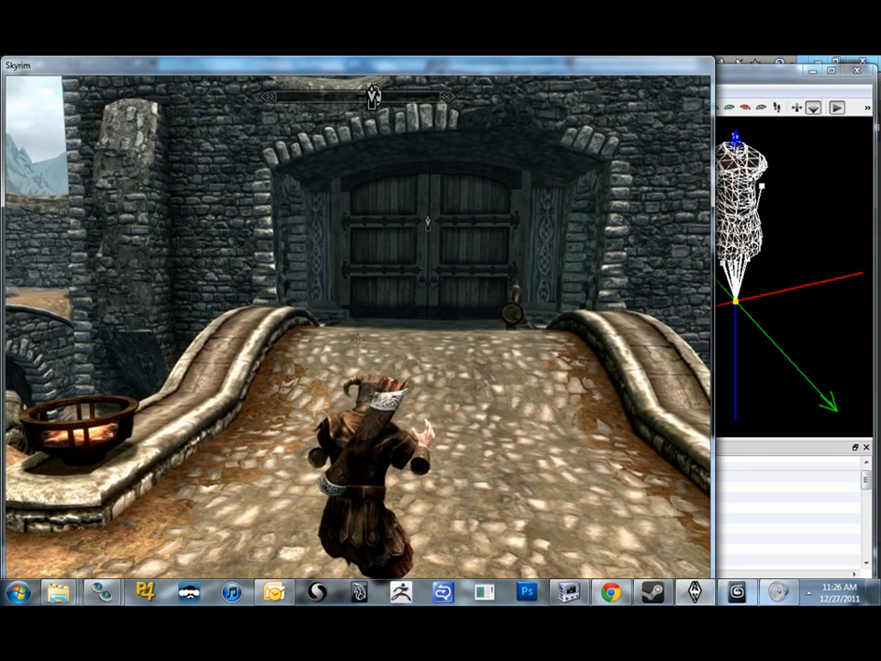
Run showracemenu from the console to bring up the character race editor
key(Escape)
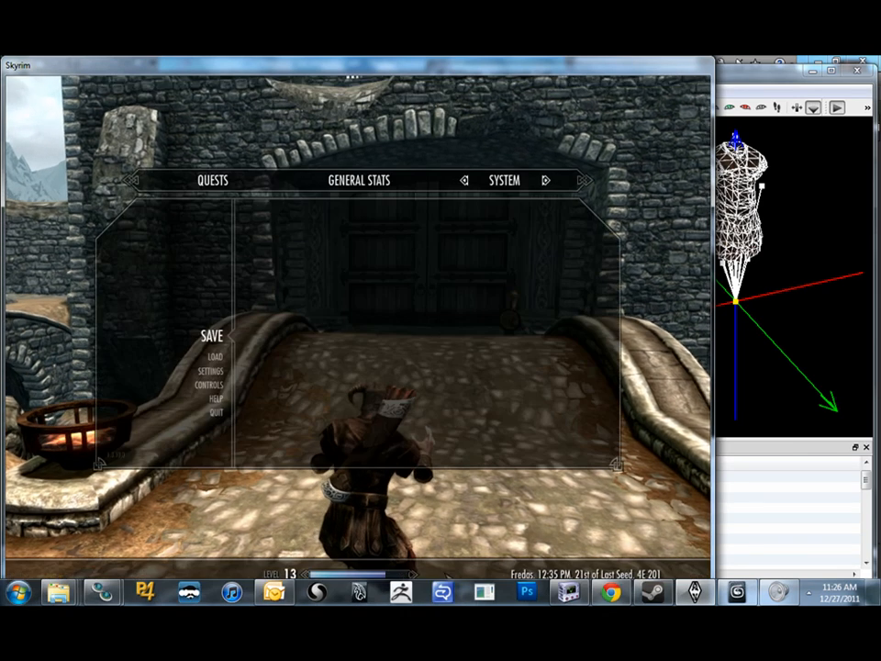
key(Escape)
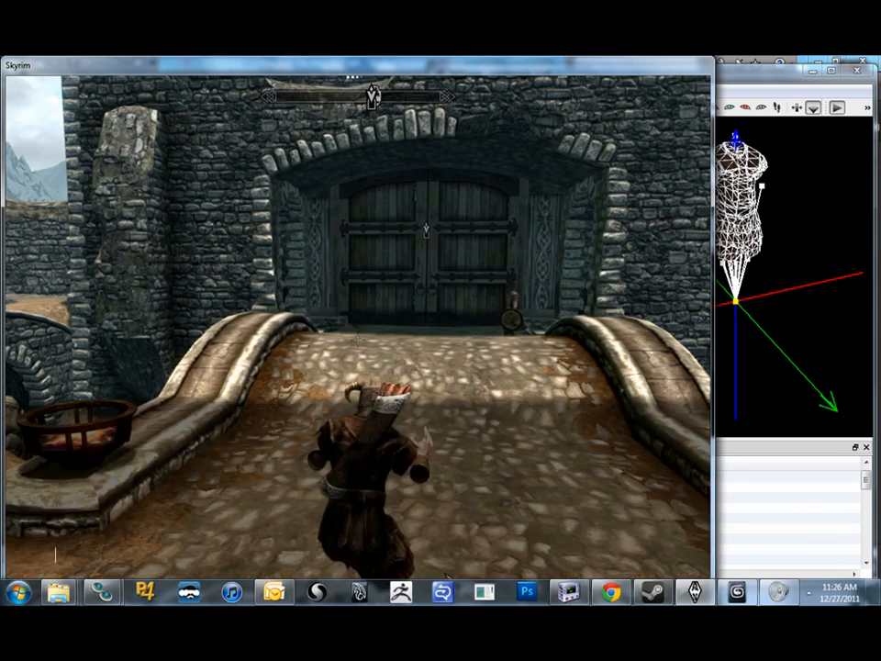
text(showrac)
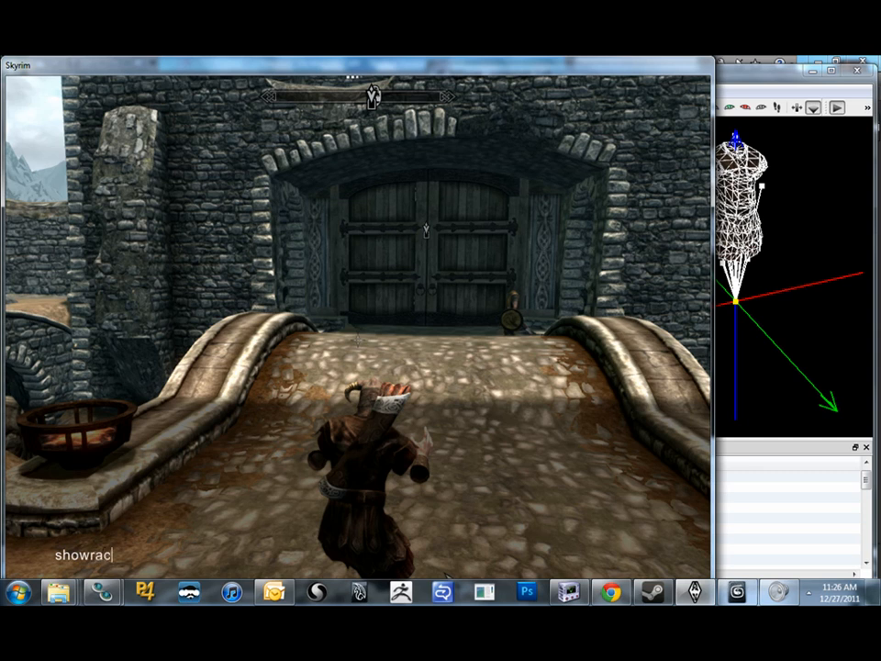
text(emenu)
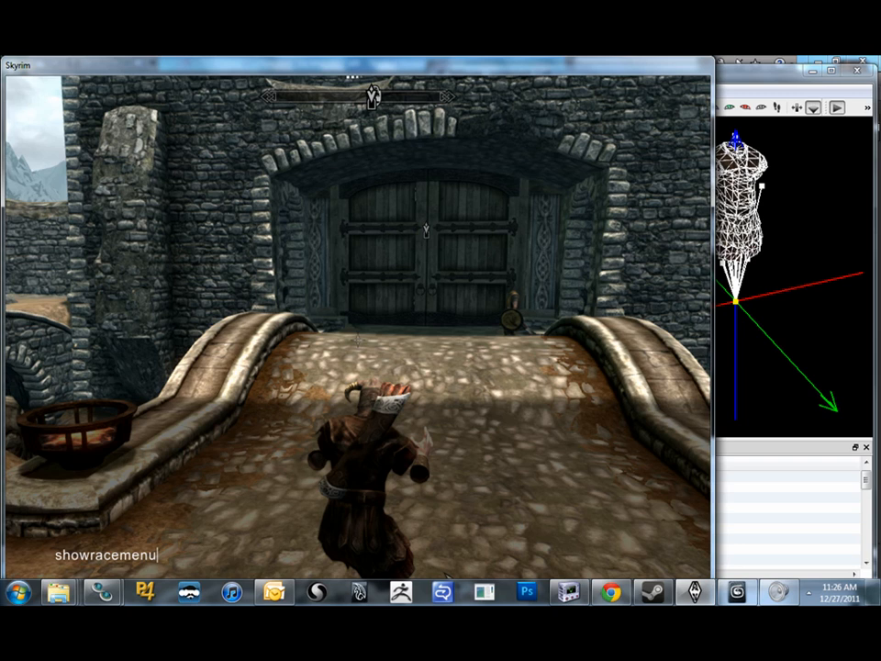
key(Return)
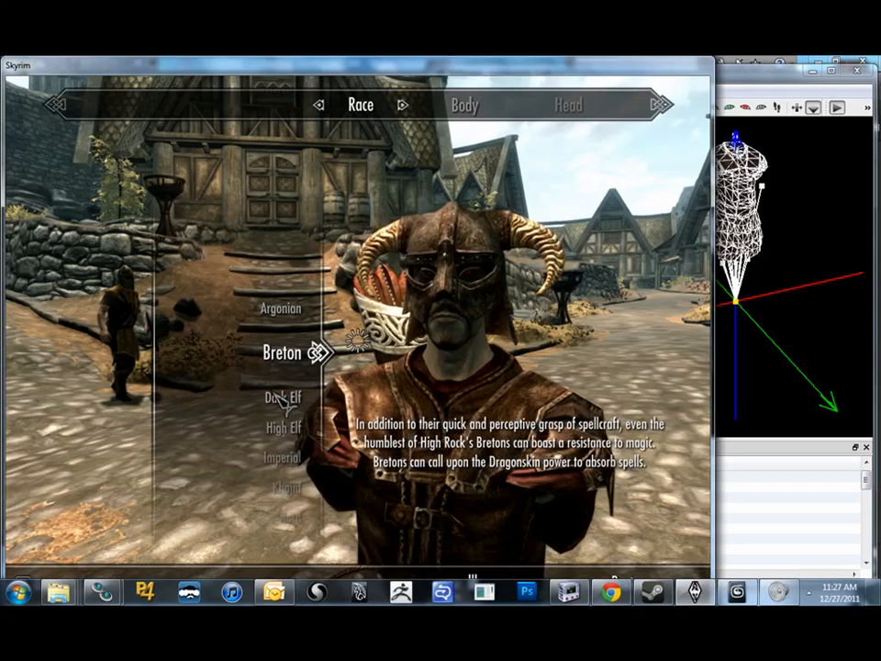
Switch the player's race to Orc in the Race list
click(283, 397)
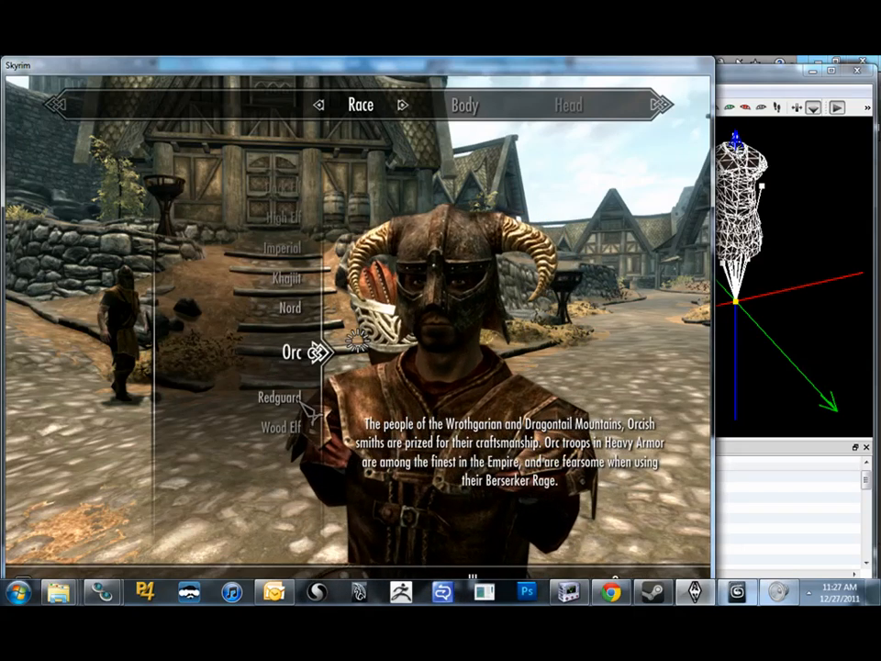
click(279, 396)
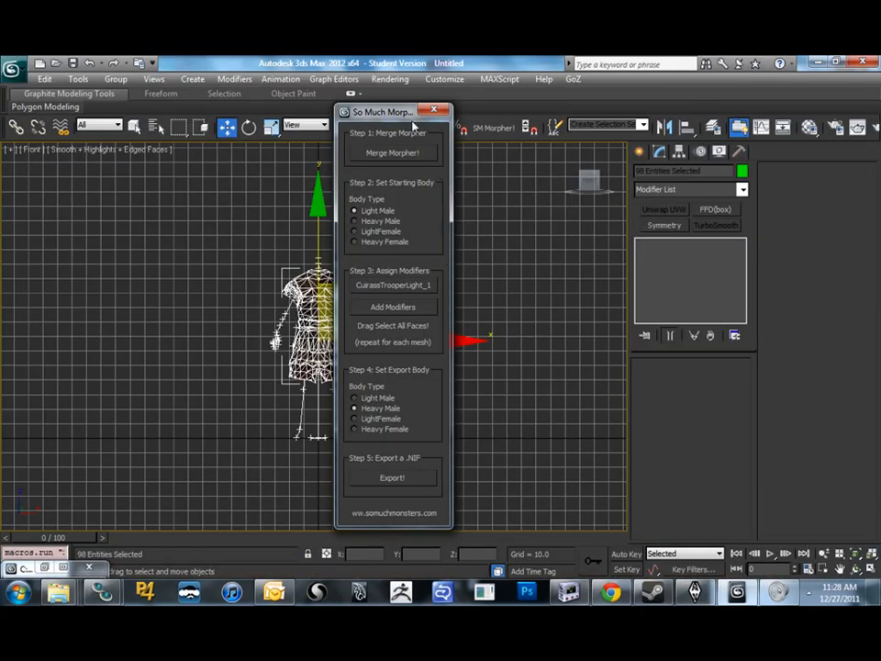
Close the morph script, zoom into the cuirass and expand its Edit Poly modifier
click(444, 111)
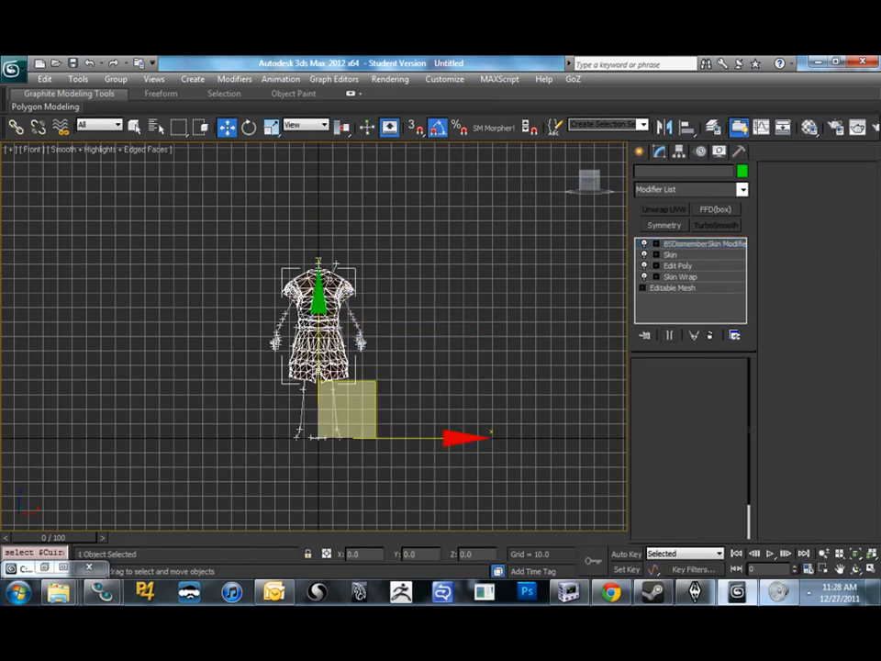
click(701, 243)
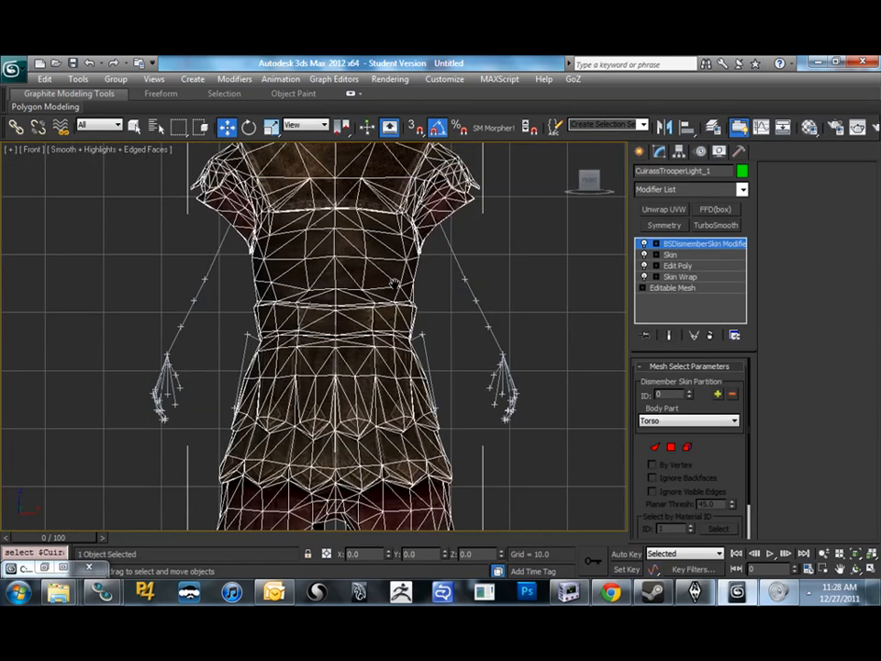
click(681, 265)
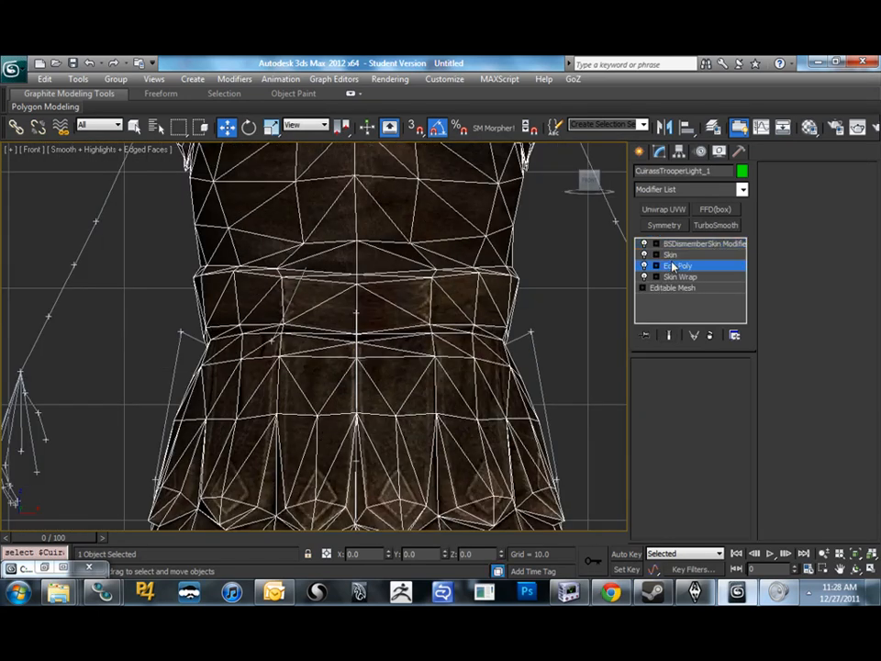
click(677, 264)
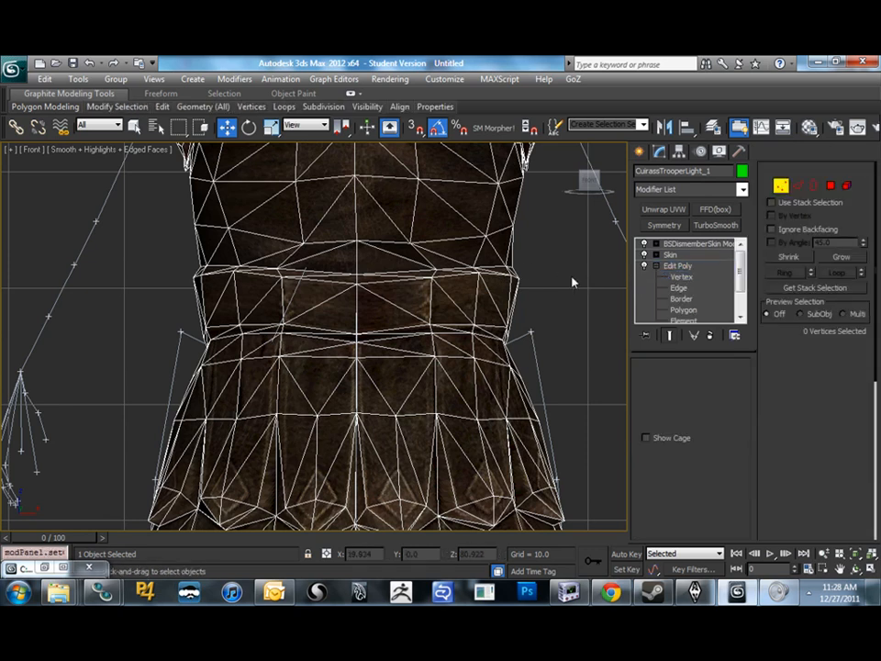
Go to Vertex then Polygon sub-object level and zoom in on the cuirass polygons
click(683, 277)
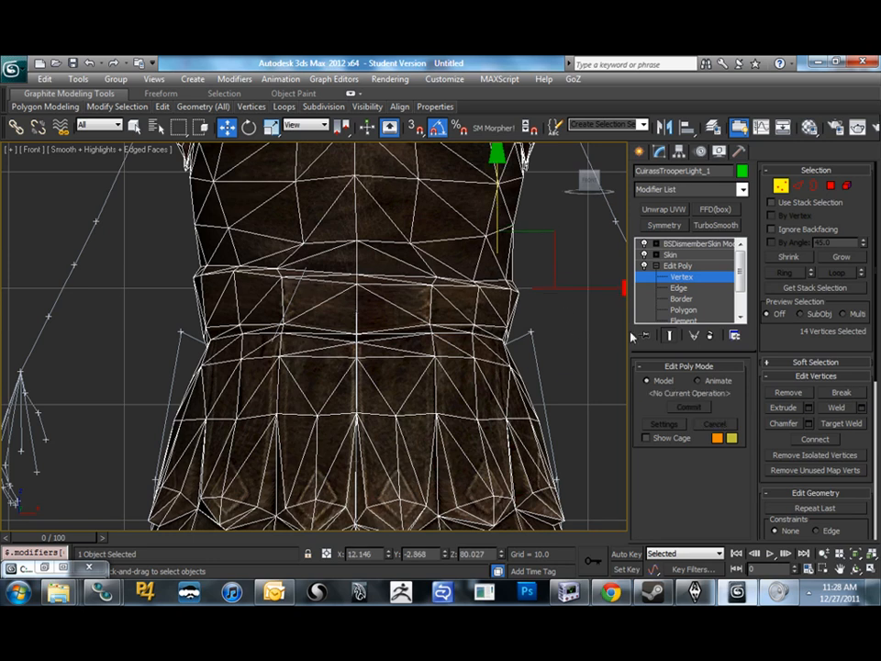
mouse_move(800, 435)
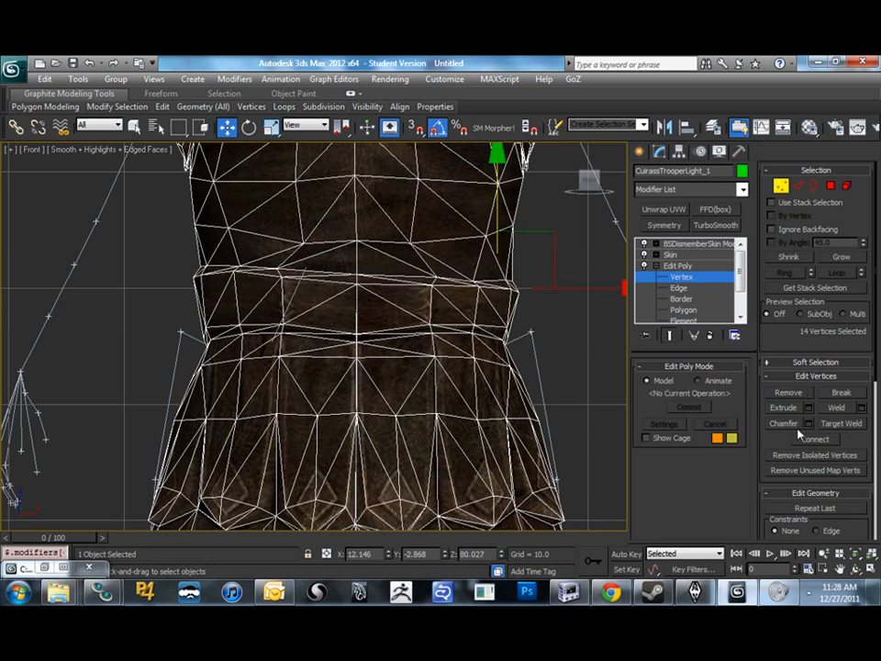
scroll(down, 3)
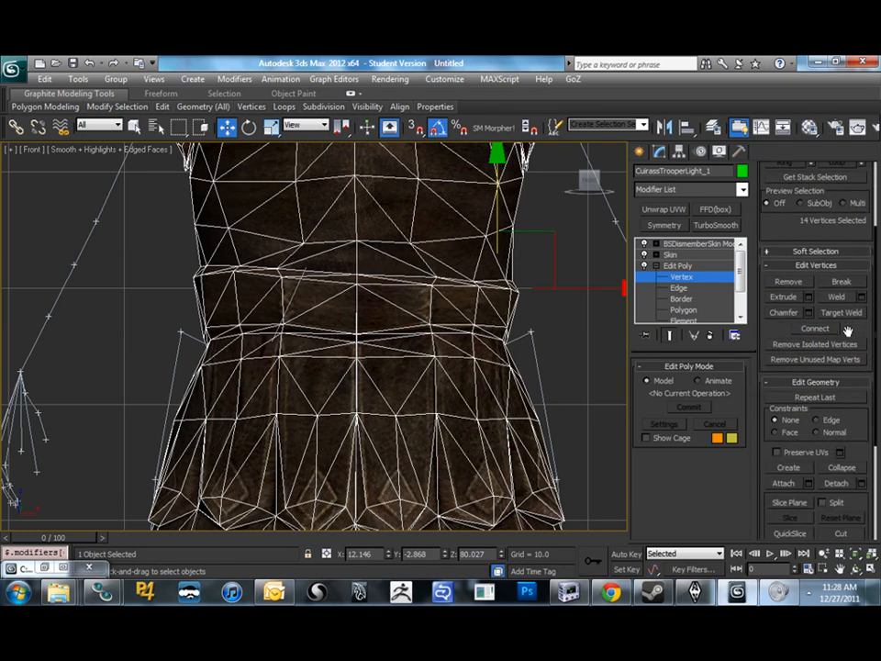
click(683, 308)
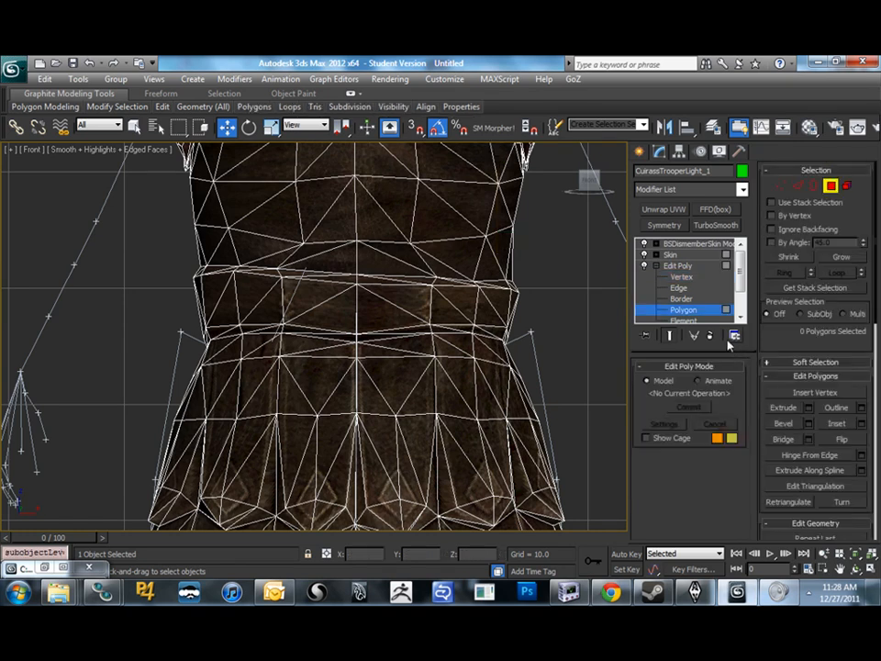
scroll(down, 3)
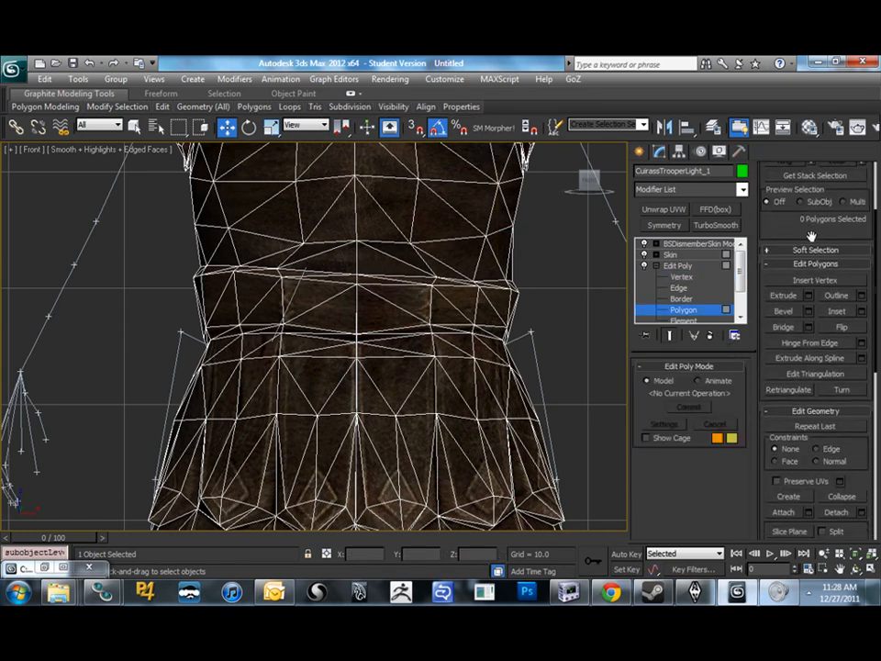
scroll(down, 3)
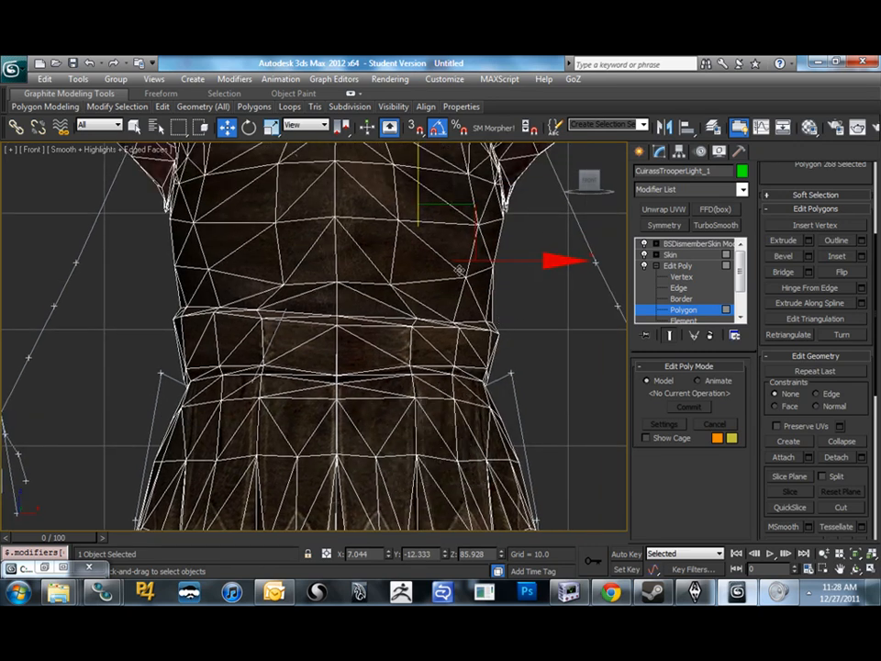
Exit the Polygon sub-object level and zoom extents to show the whole cuirass
click(841, 441)
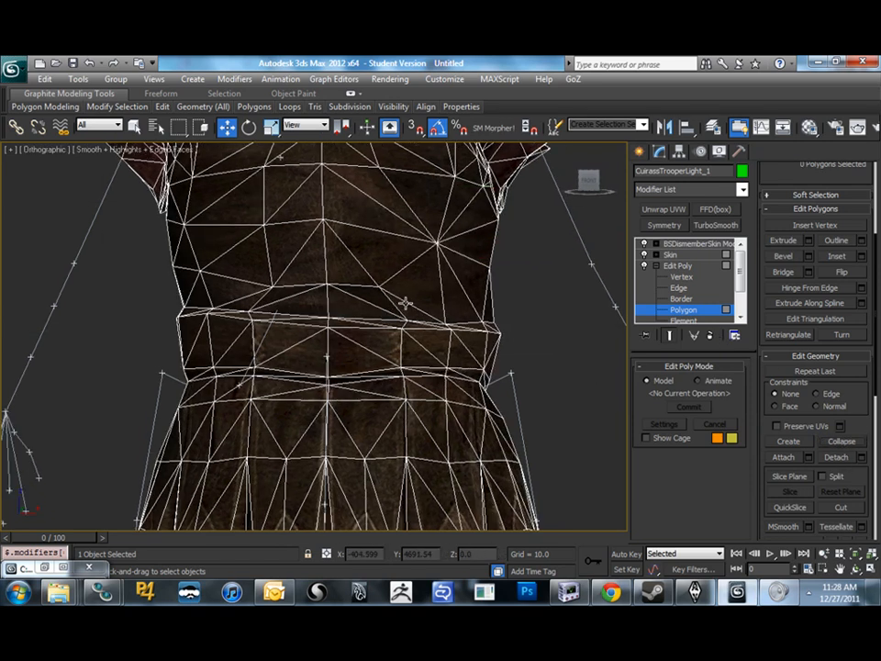
click(432, 247)
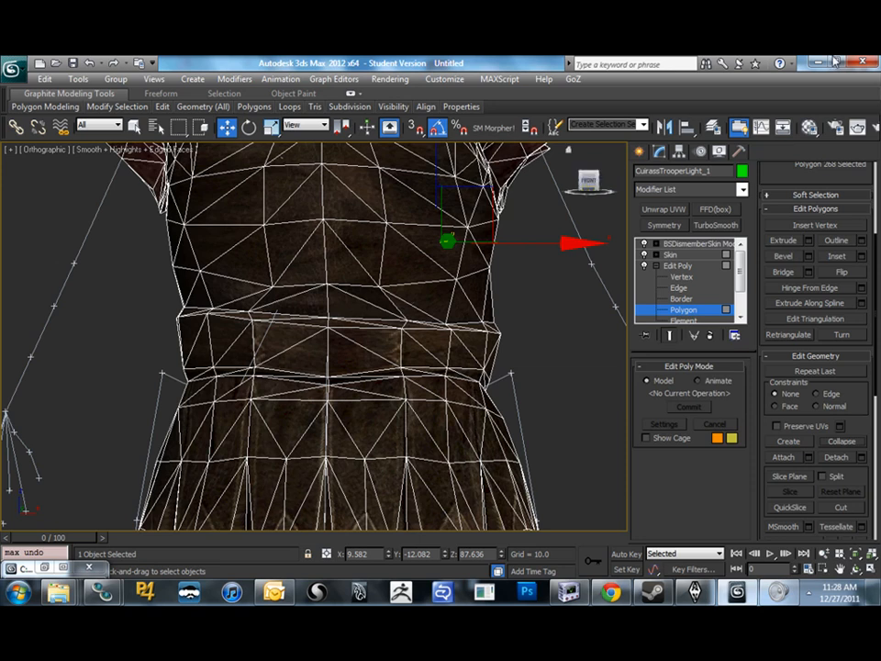
click(683, 276)
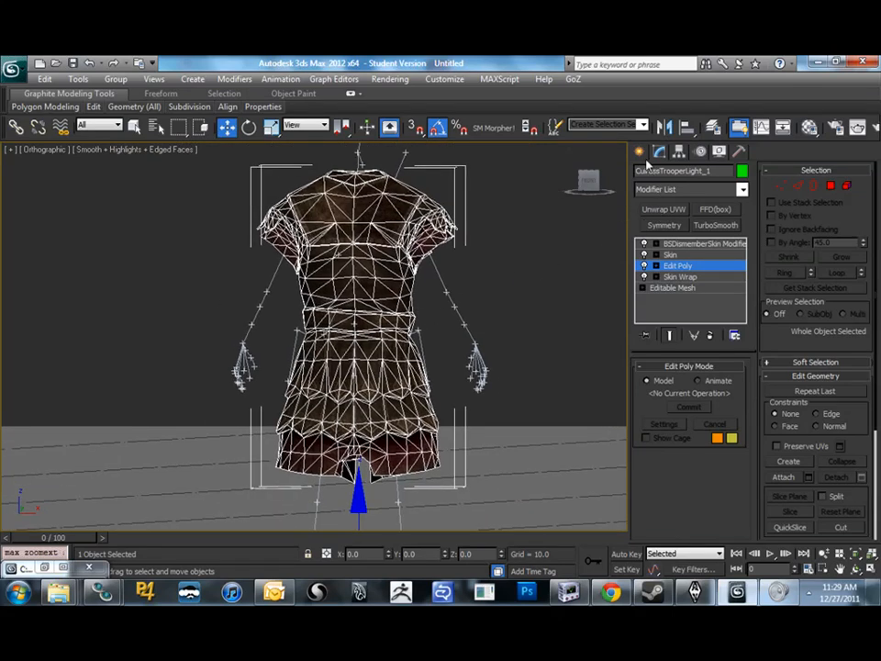
Launch the So Much Morpher script and place its panel beside the perspective viewport
click(645, 150)
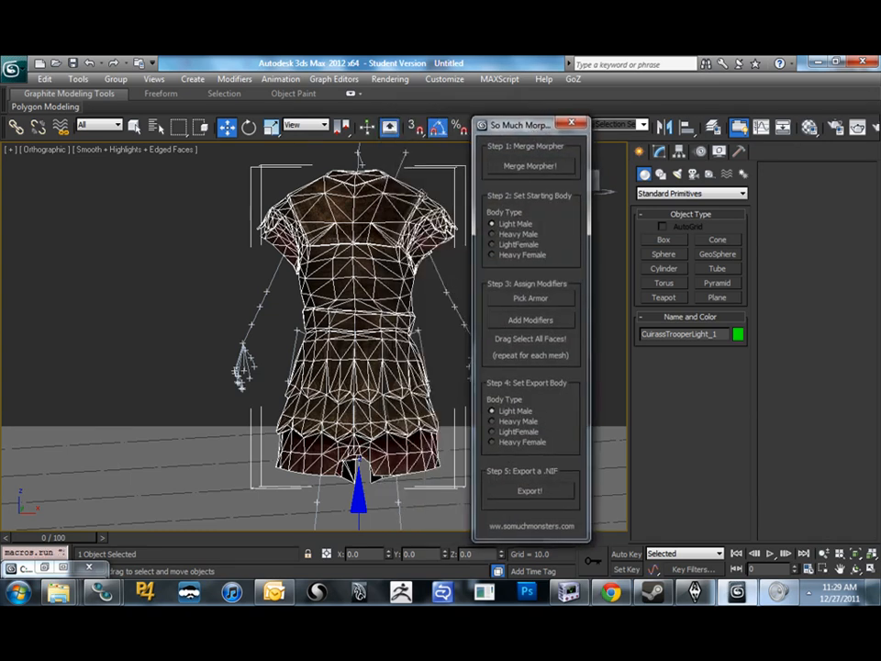
click(529, 297)
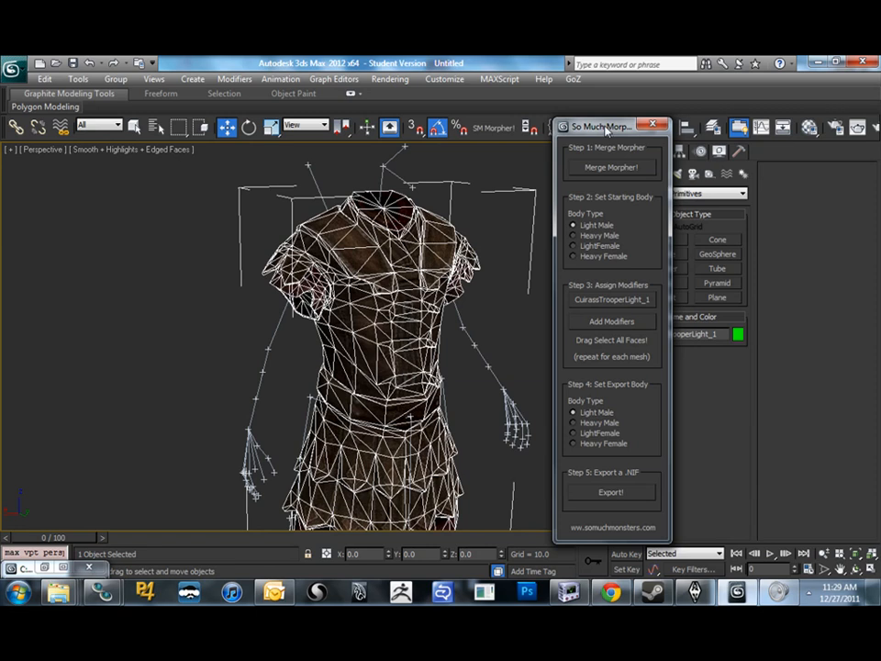
mouse_move(628, 129)
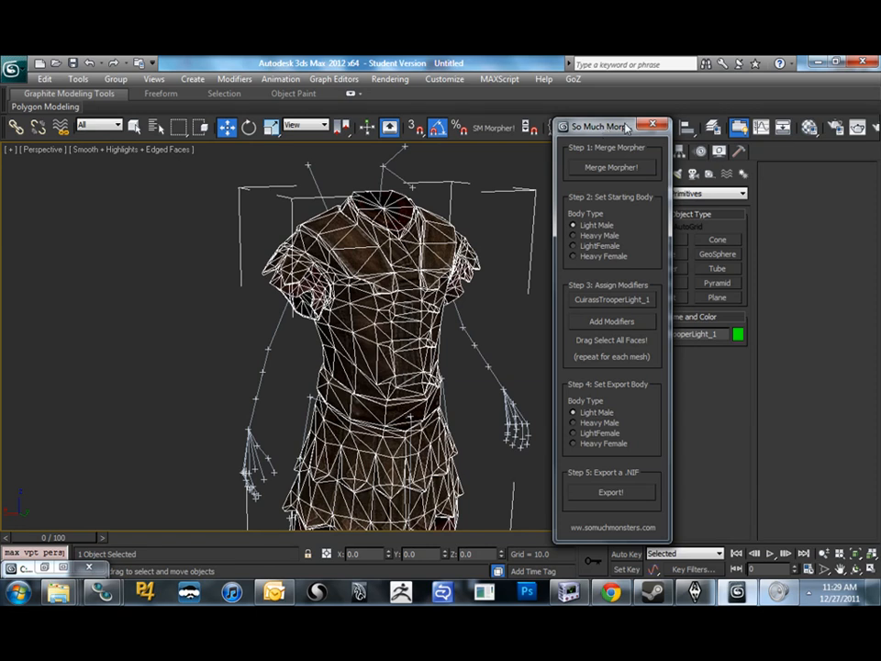